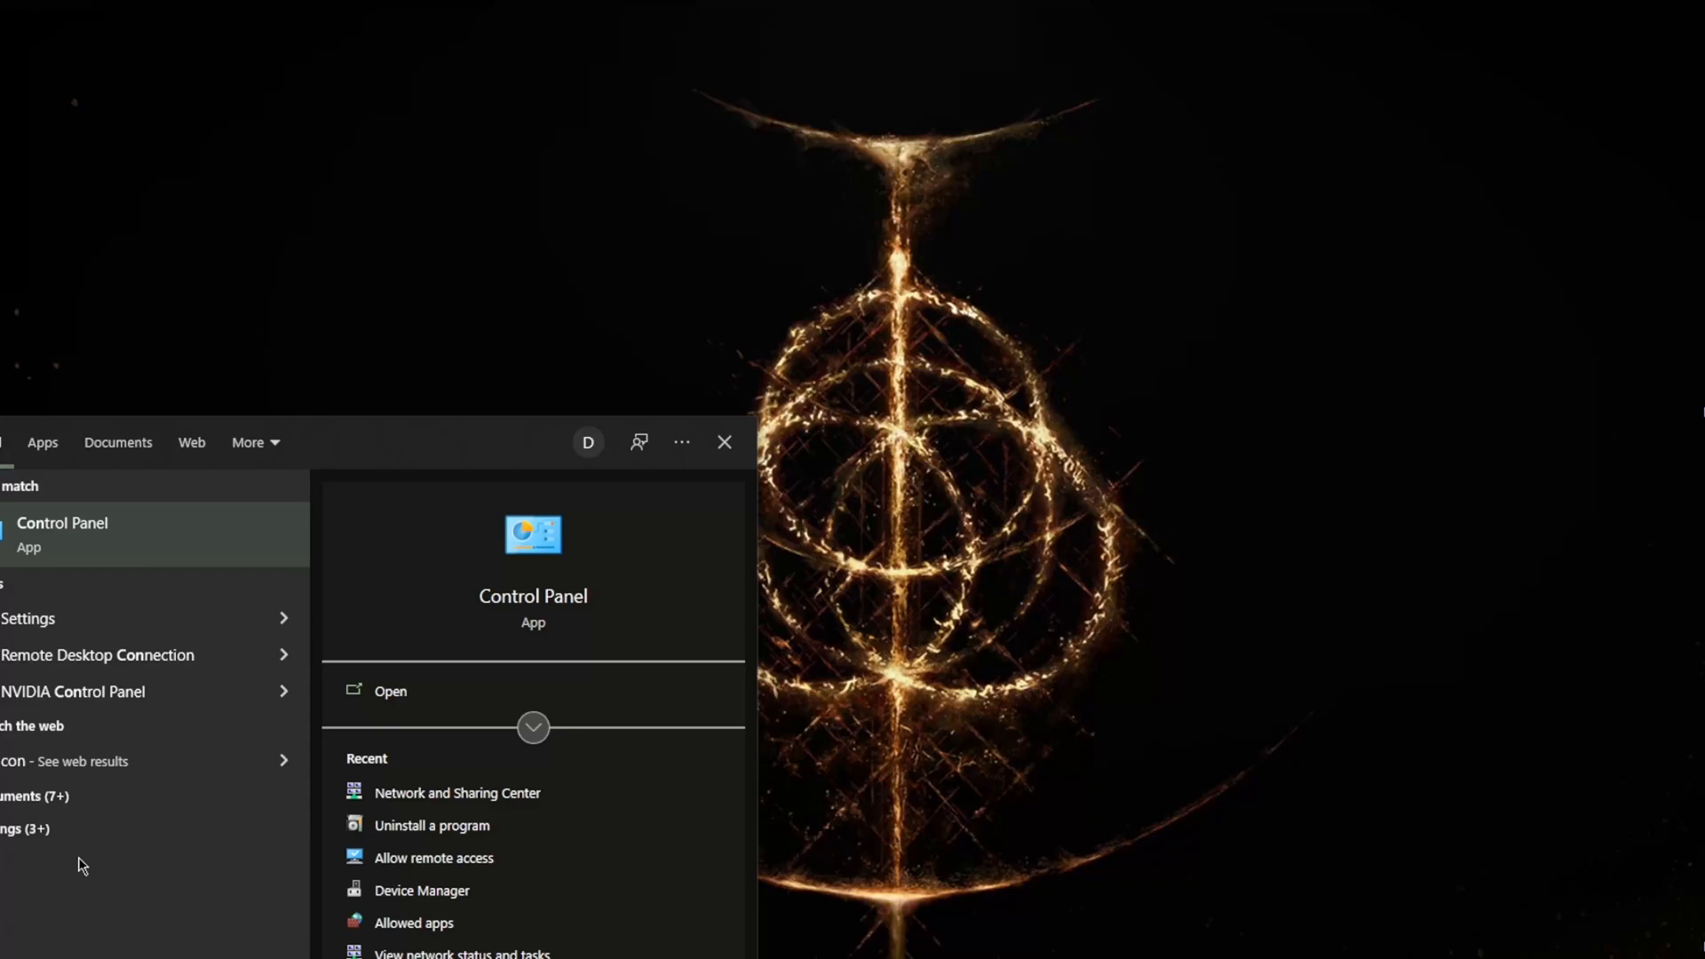
# - Reach the Network Connections list via Network and Internet > Network and Sharing Center > Change adapter settings
pyautogui.click(389, 691)
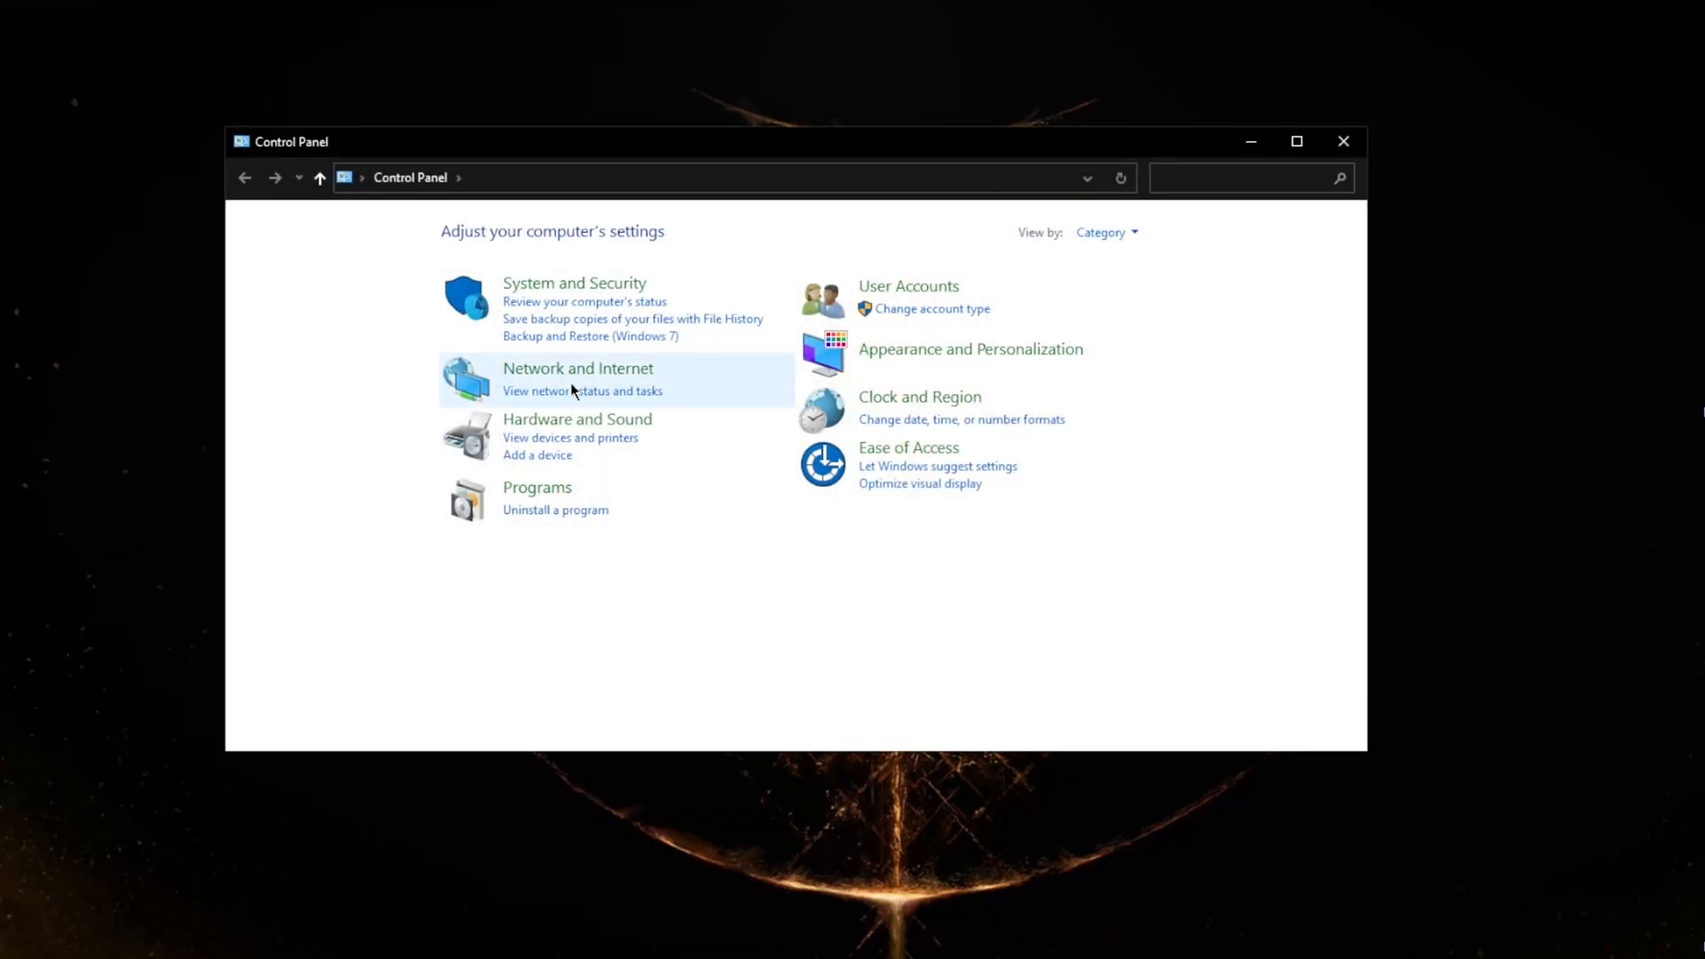
pyautogui.moveTo(577, 368)
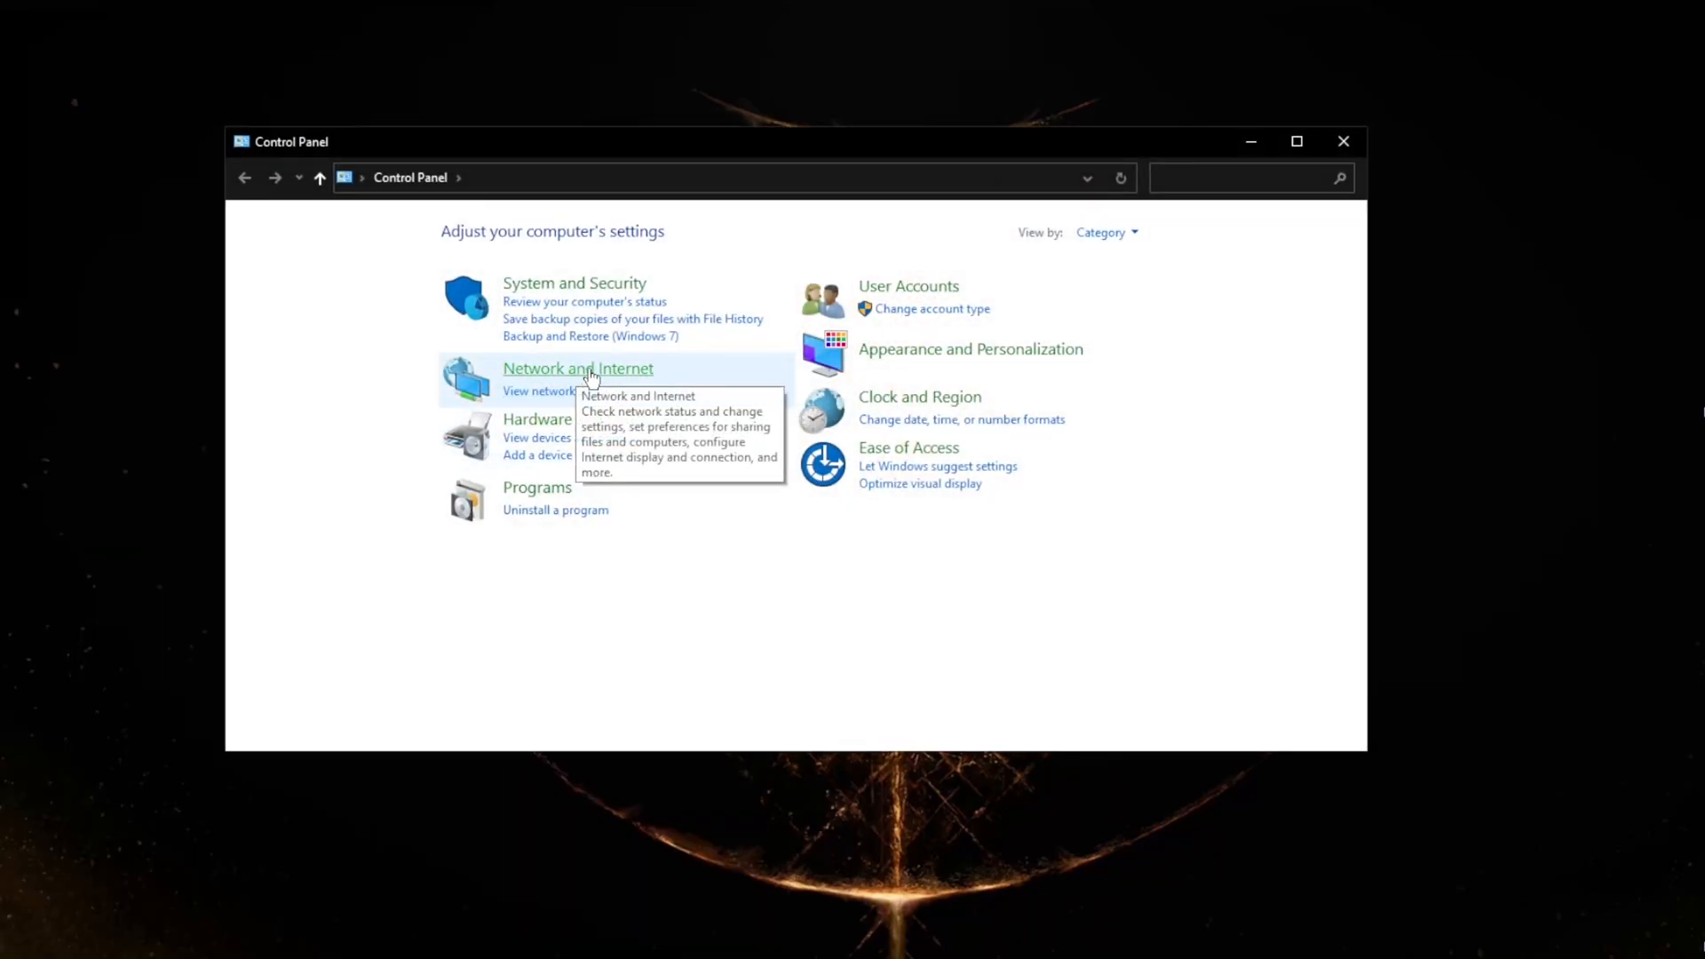
pyautogui.click(577, 368)
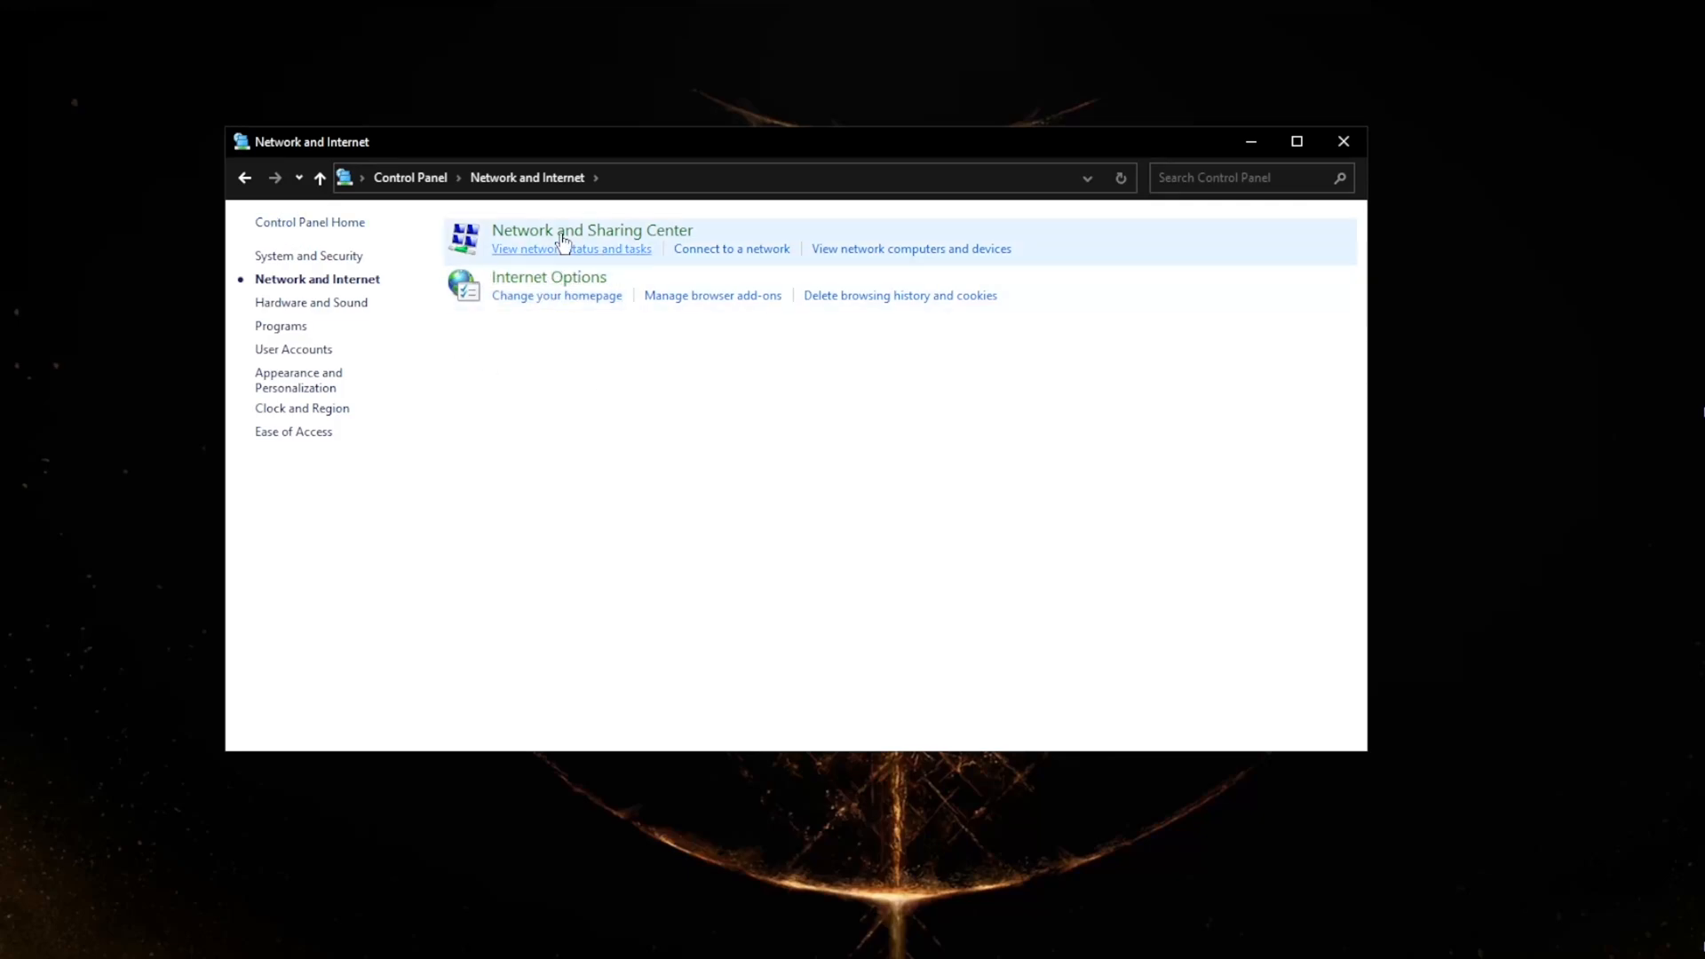
pyautogui.moveTo(592, 229)
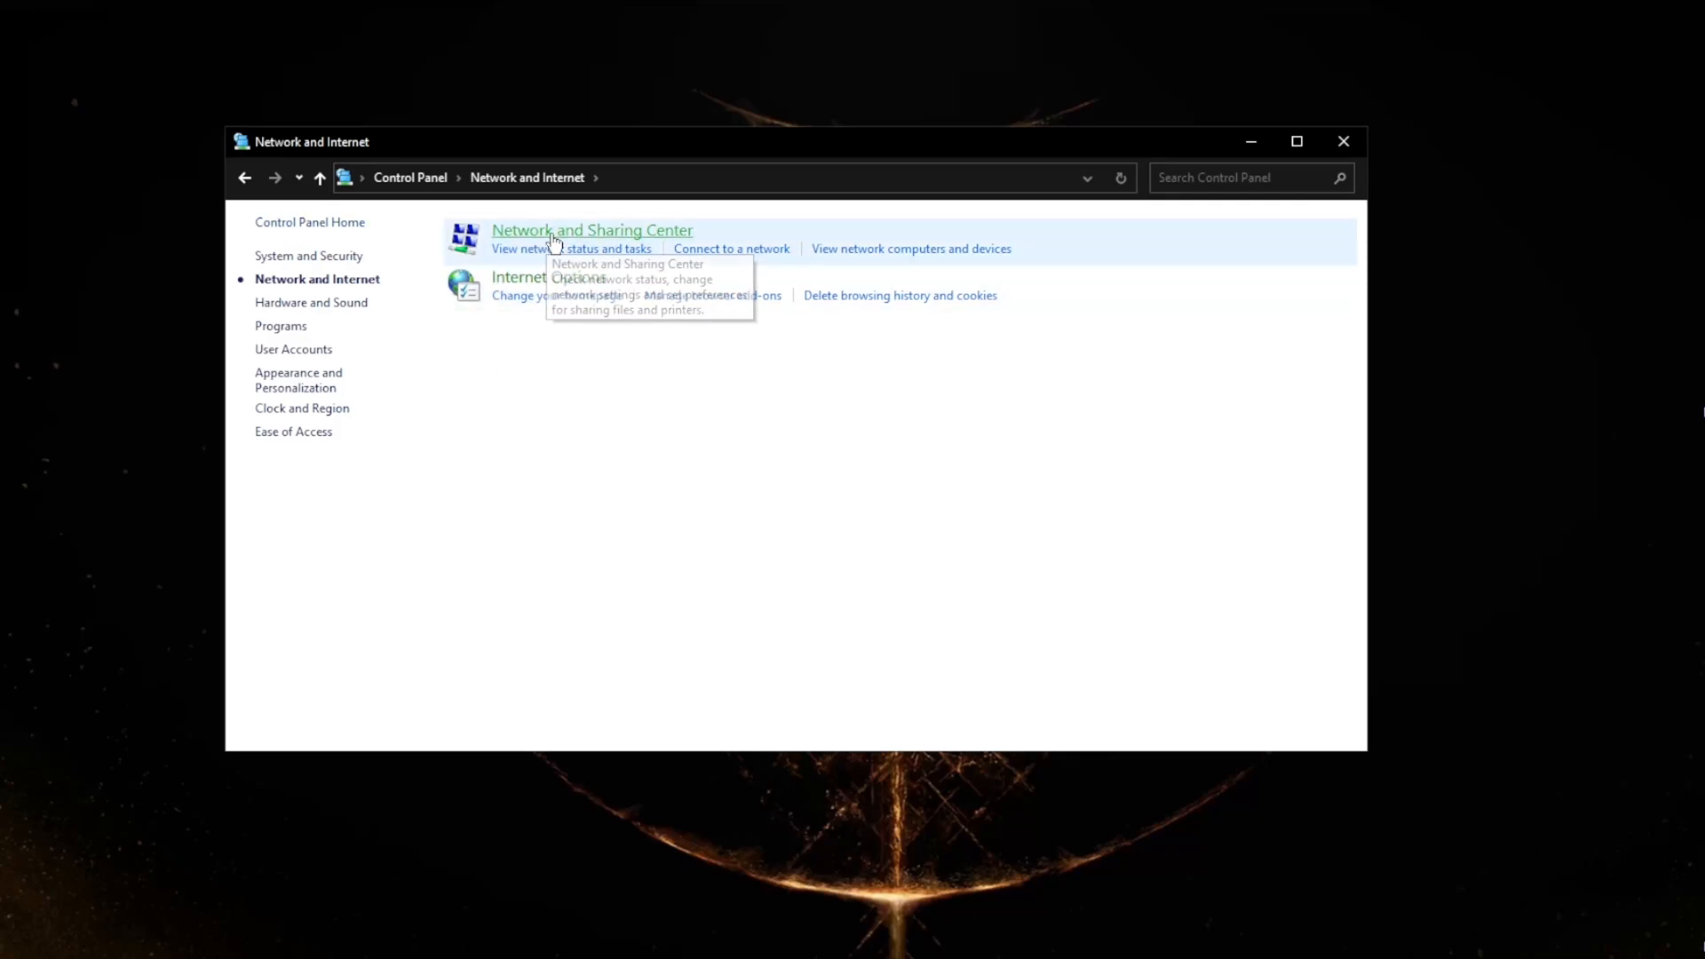
pyautogui.click(592, 229)
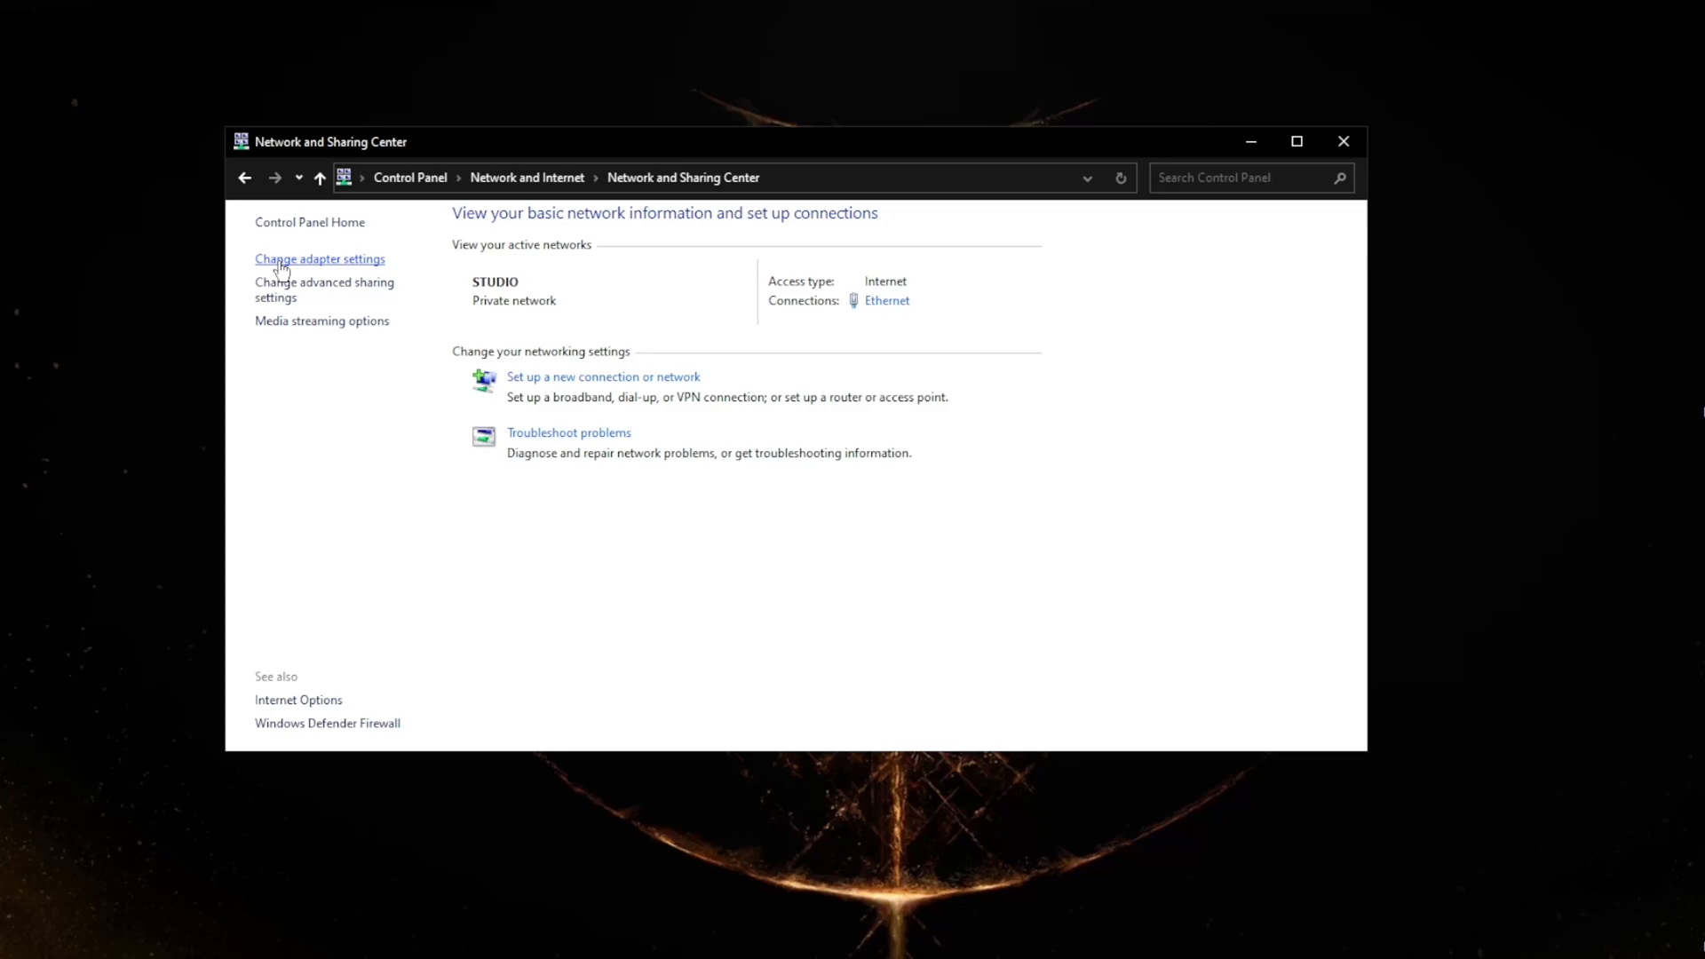
pyautogui.click(320, 258)
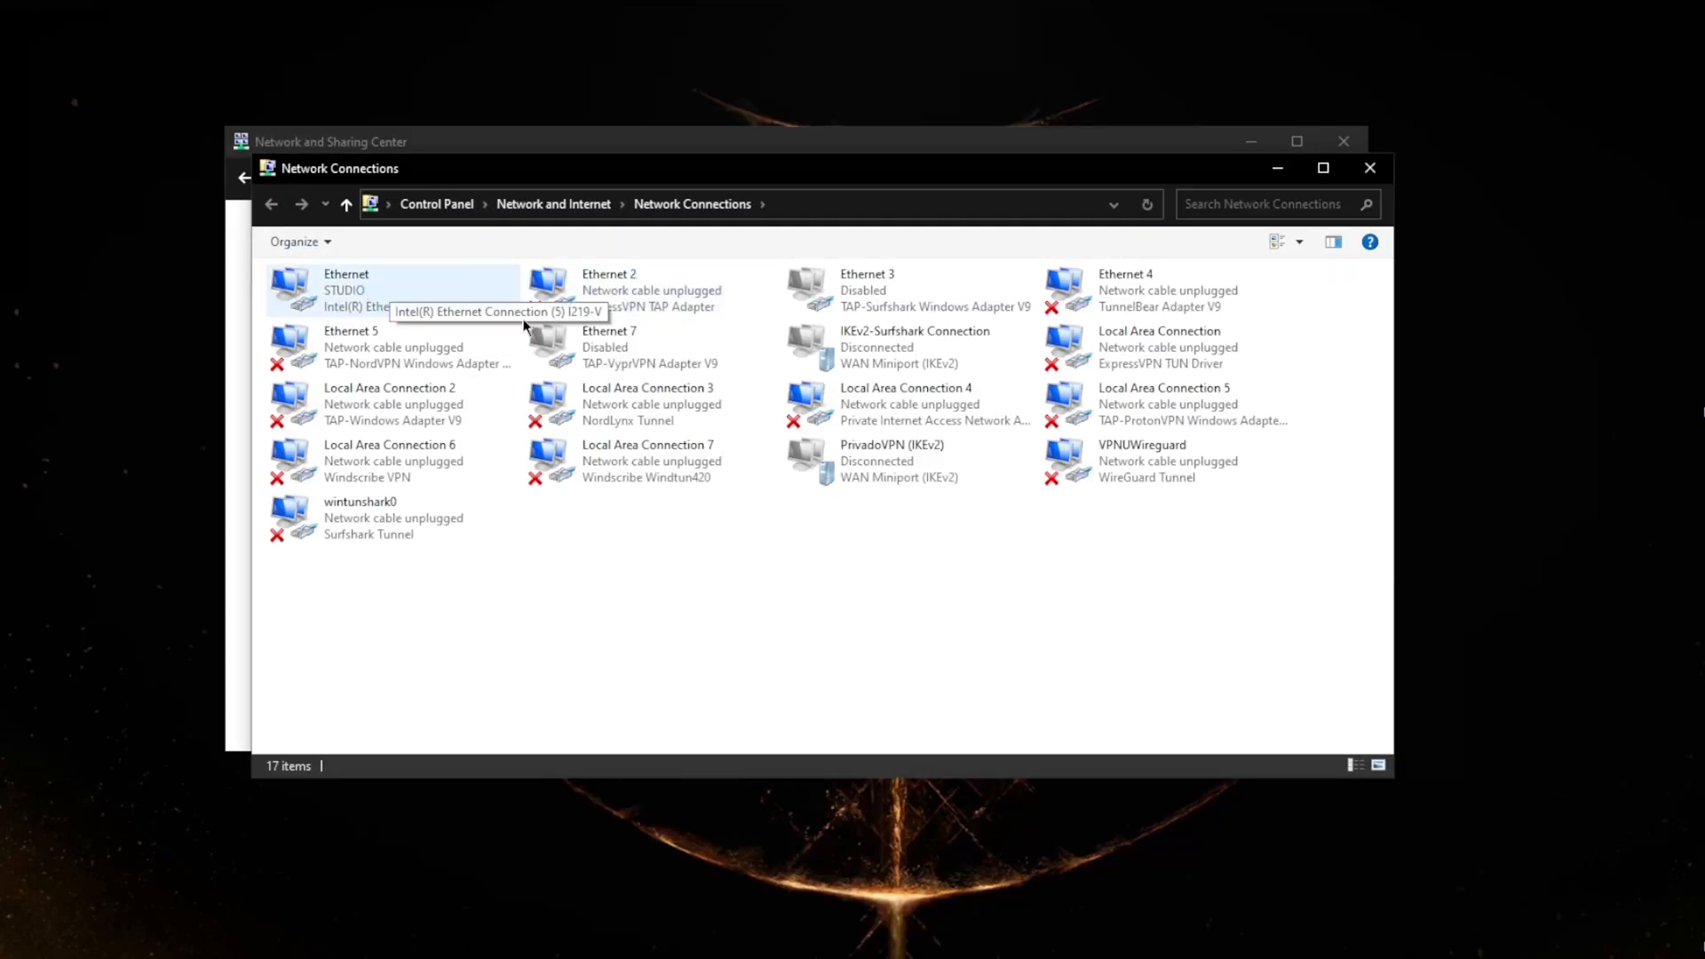
pyautogui.moveTo(321, 346)
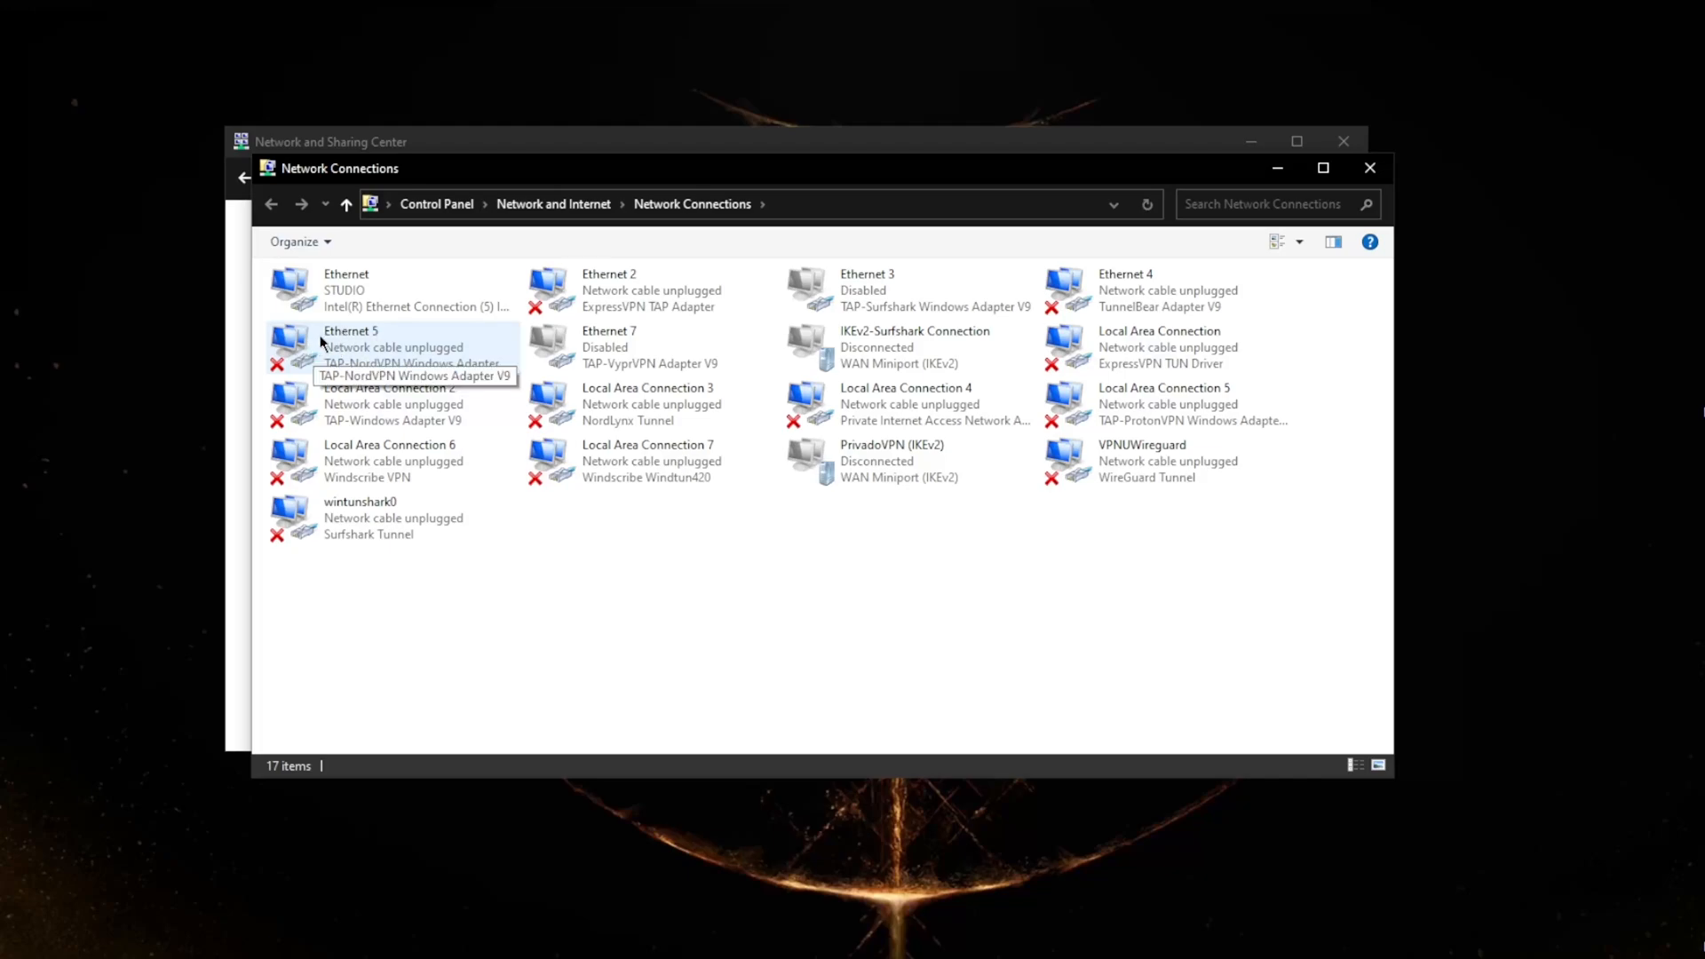
pyautogui.moveTo(331, 291)
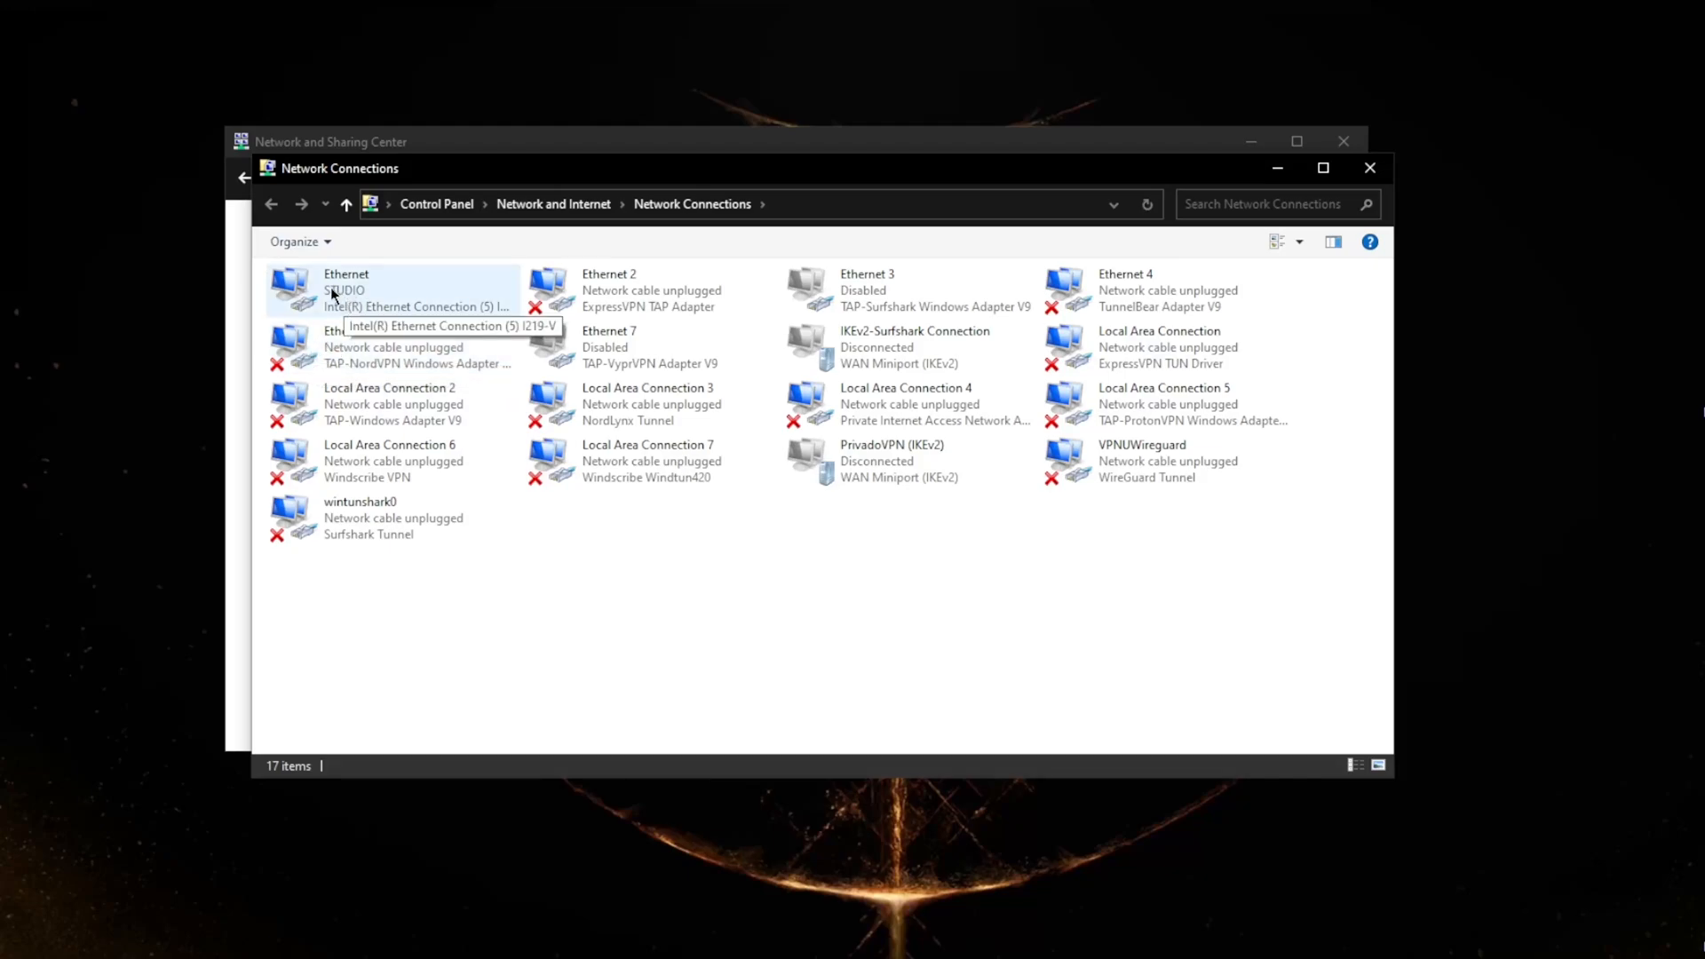
# - In Ethernet Properties, view IPv4 settings and try the 'Use the following IP address' option
pyautogui.rightClick(345, 287)
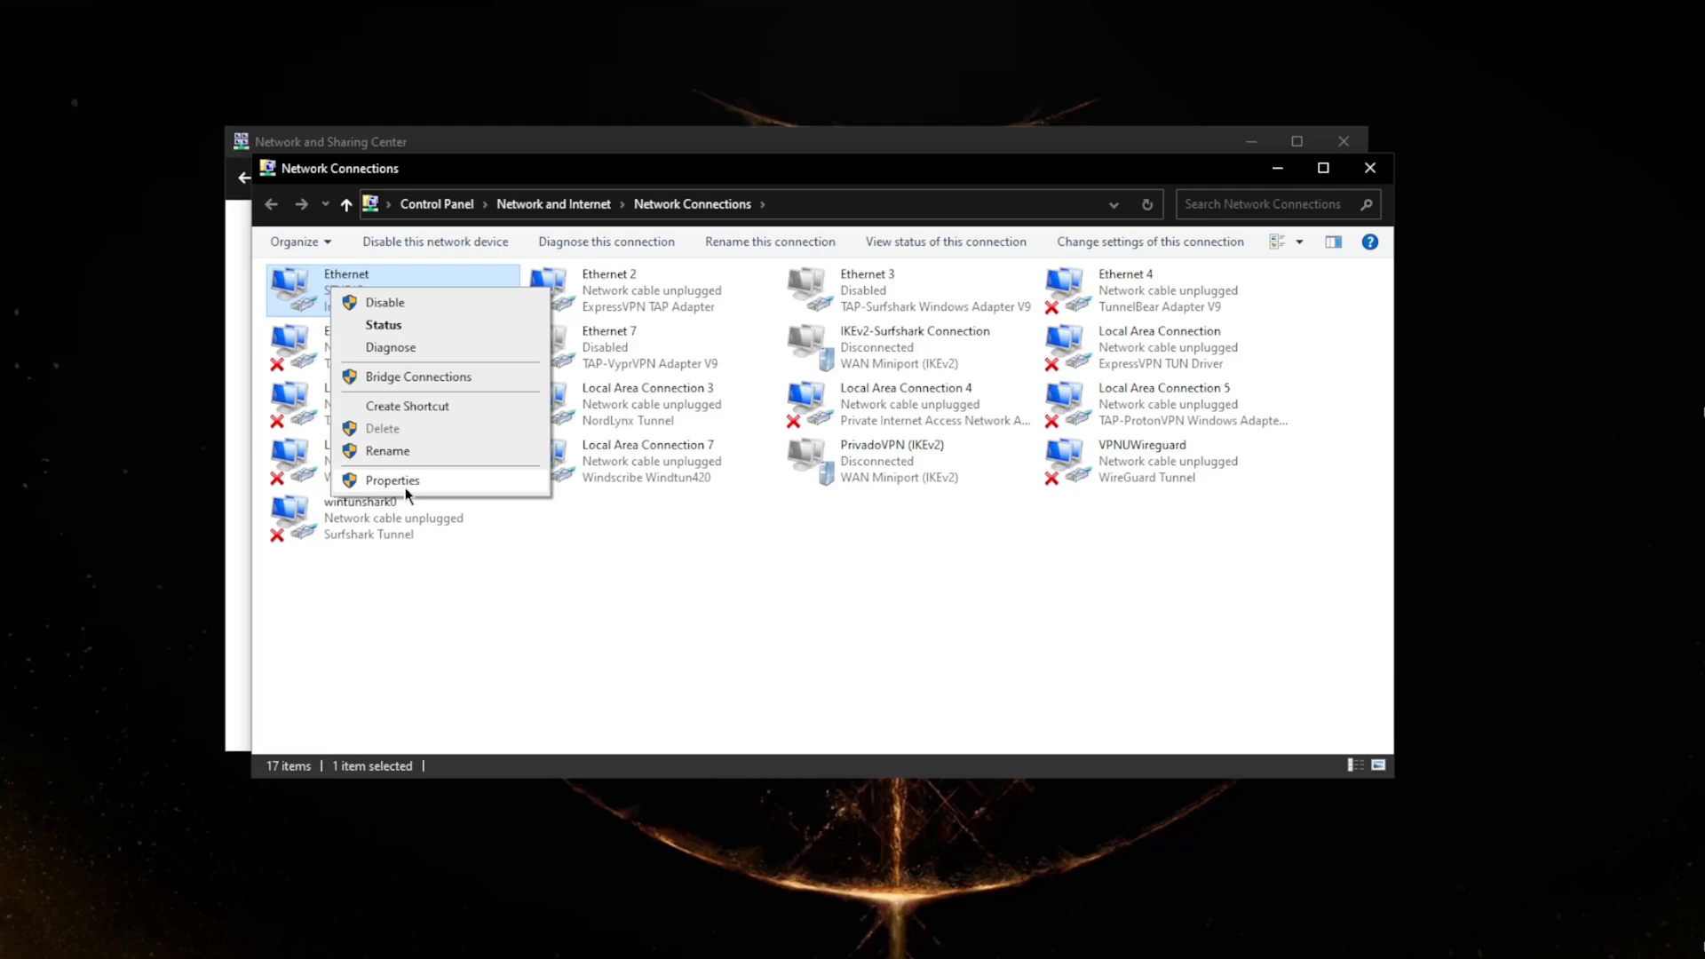
pyautogui.click(390, 479)
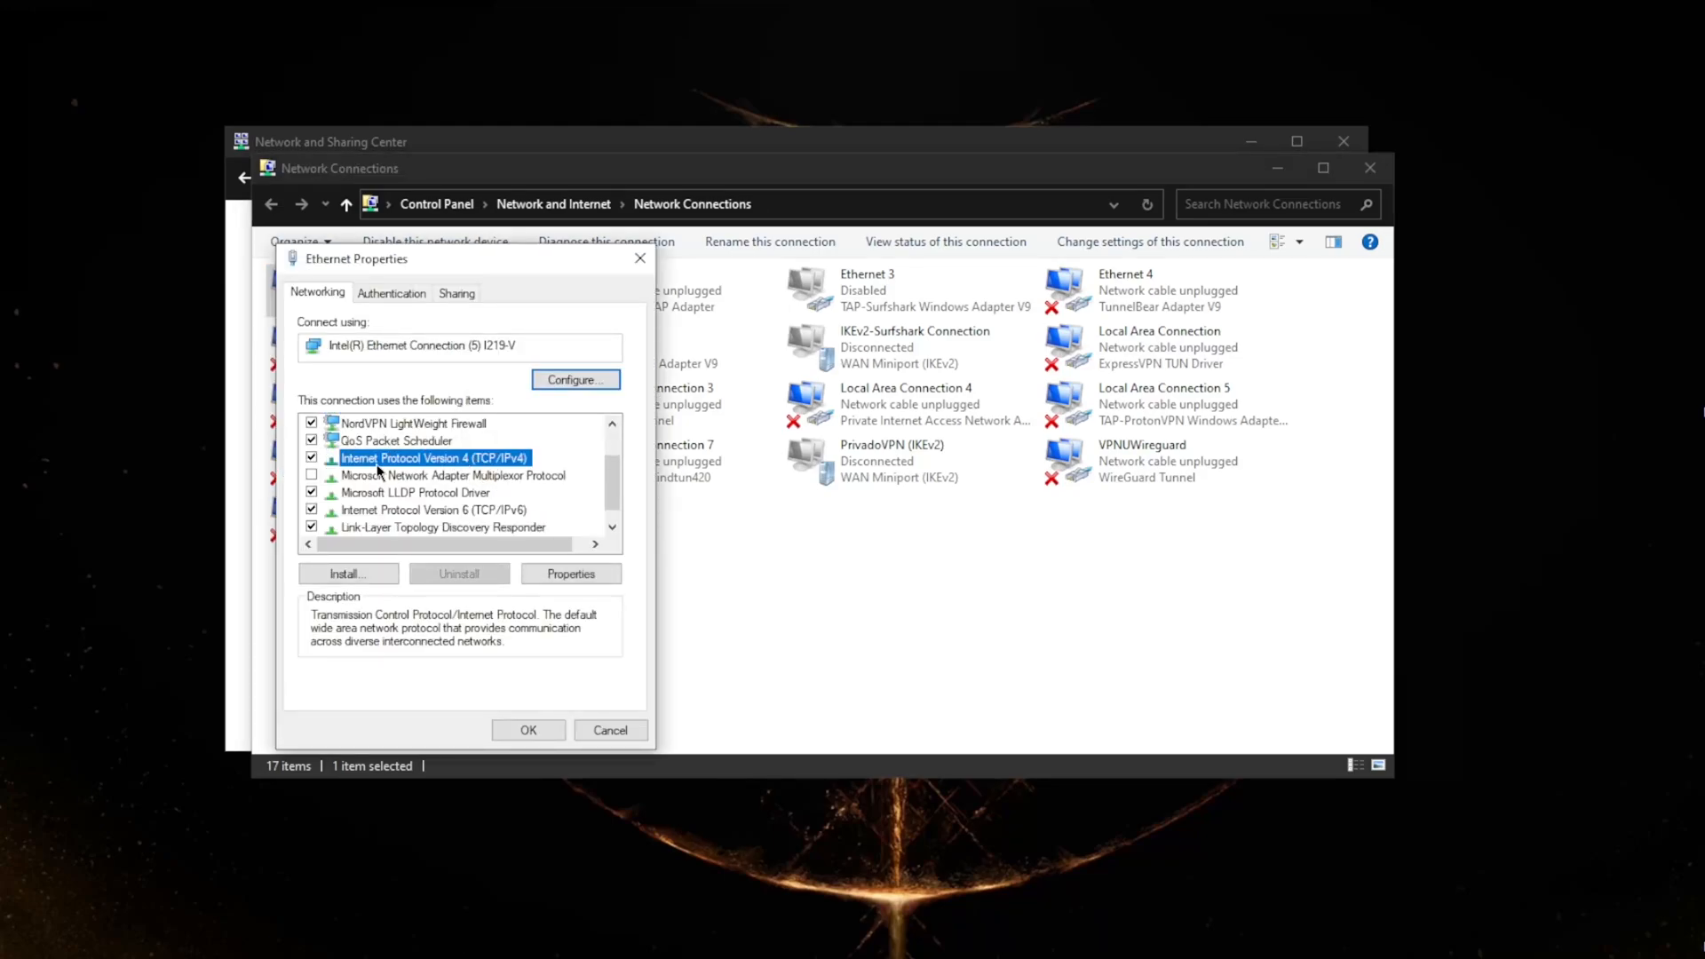
pyautogui.moveTo(468, 479)
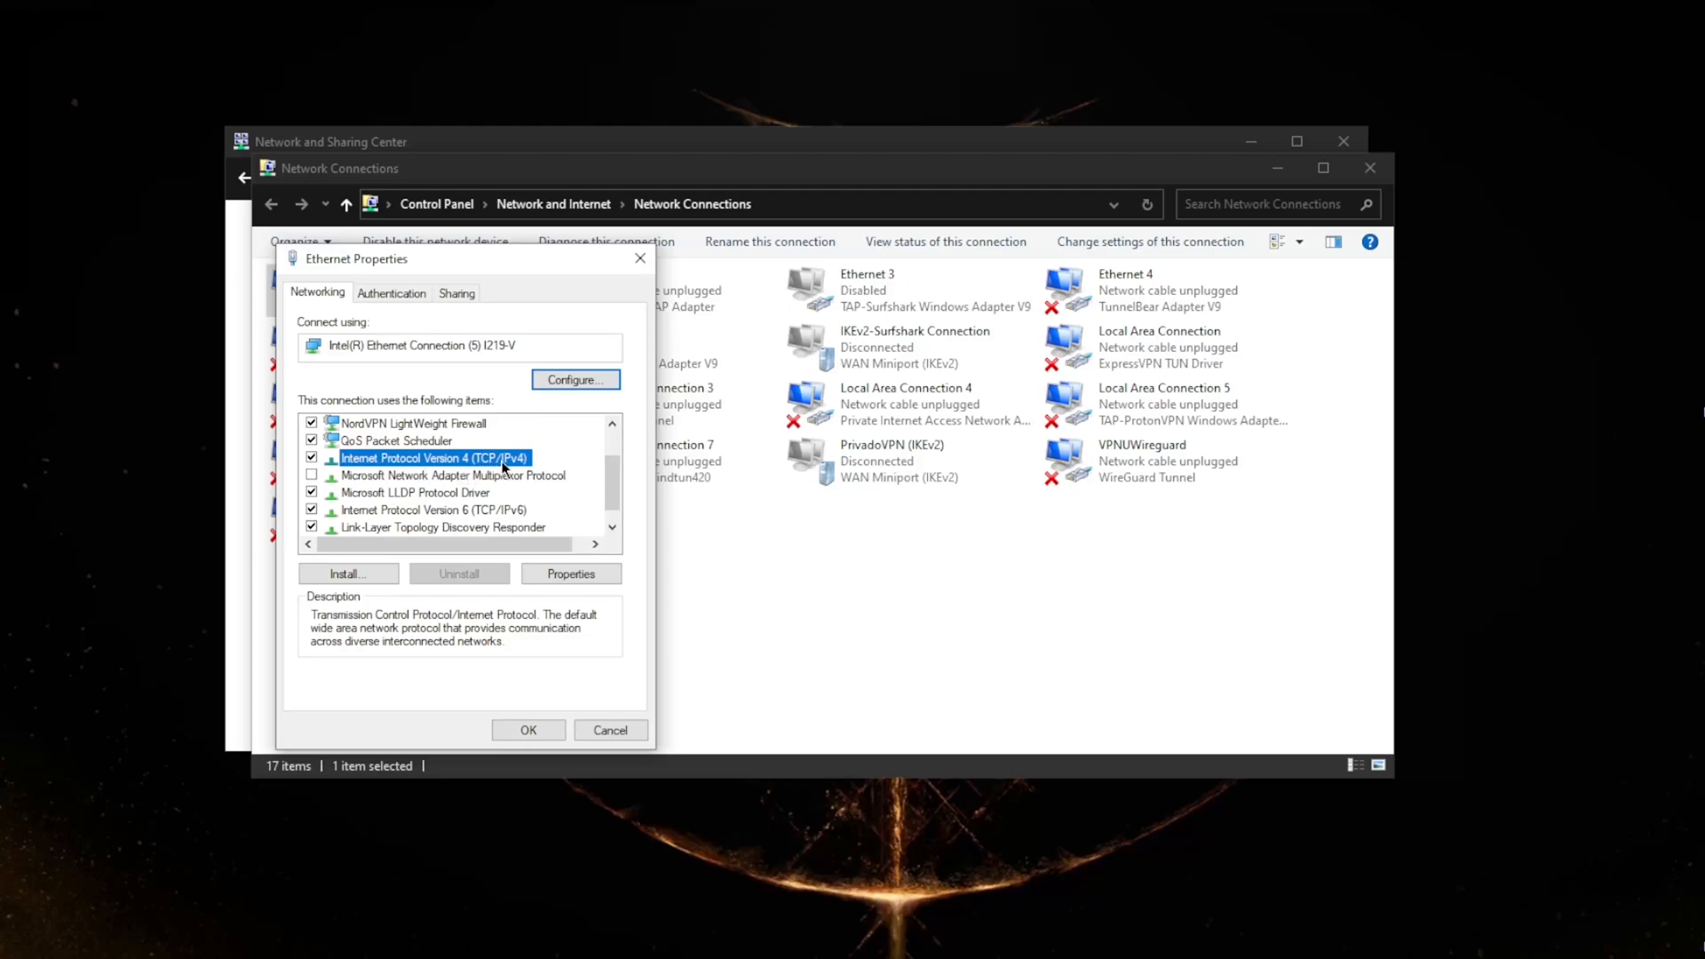
pyautogui.moveTo(549, 511)
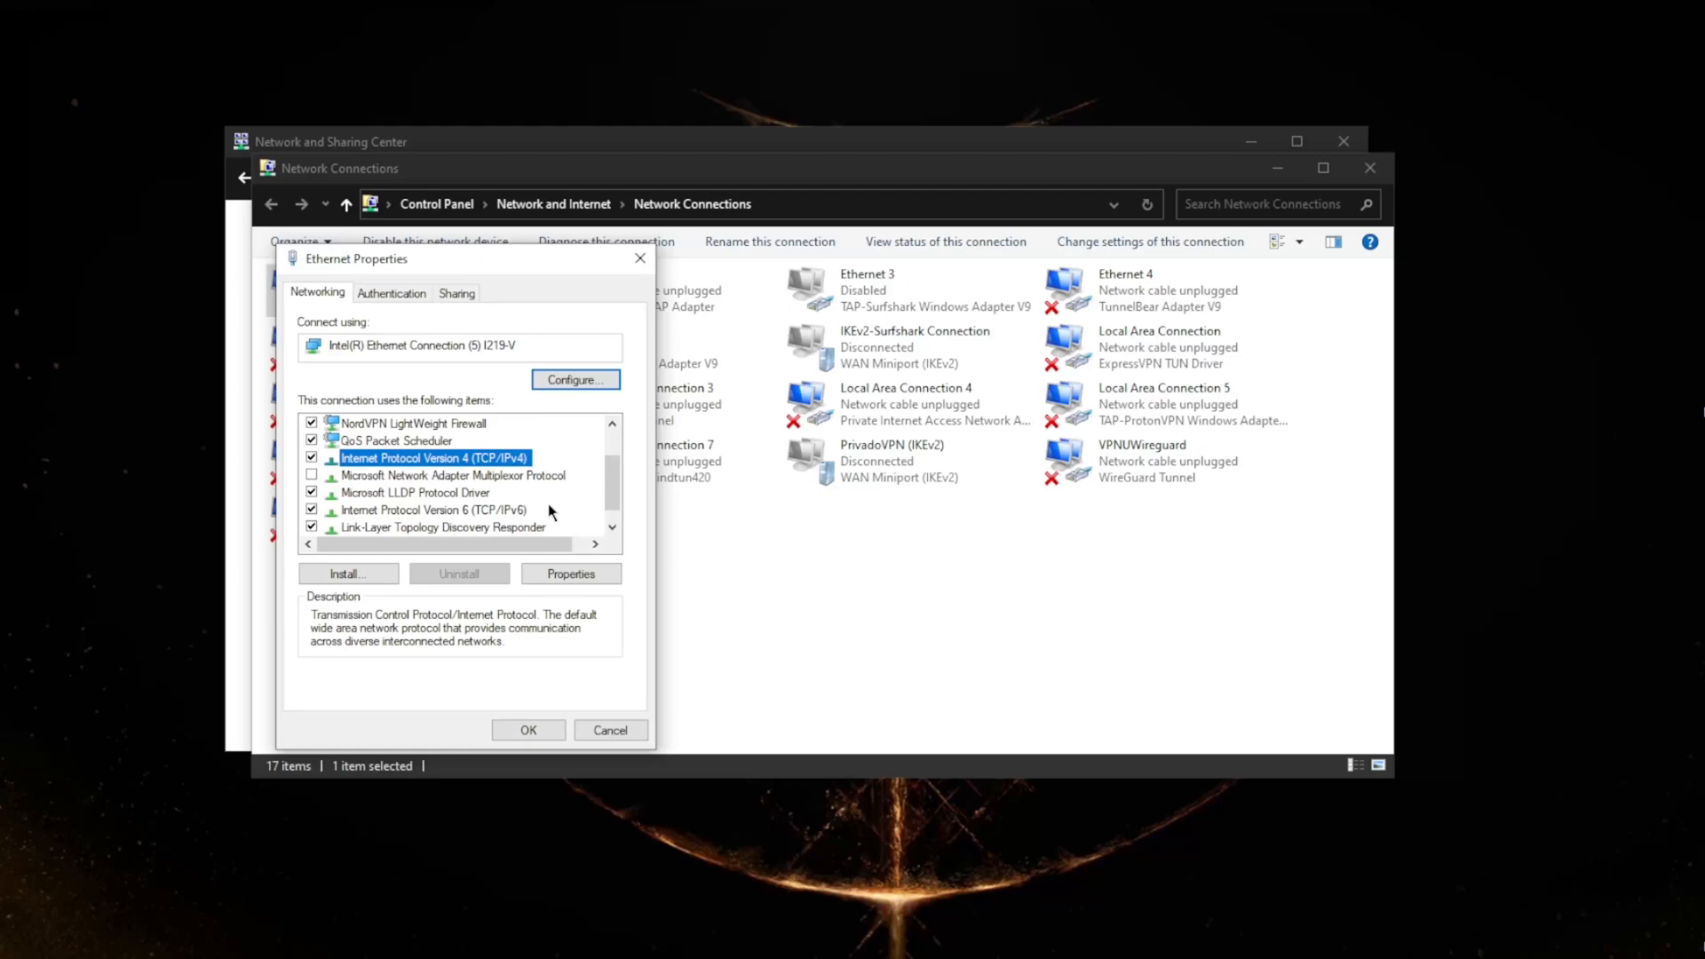
pyautogui.click(570, 572)
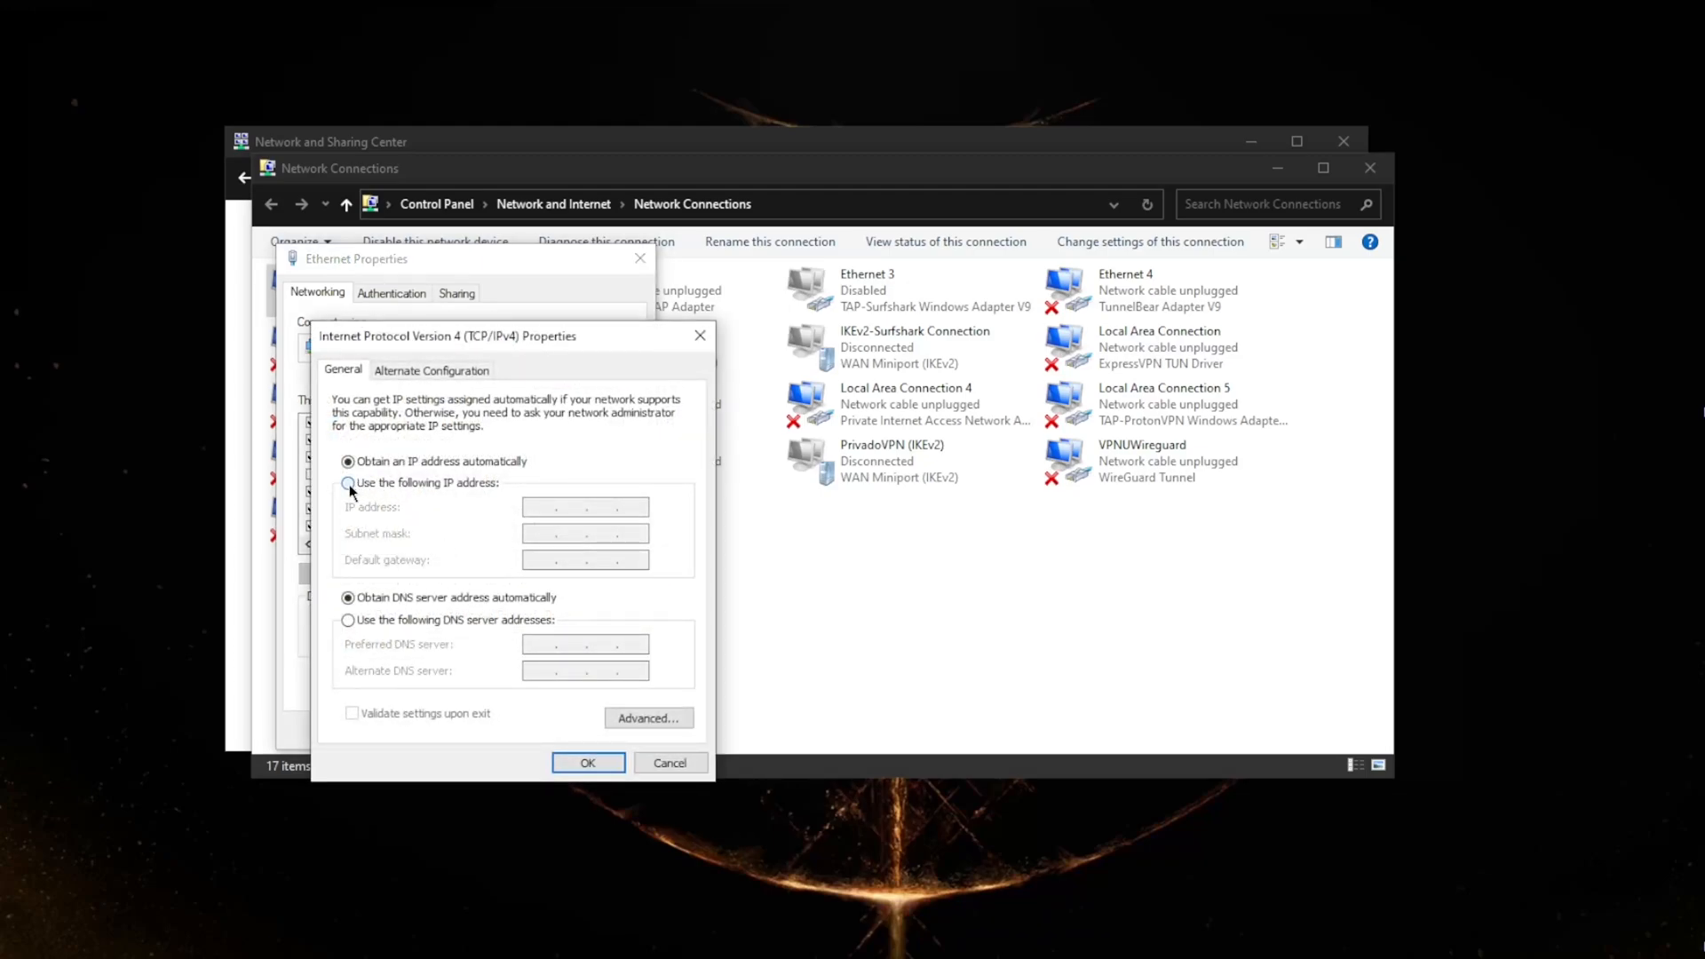
pyautogui.click(347, 483)
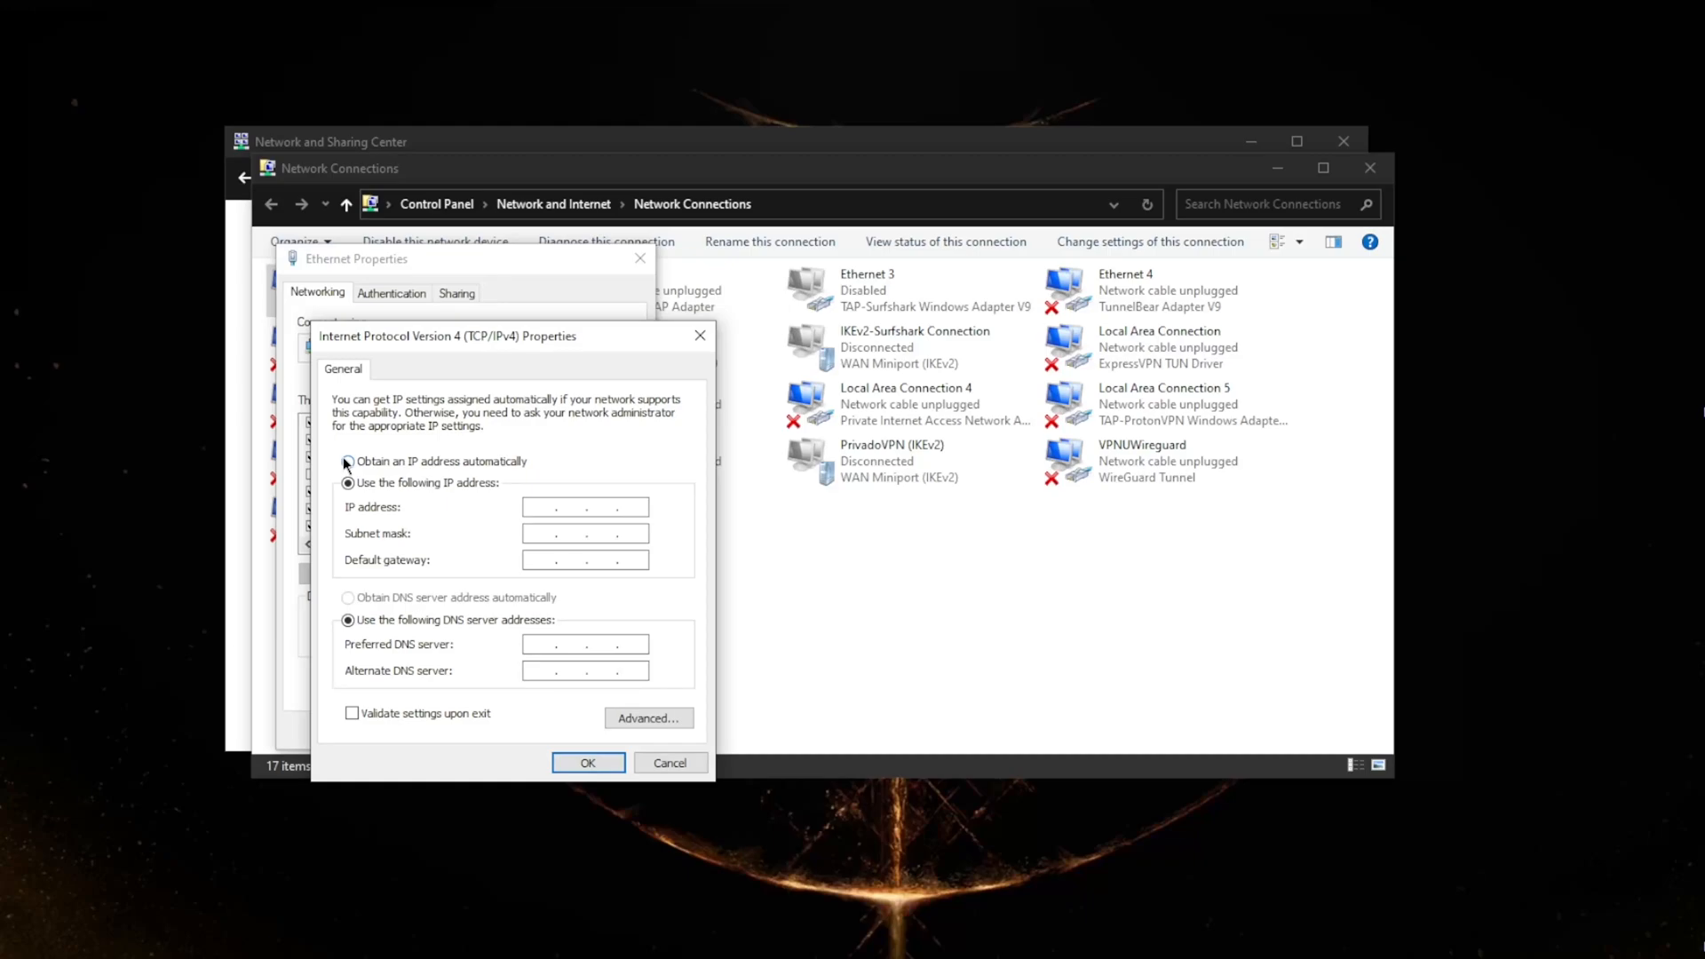
# - Revert IPv4 to obtaining an address automatically and close the dialogs and Network Connections window
pyautogui.click(348, 460)
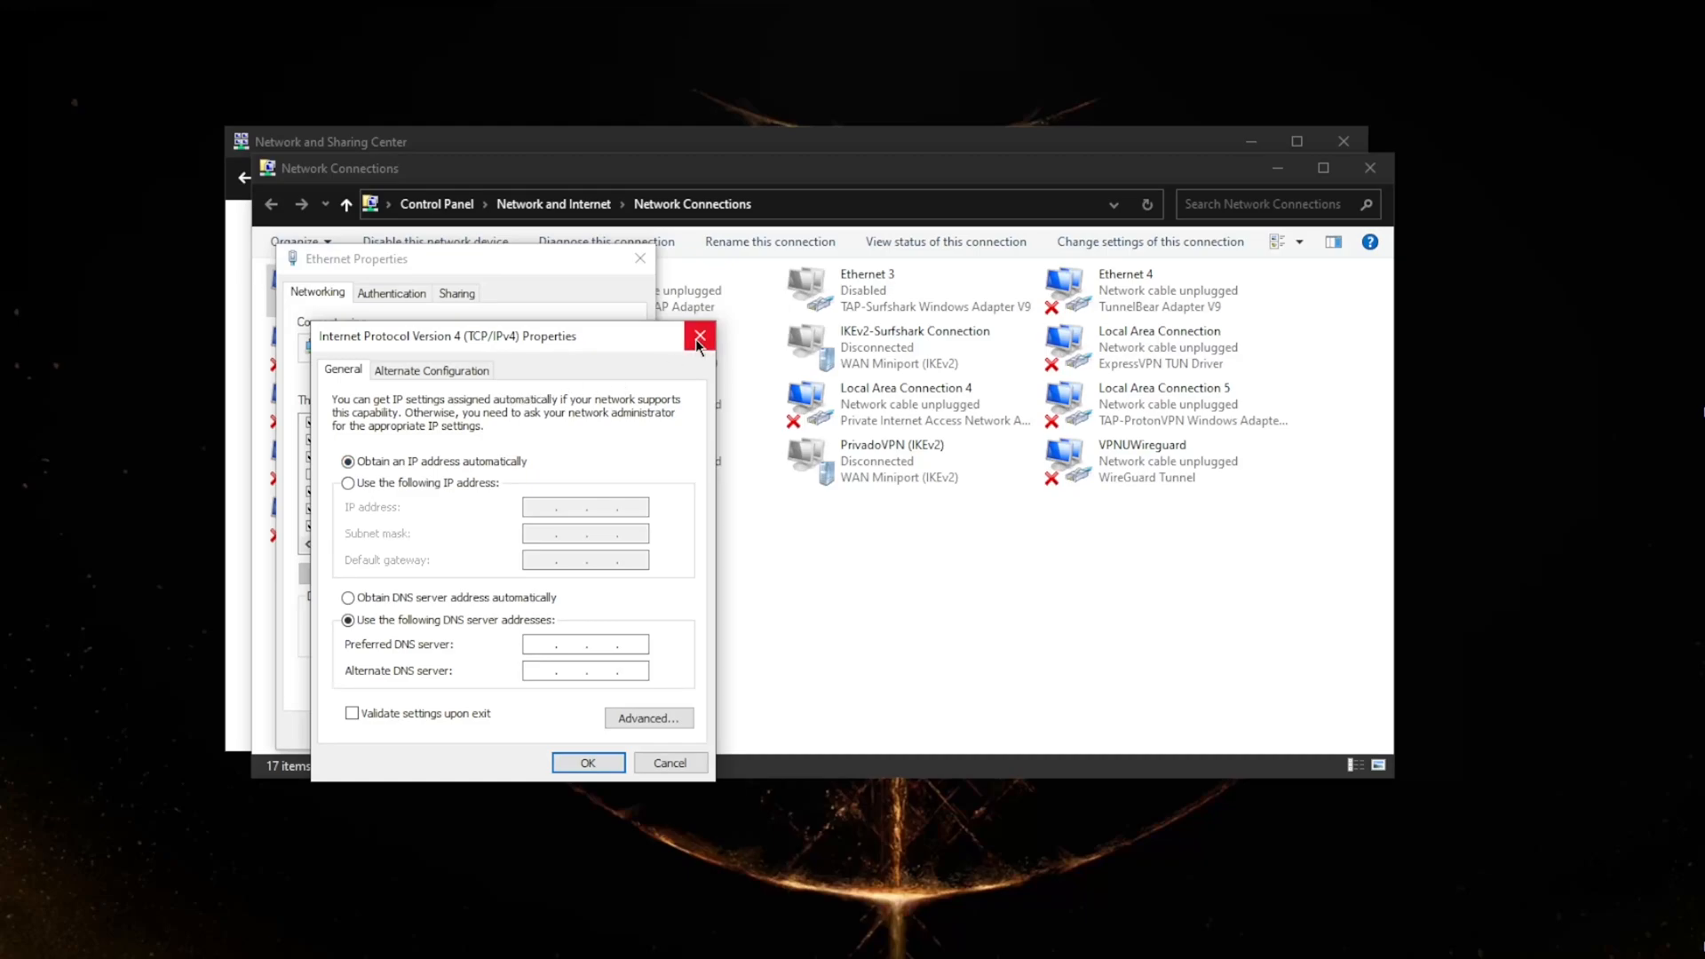
pyautogui.click(698, 334)
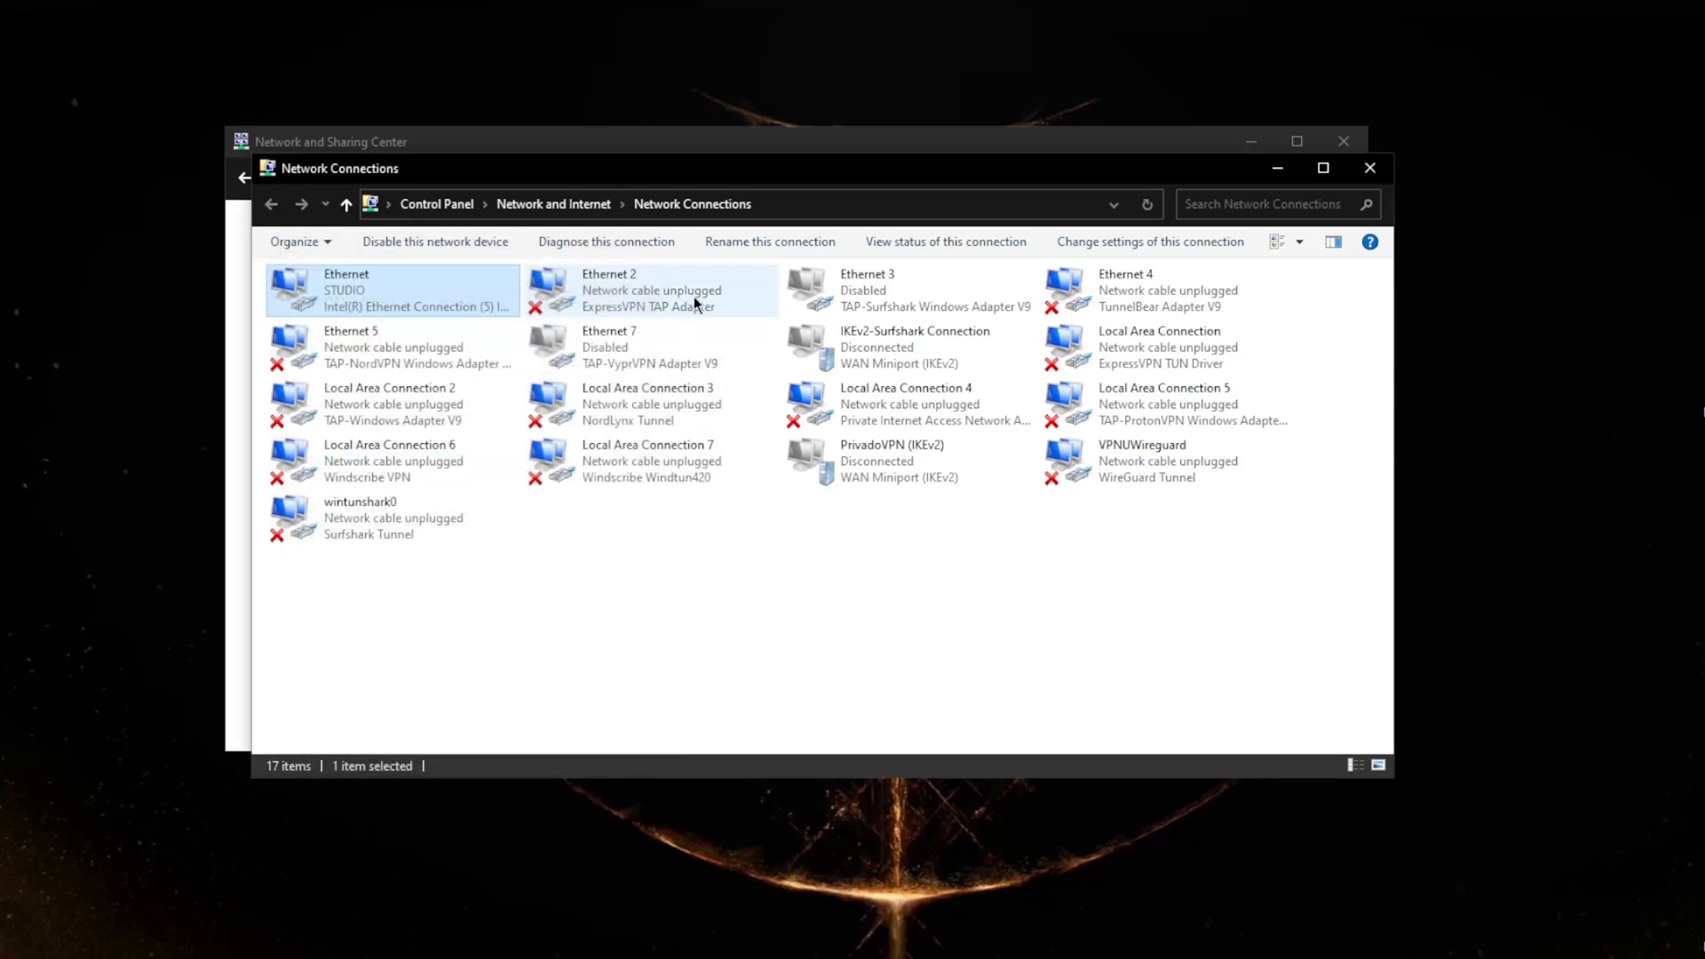
pyautogui.moveTo(1370, 169)
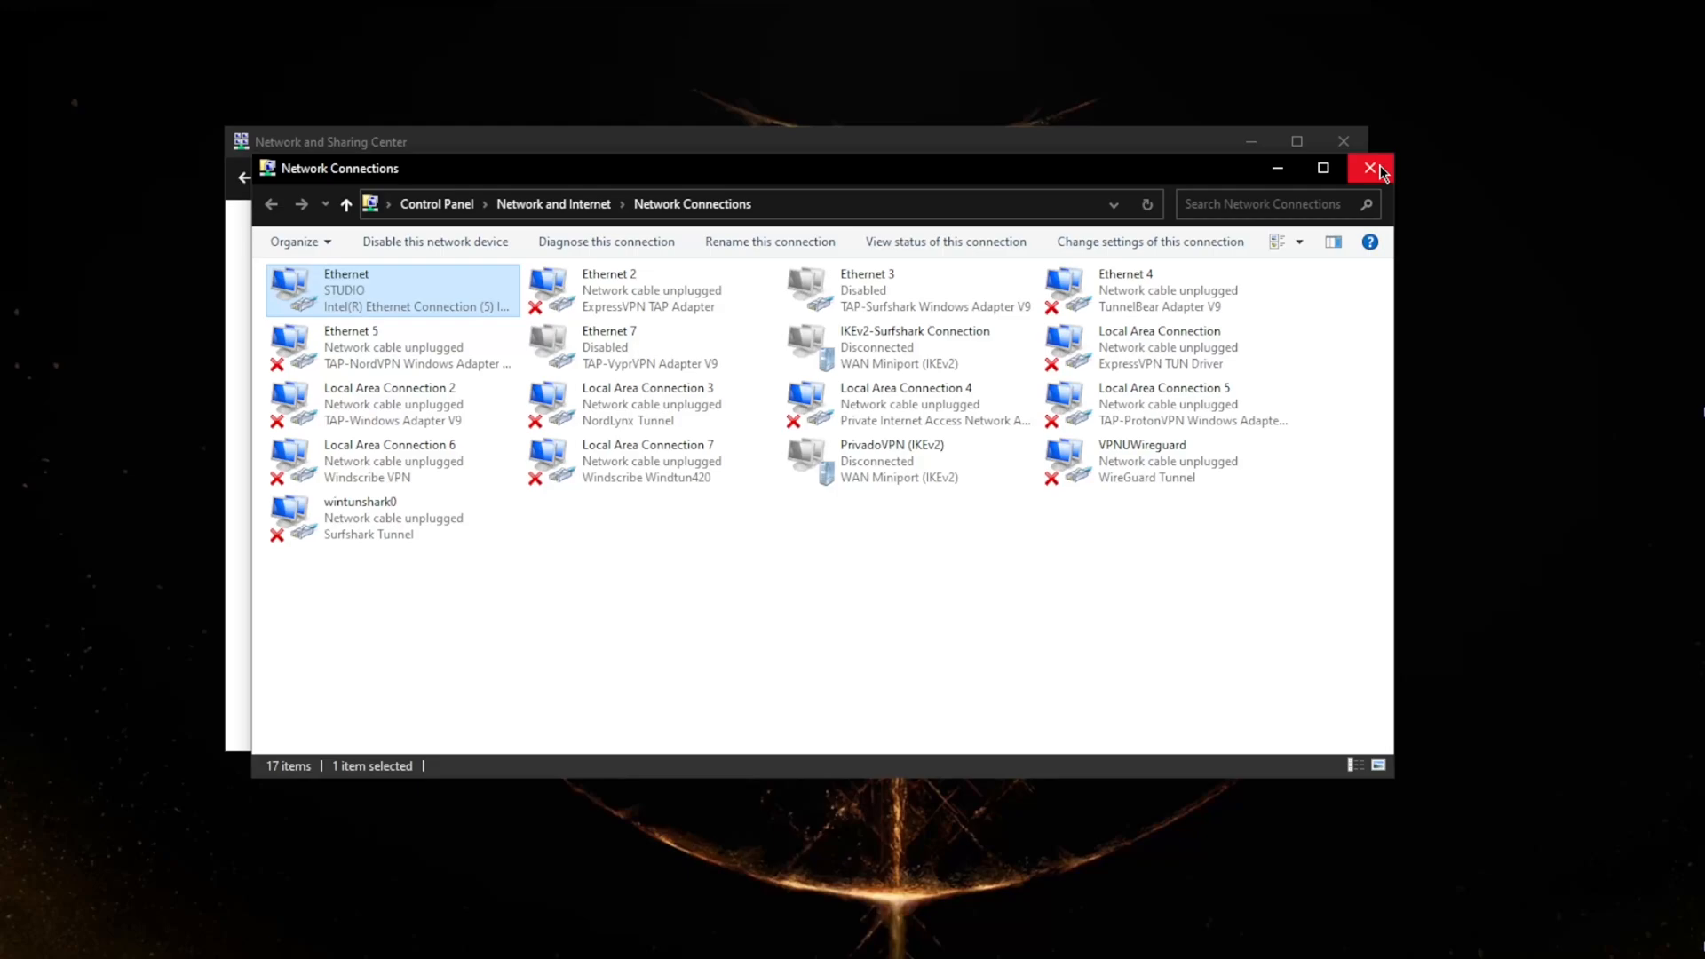
pyautogui.click(1371, 168)
pyautogui.write('cmd')
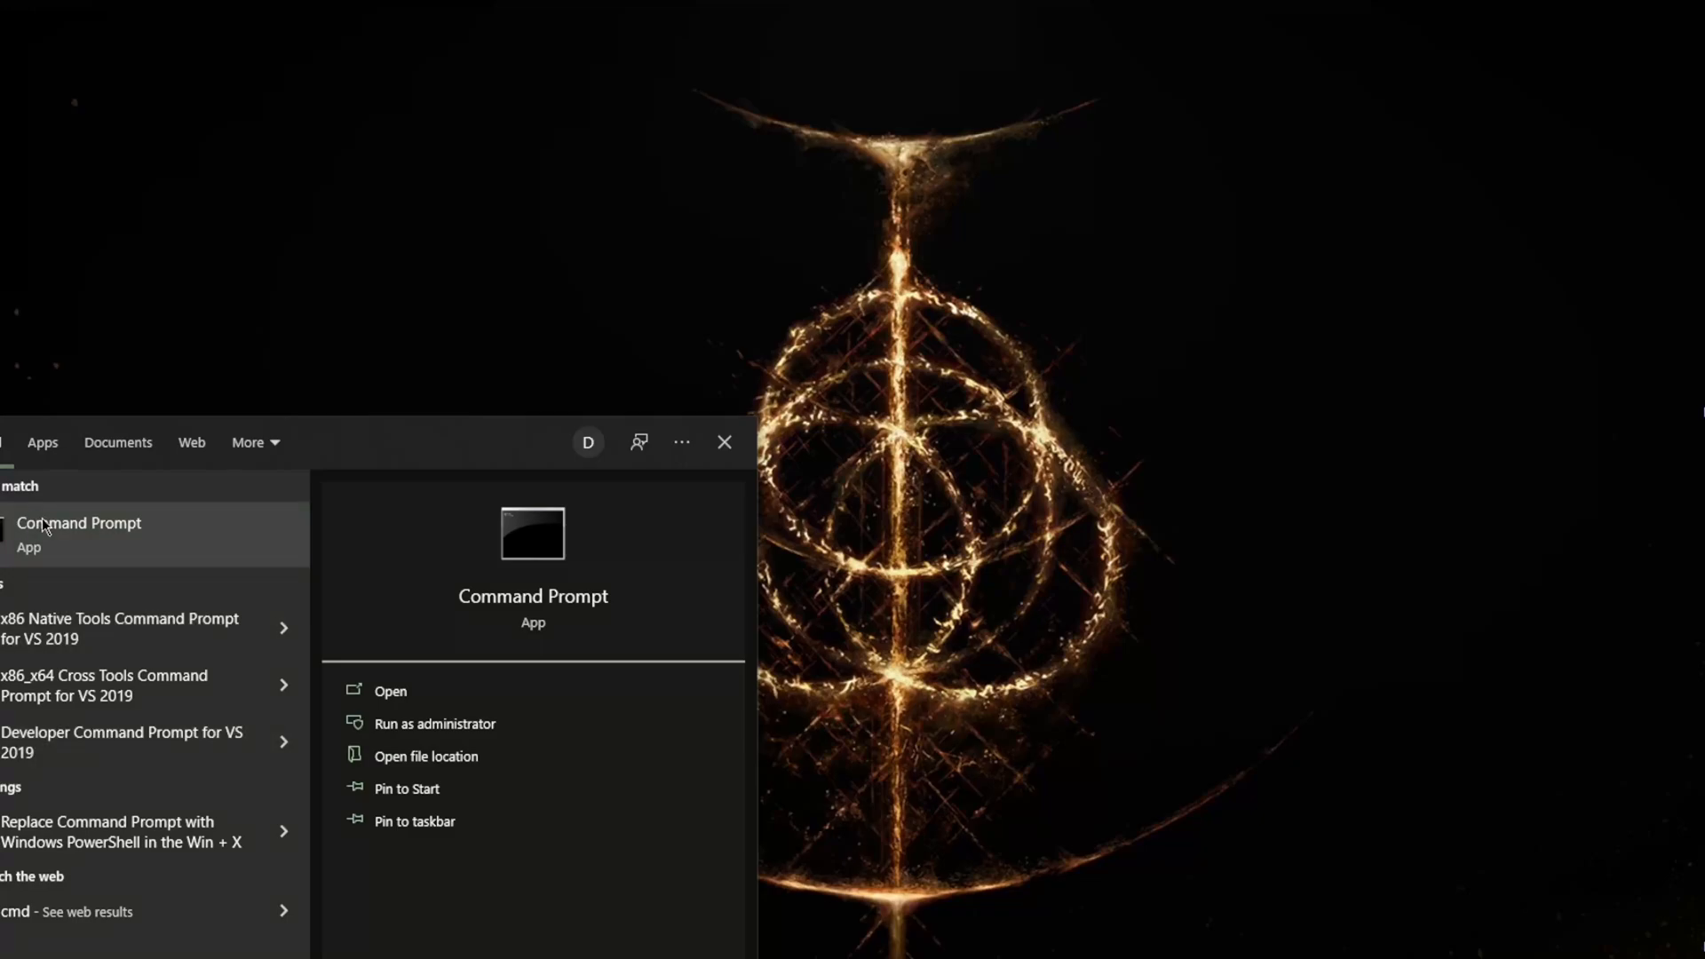
# - In an administrator Command Prompt, run ipconfig/release to drop the current IP address
pyautogui.click(432, 723)
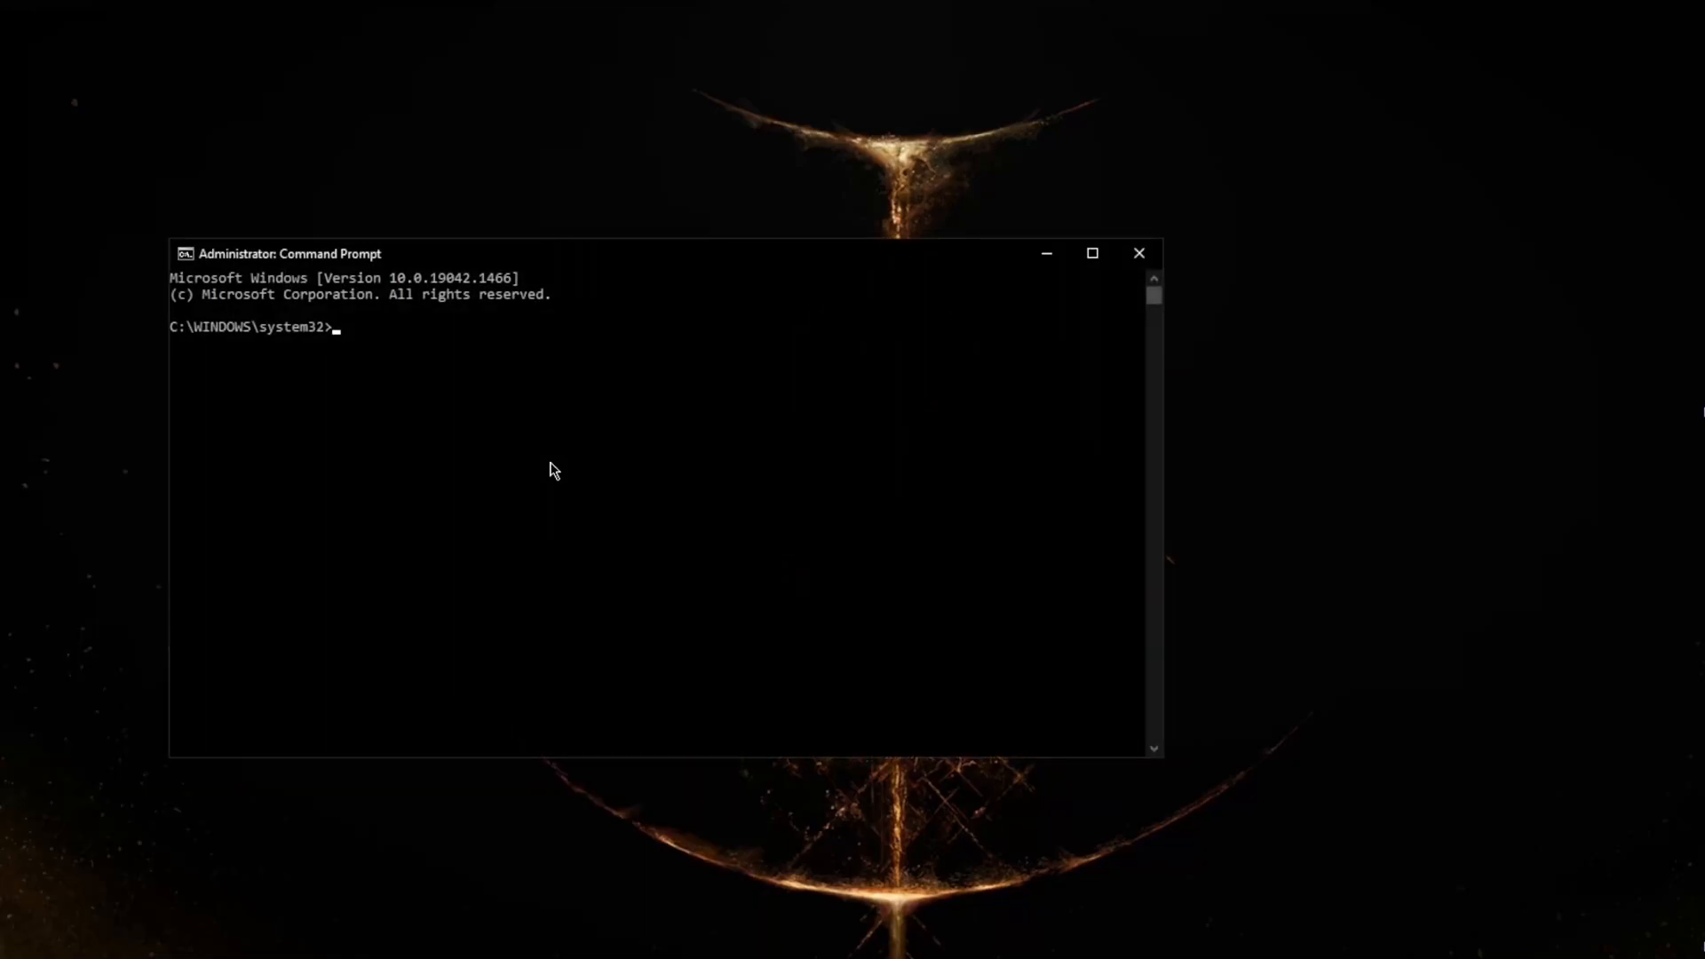
pyautogui.moveTo(478, 344)
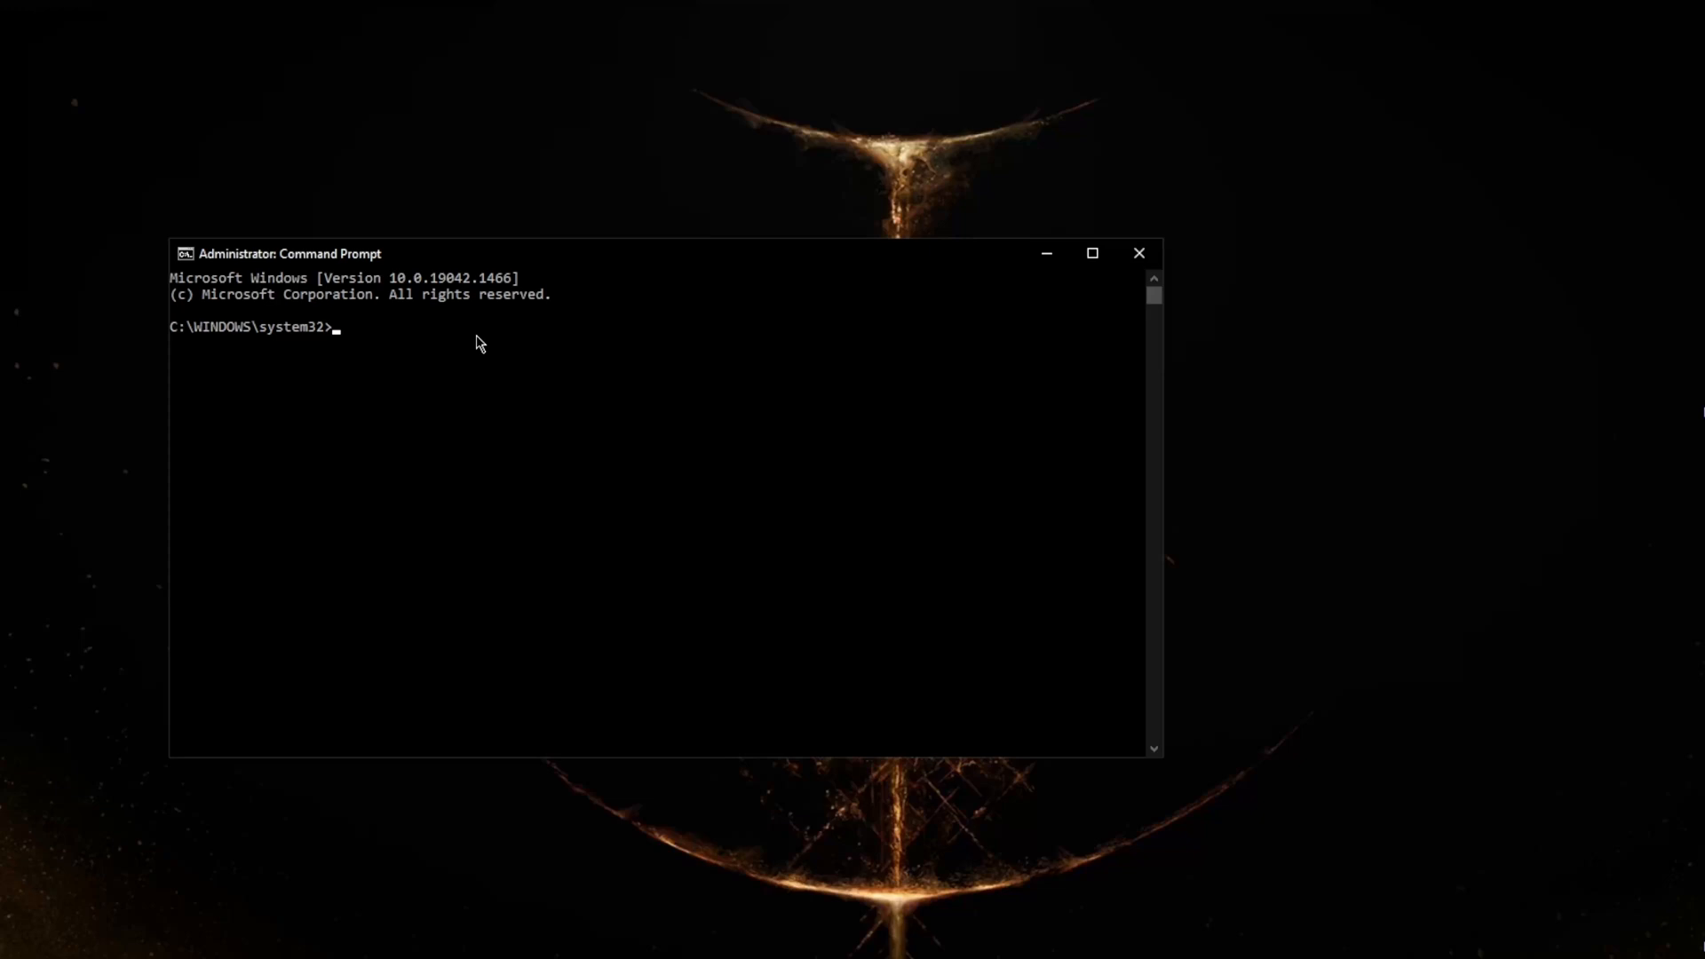
pyautogui.moveTo(736, 328)
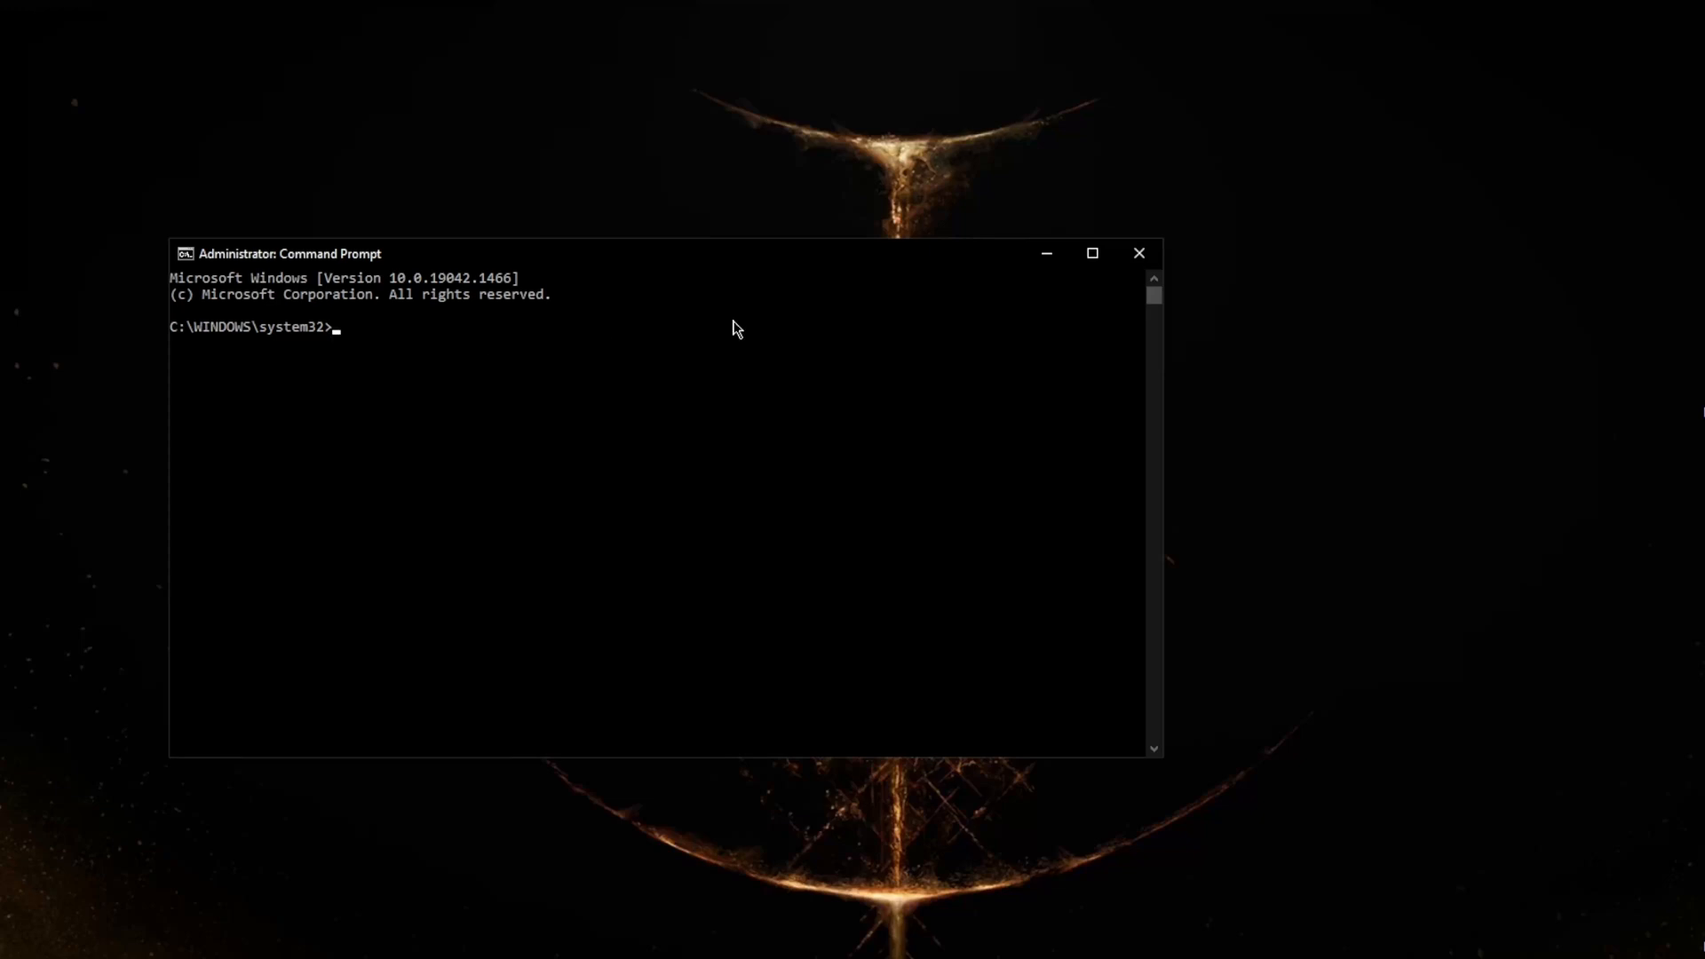
pyautogui.write('ipc')
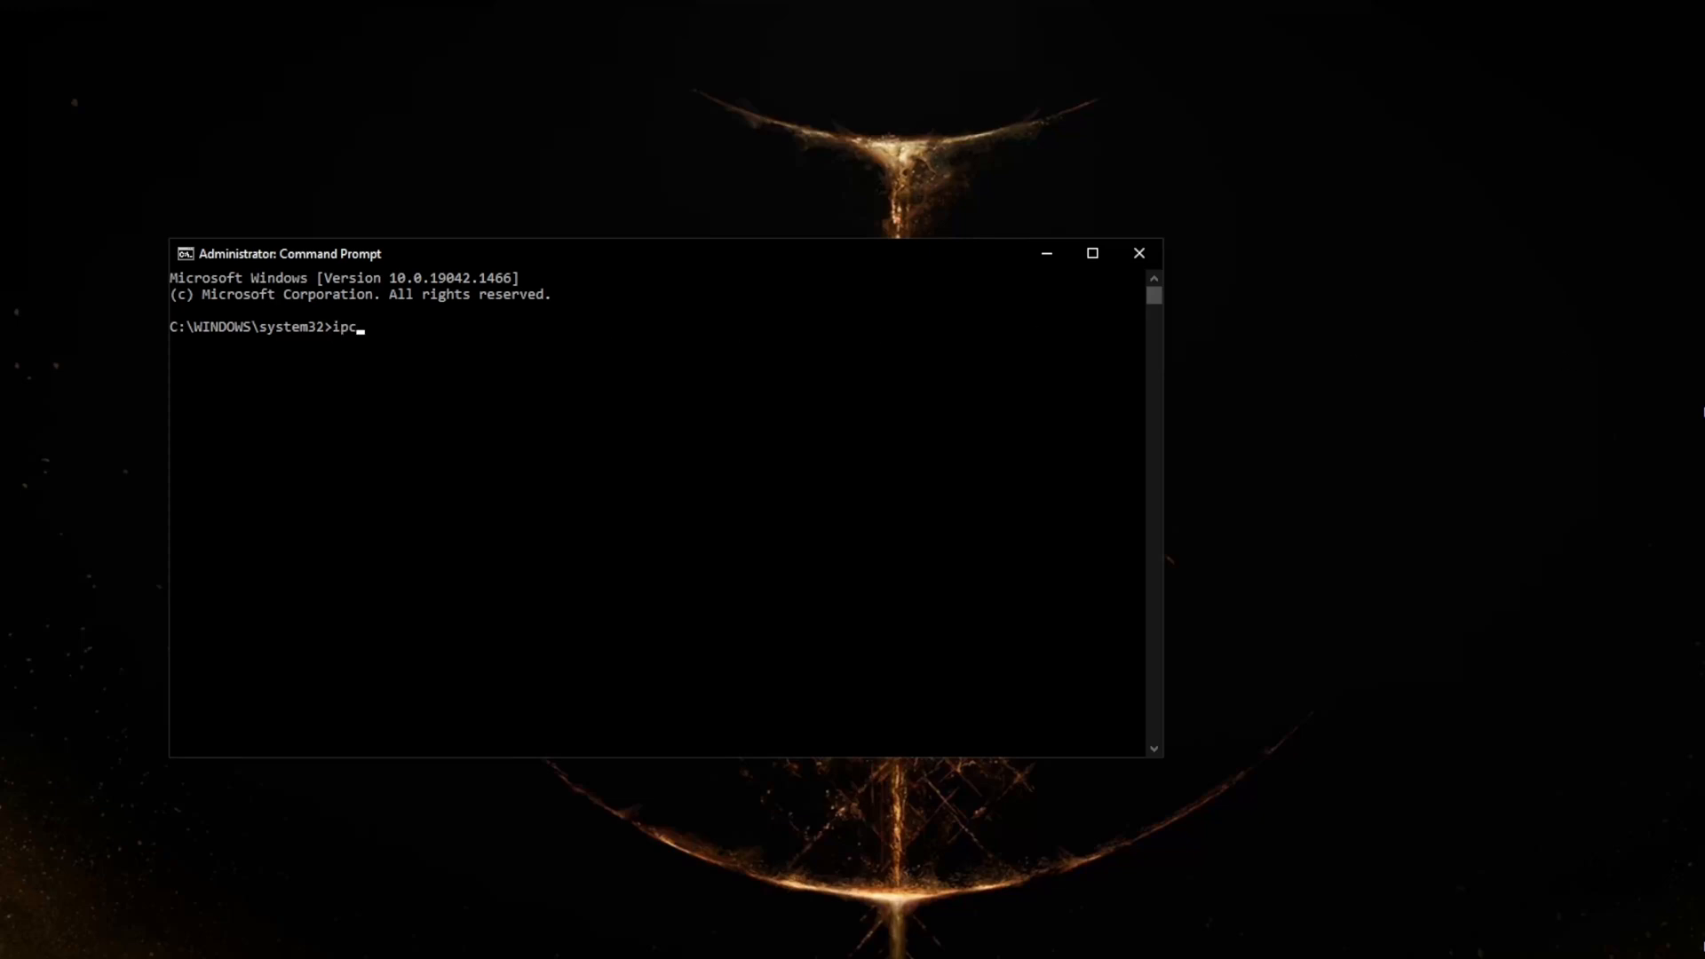
pyautogui.write('onfig/')
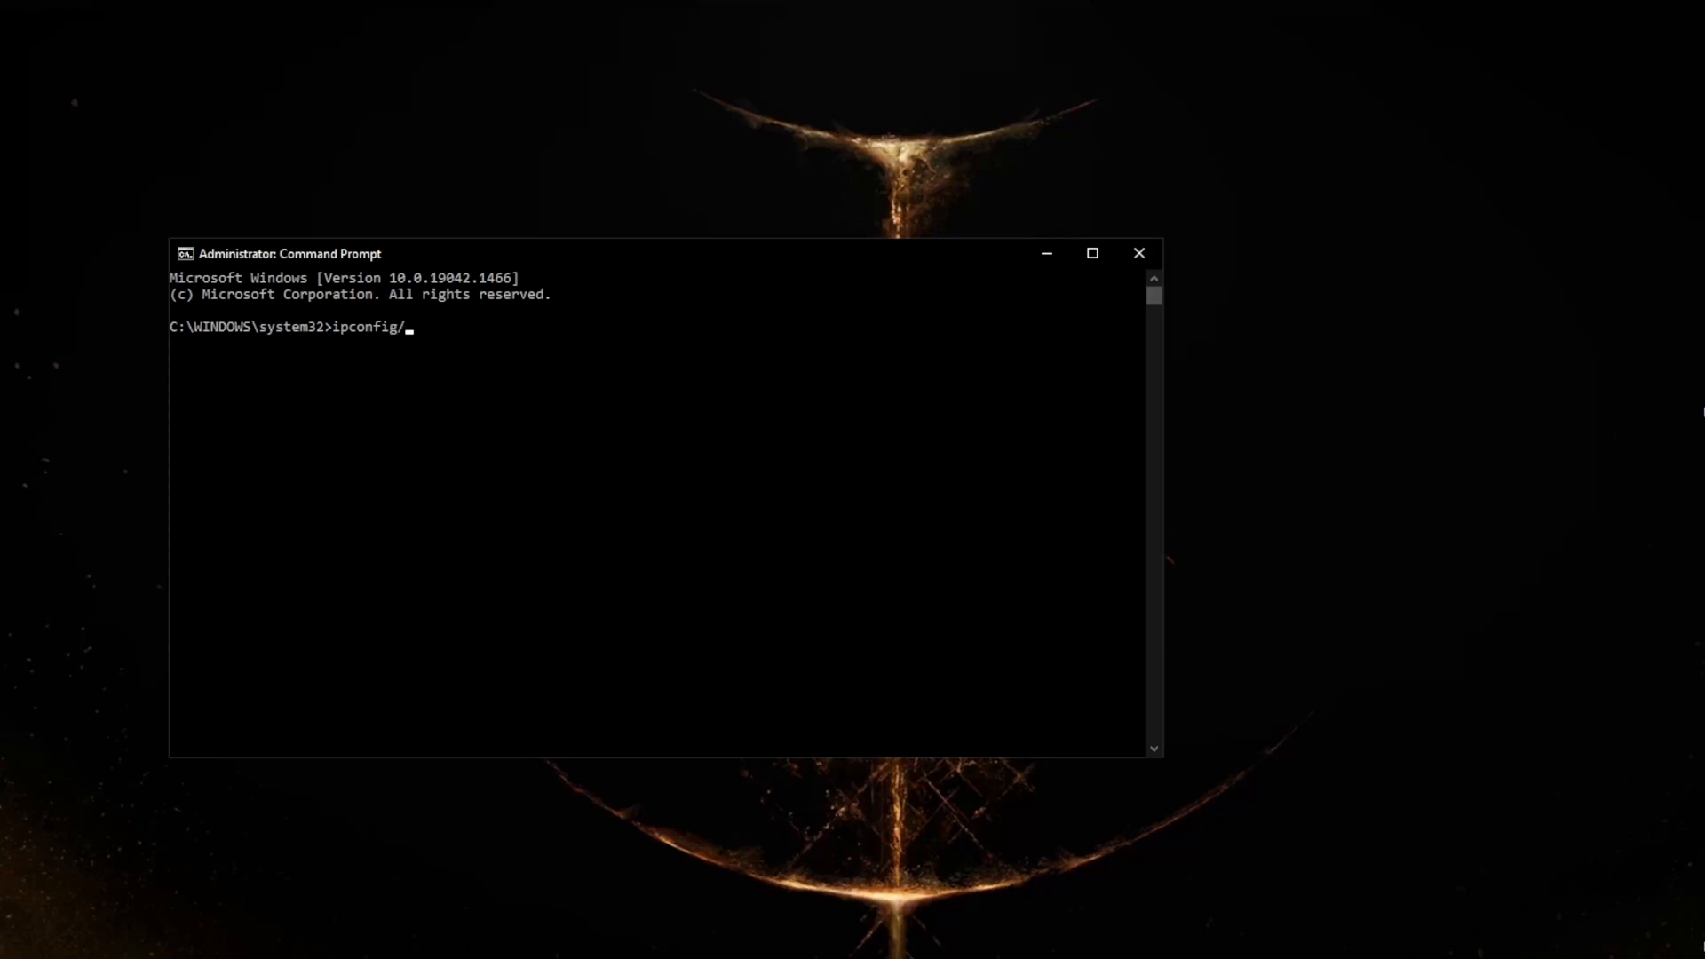
pyautogui.write('rel')
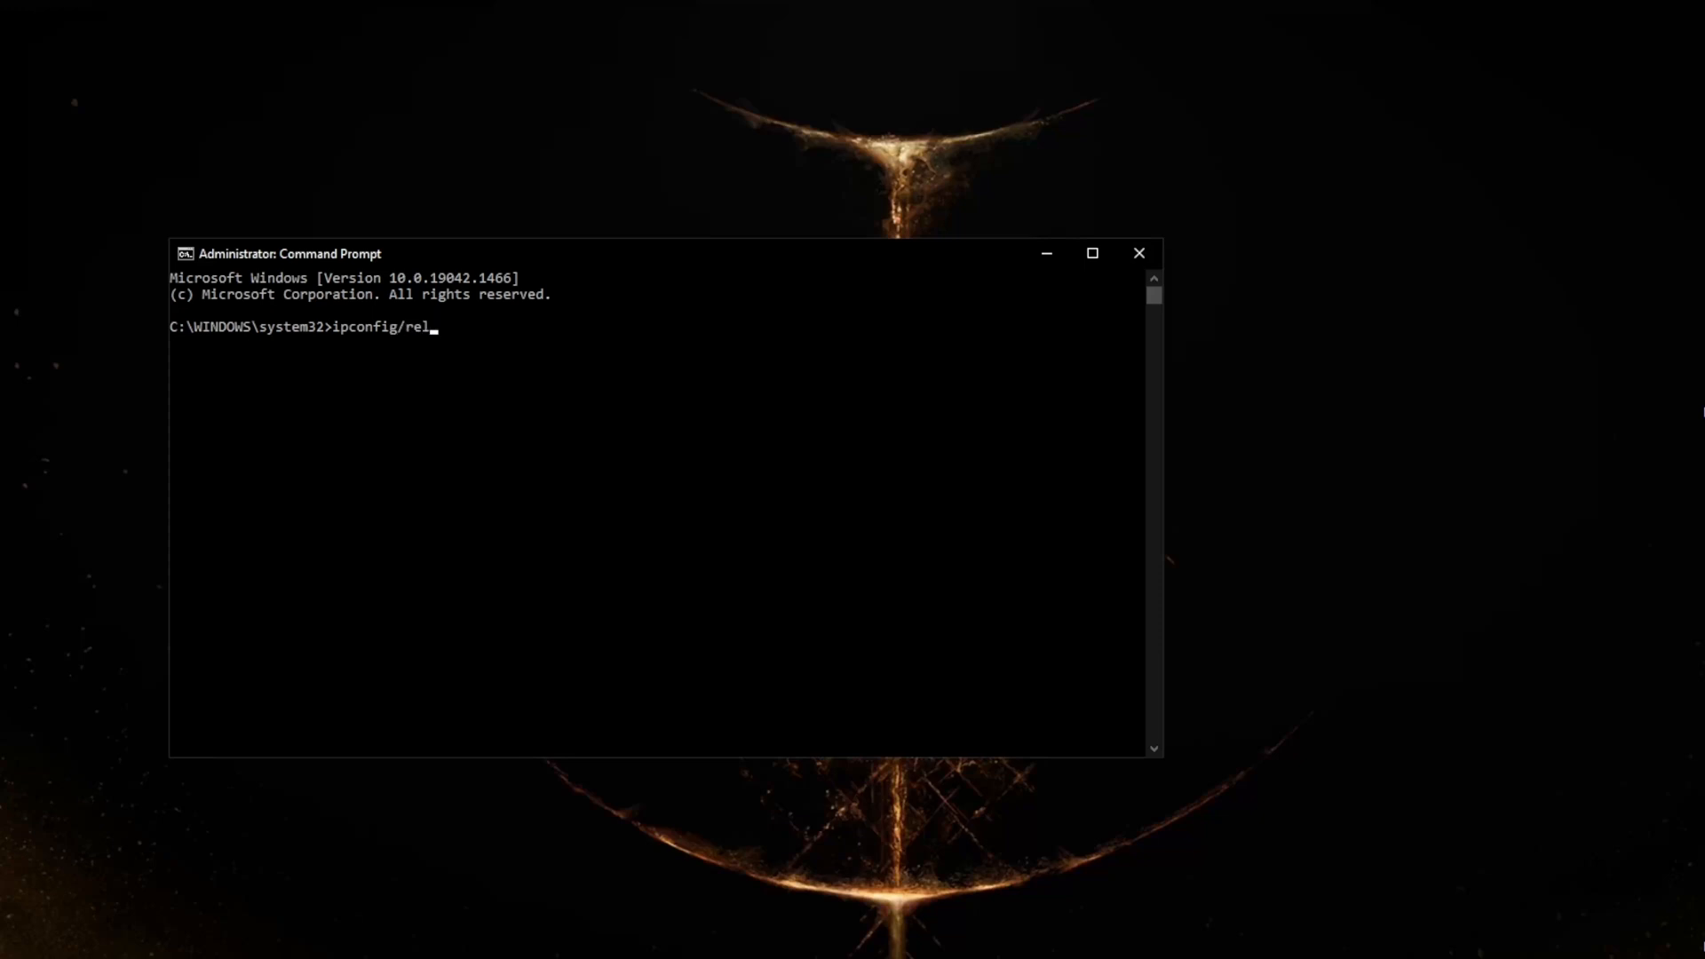
pyautogui.write('ease')
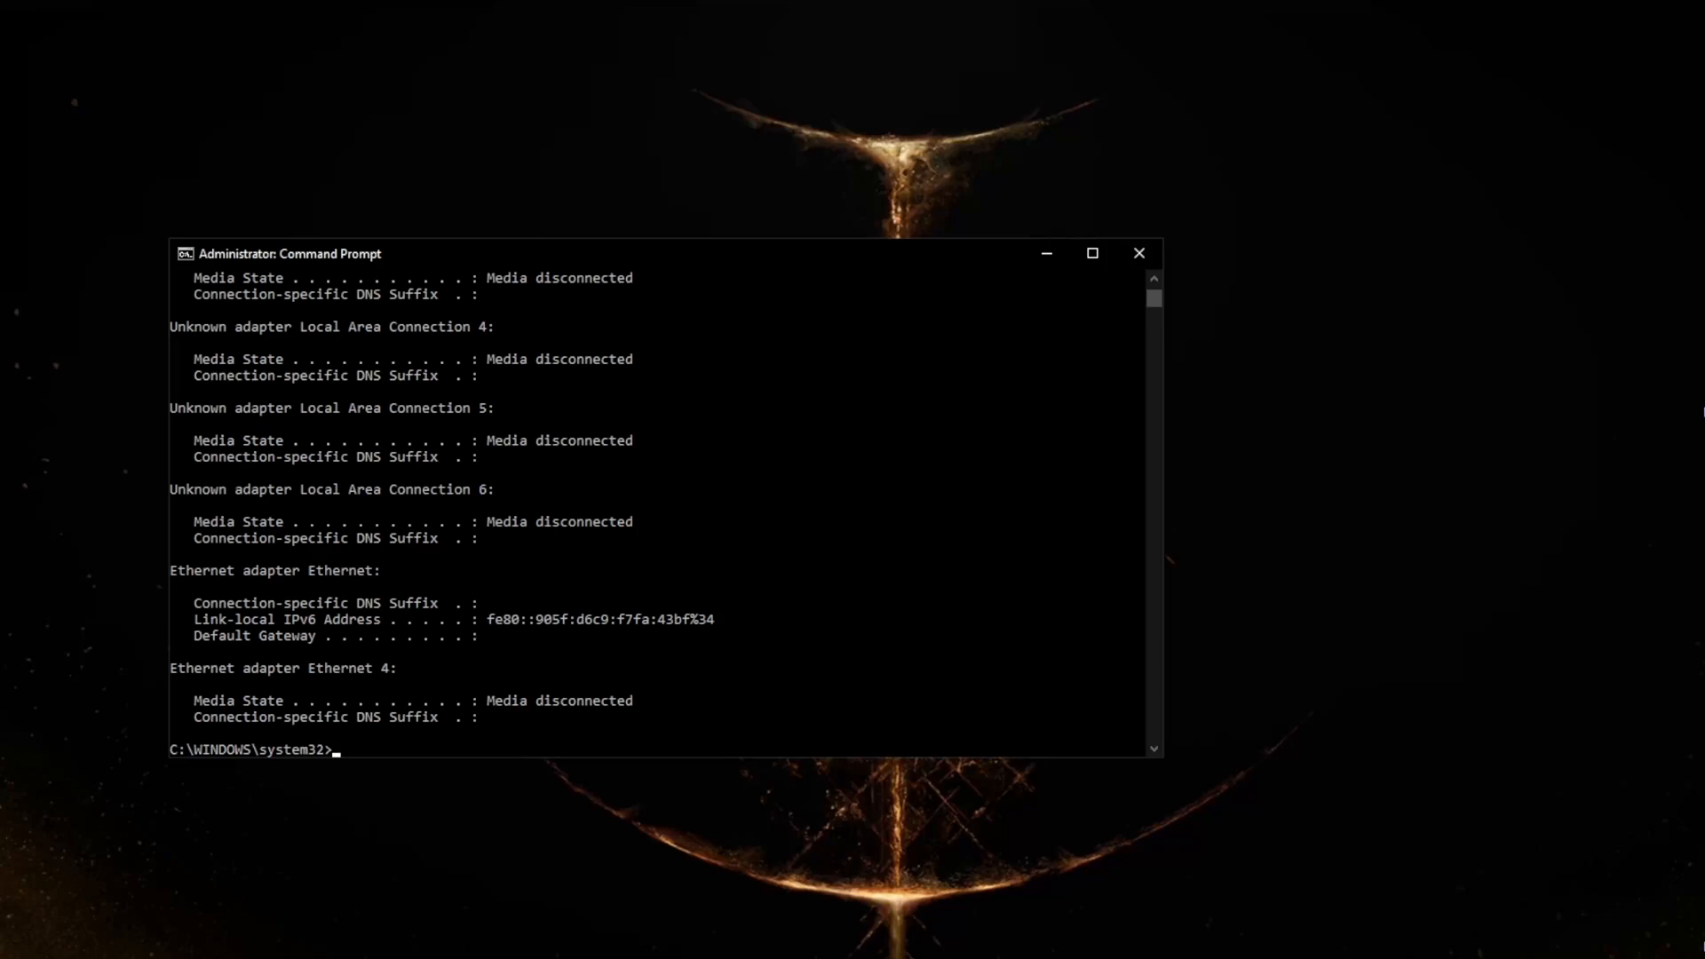
pyautogui.moveTo(649, 561)
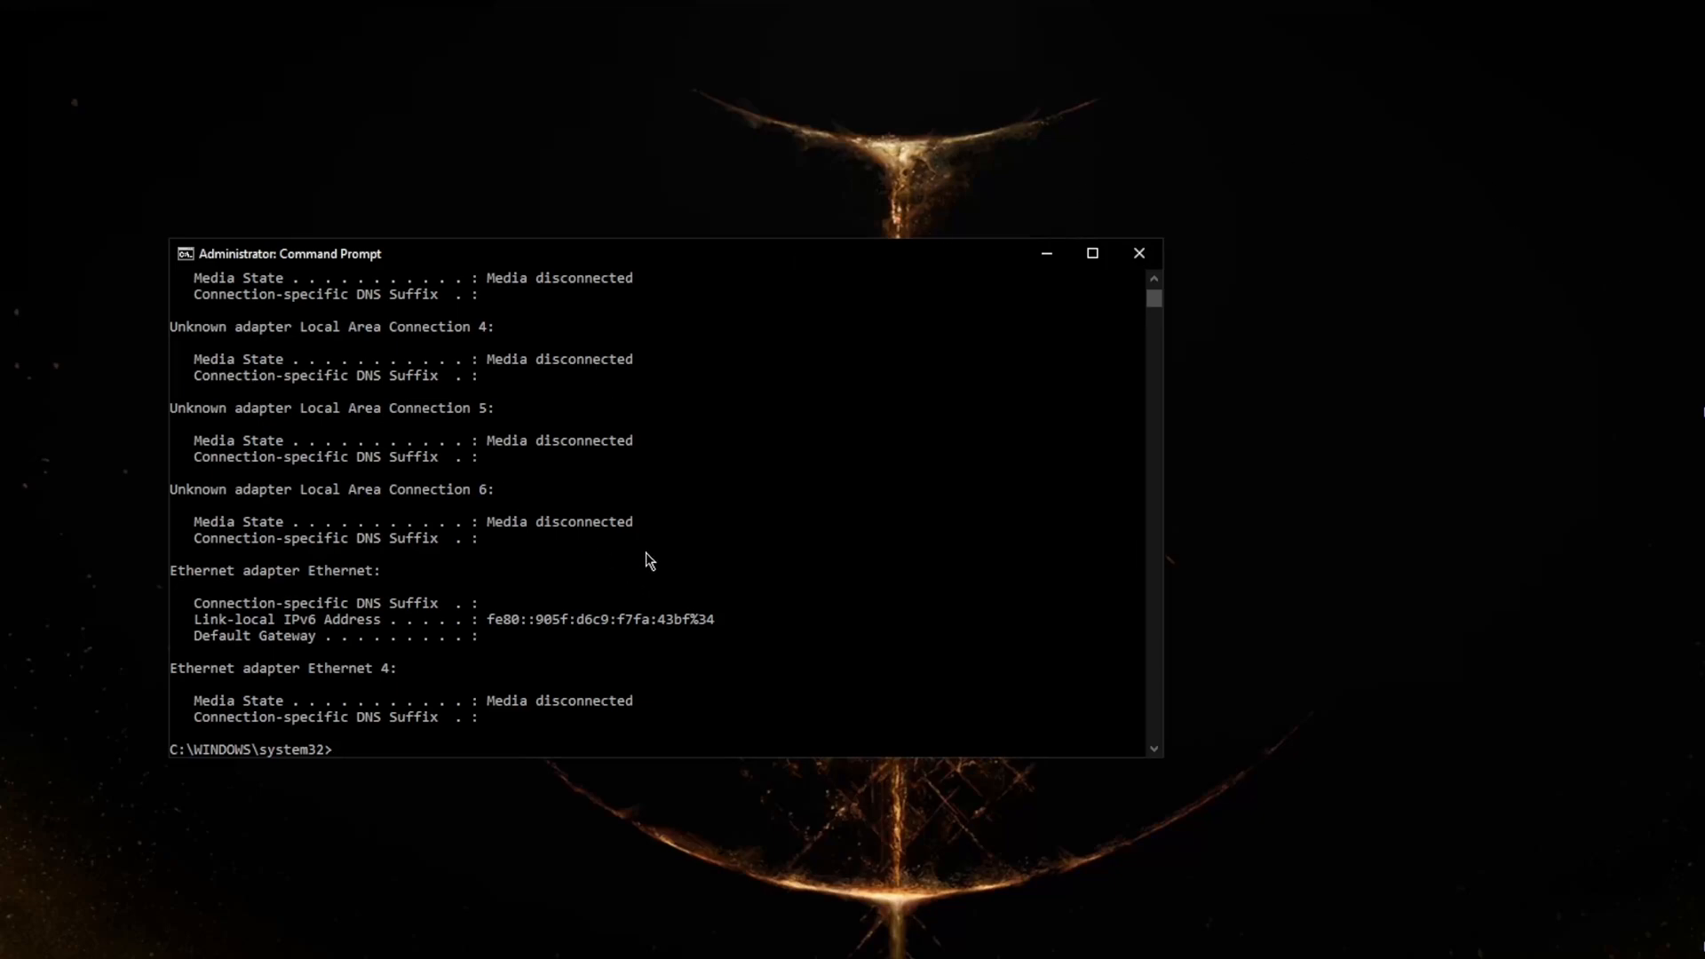
# - Run ipconfig/renew so the Ethernet adapter obtains a fresh IPv4 address
pyautogui.write('i')
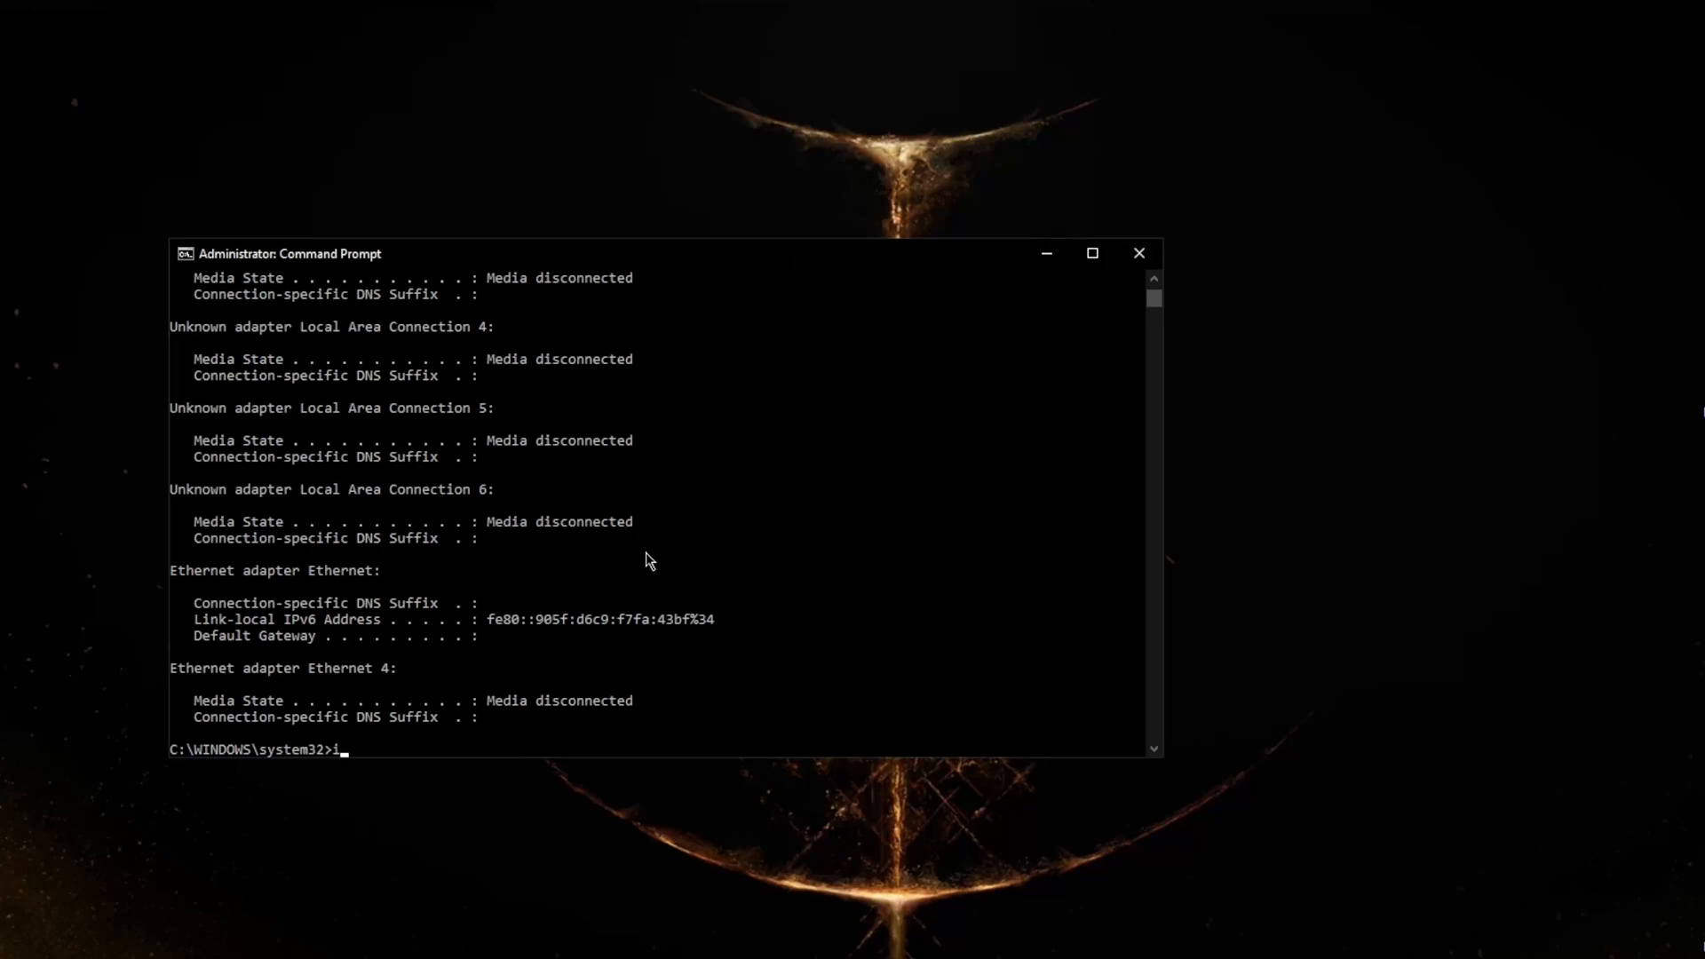
pyautogui.write('pconfig/')
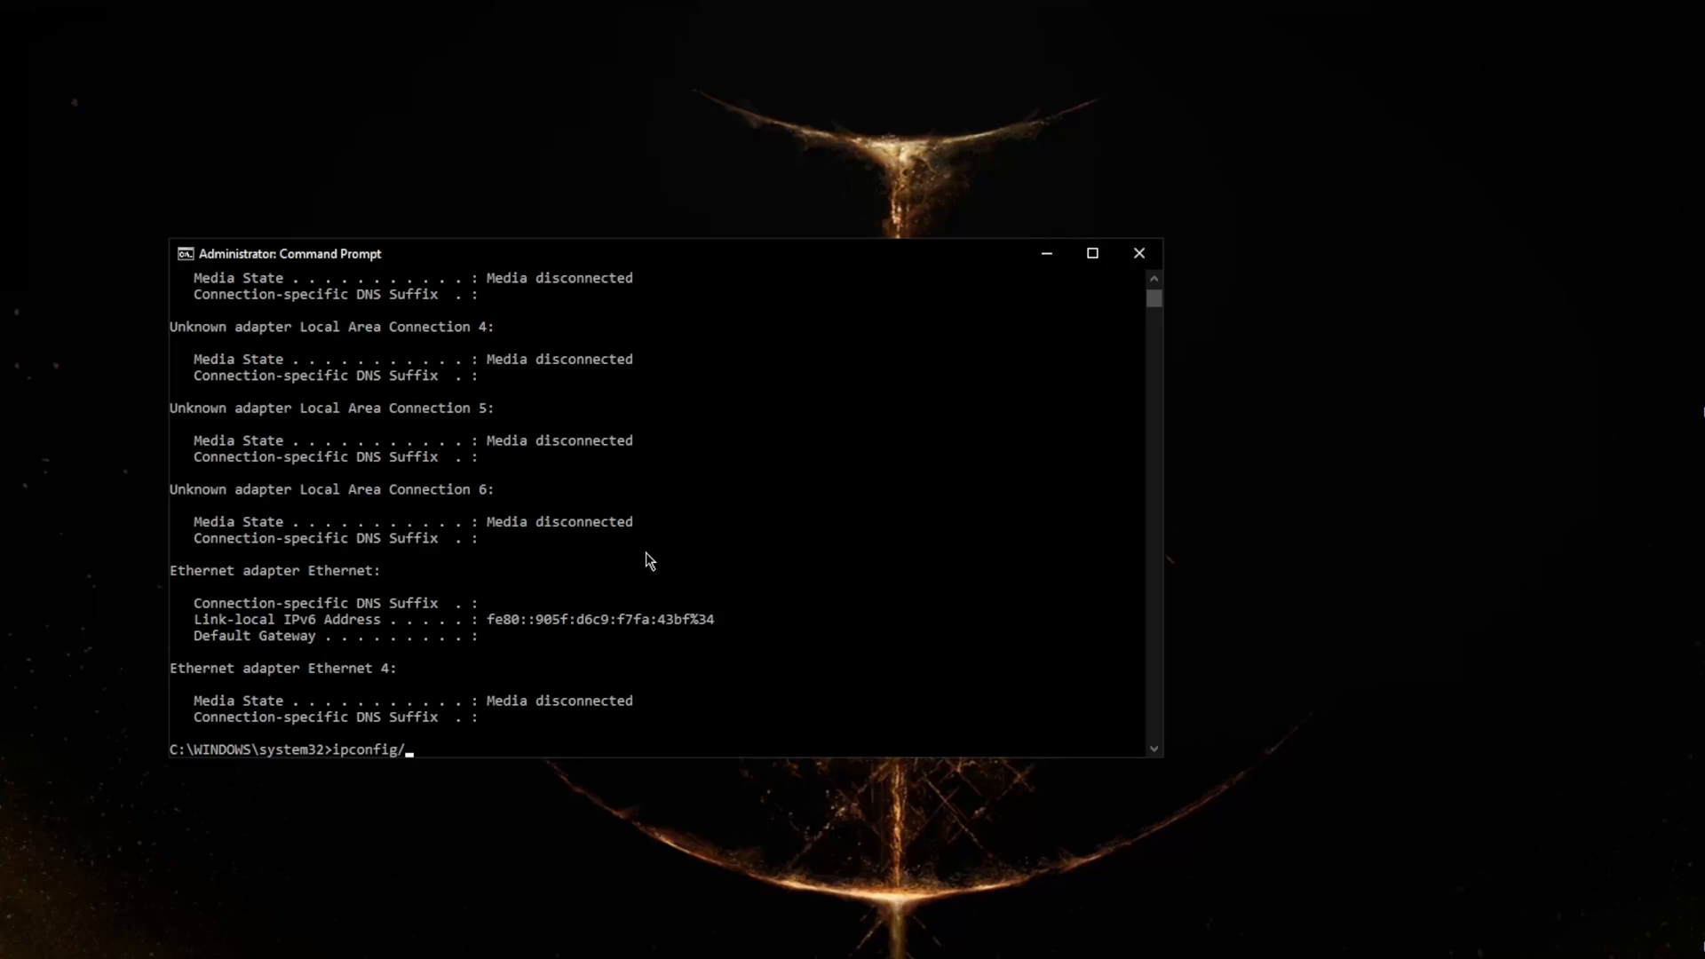
pyautogui.write('renew')
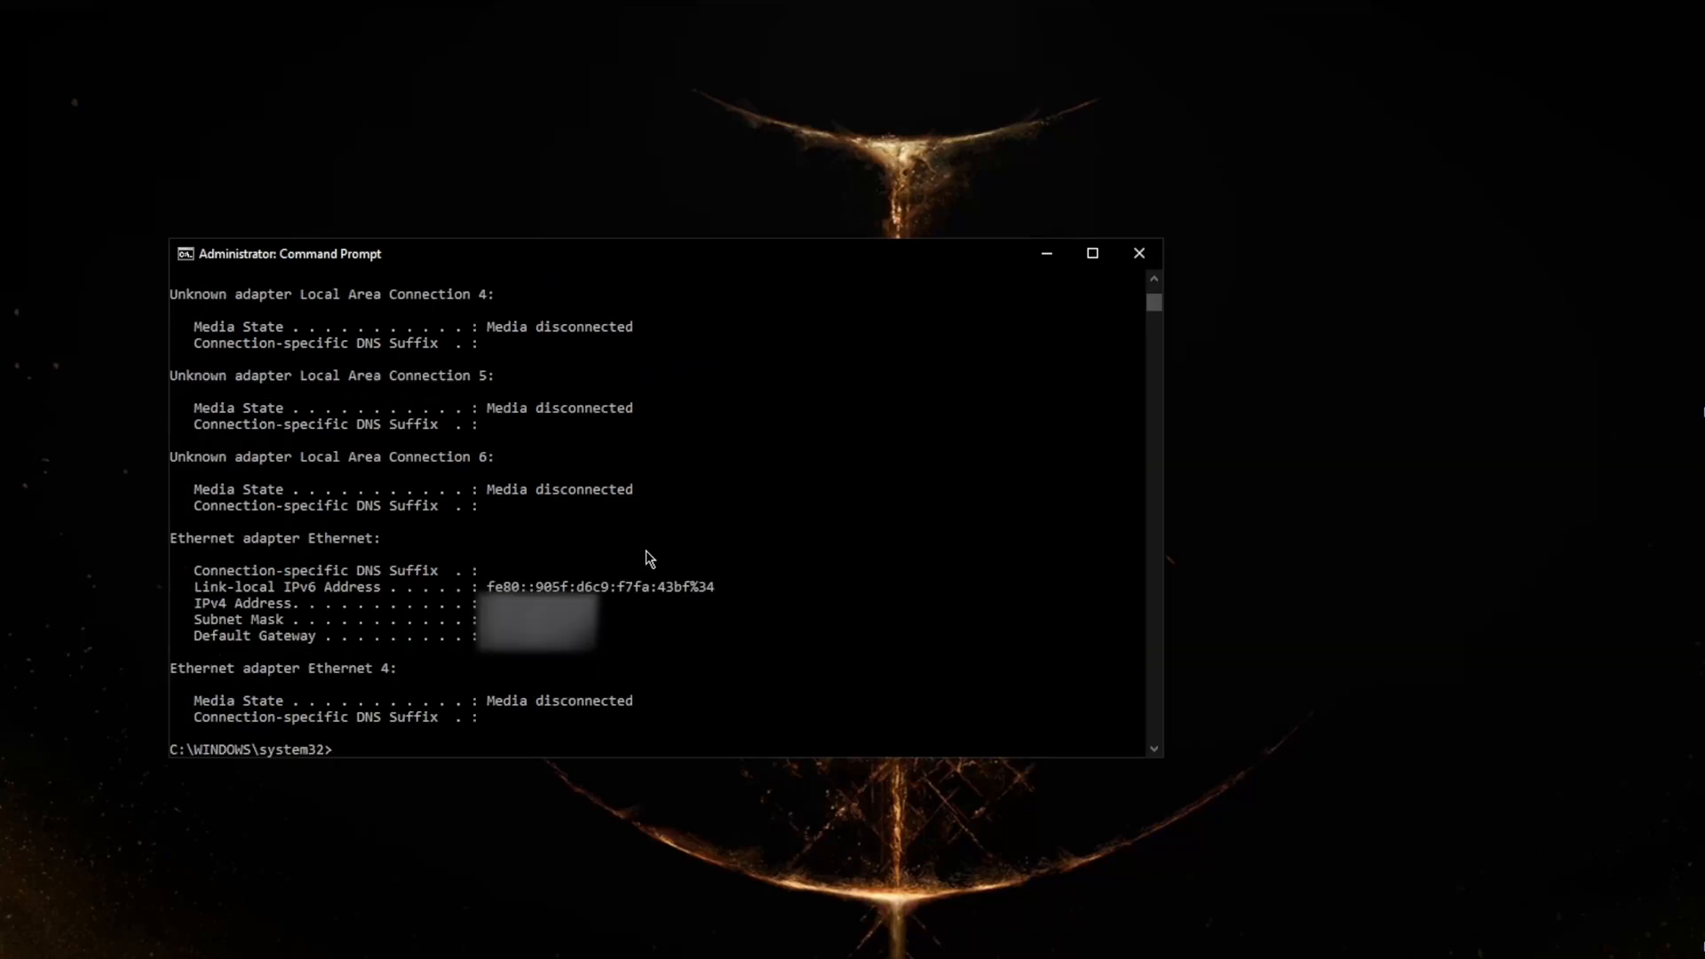
pyautogui.moveTo(628, 497)
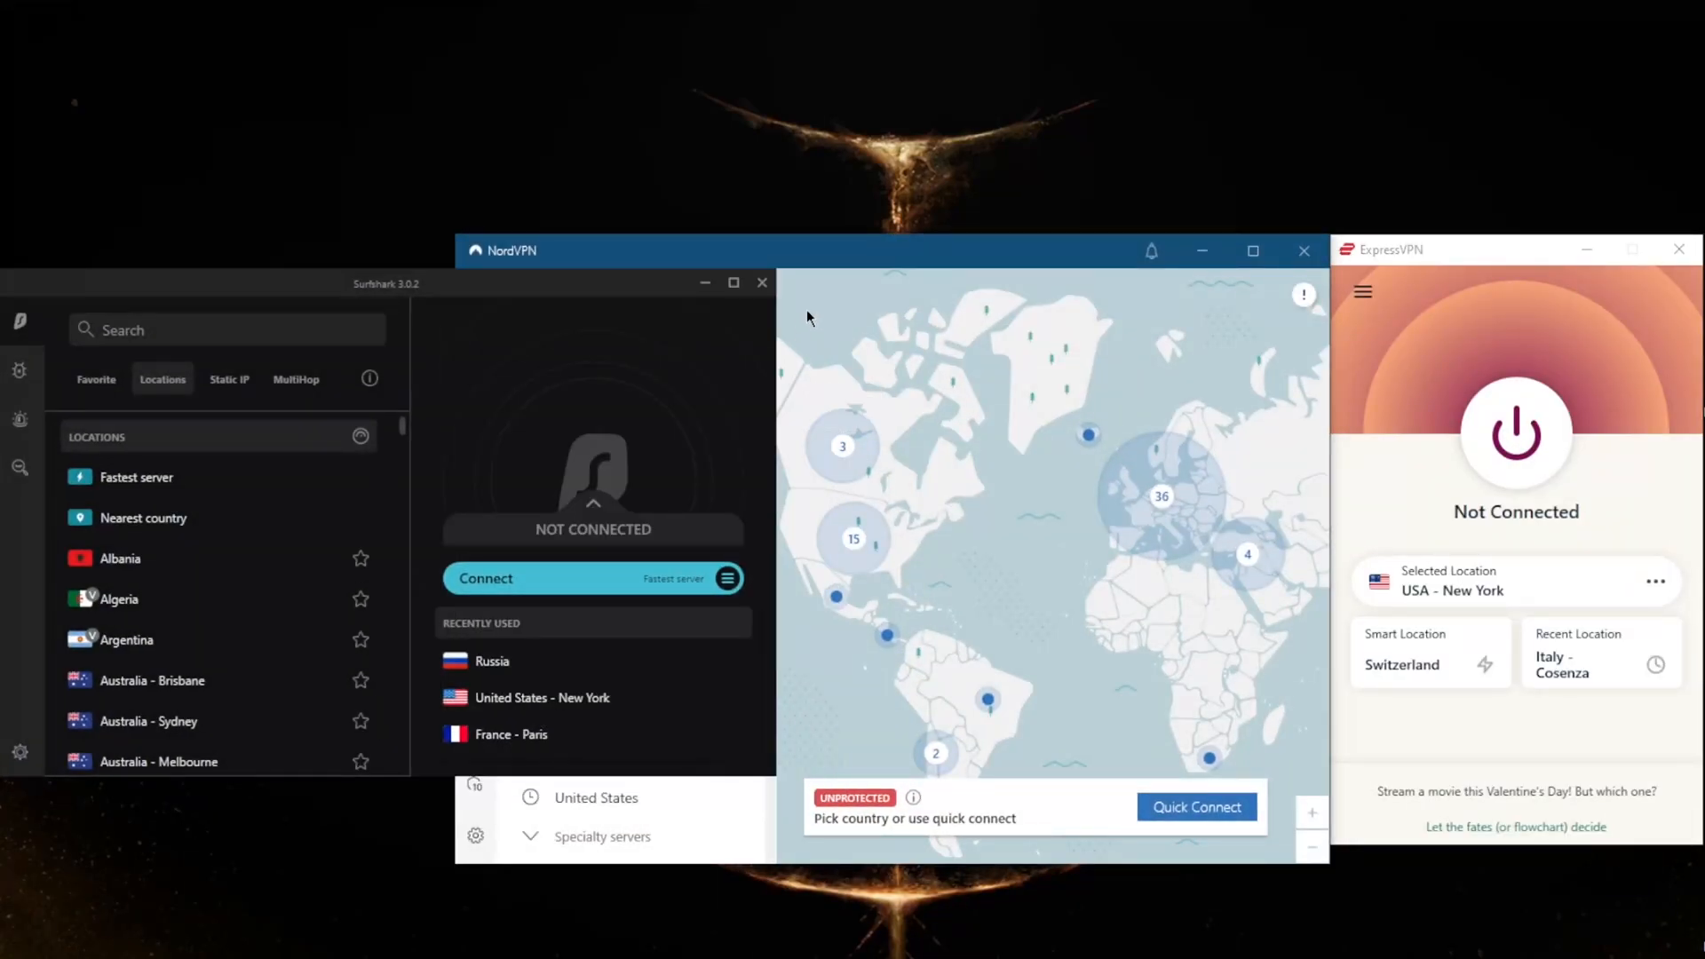
pyautogui.moveTo(1285, 502)
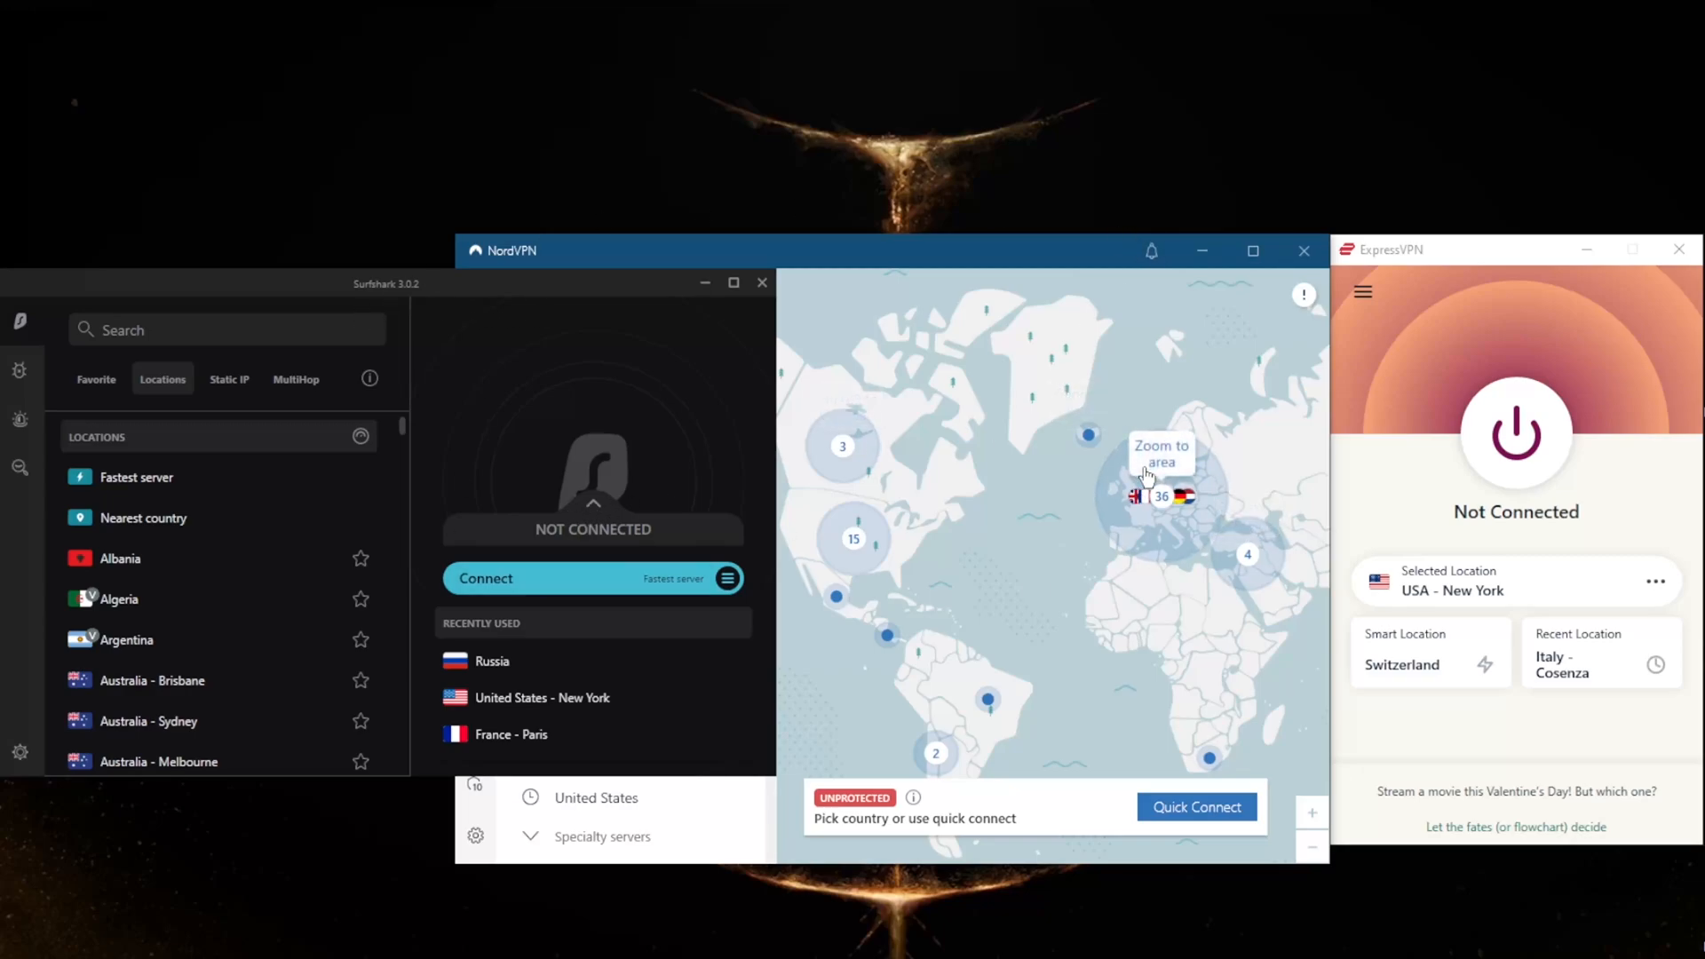
pyautogui.moveTo(902, 334)
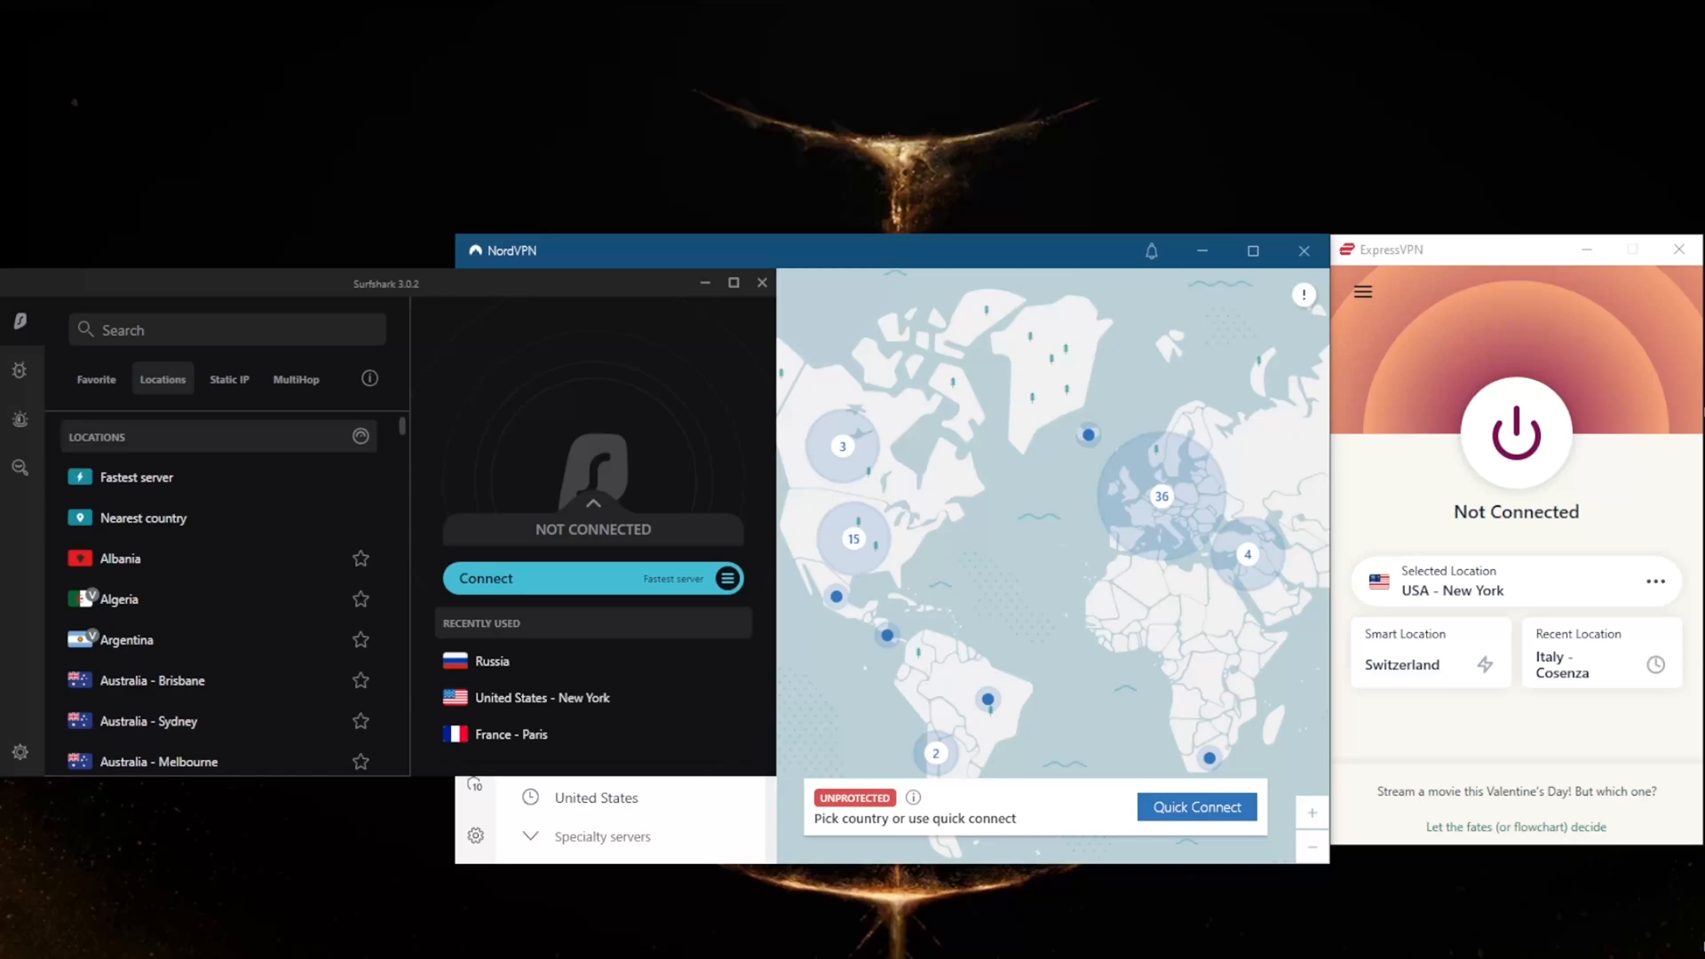
pyautogui.moveTo(855, 258)
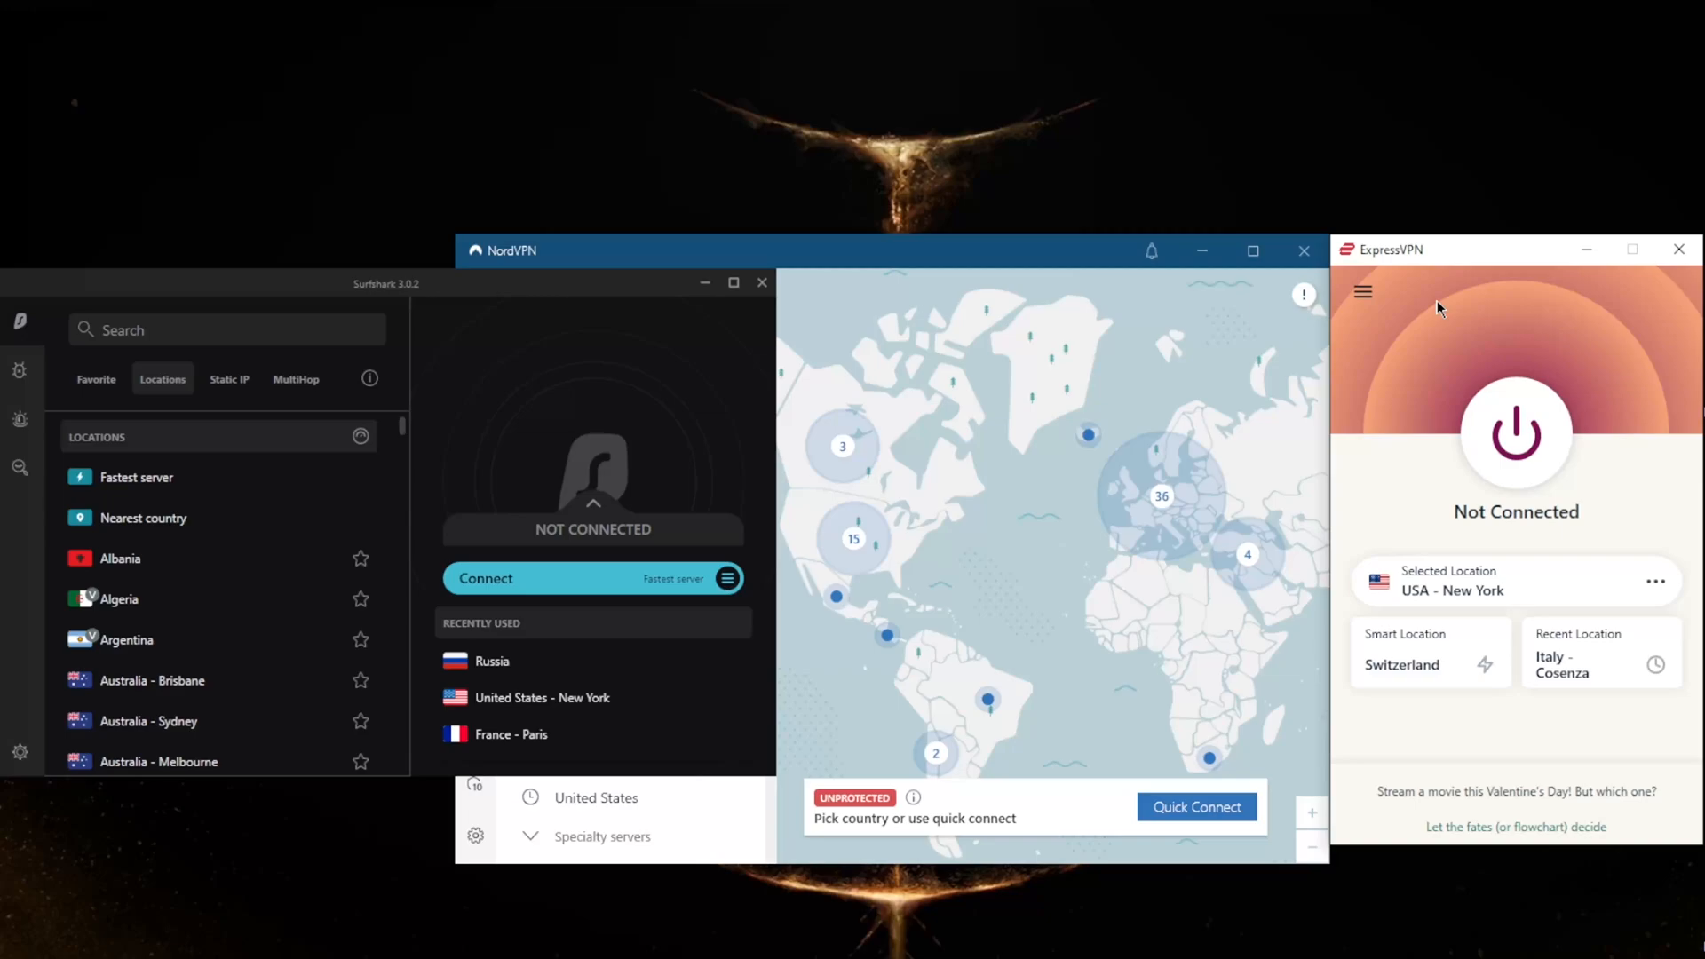
# - Show ExpressVPN's main menu with VPN Locations, Speed Test and Options
pyautogui.click(1362, 291)
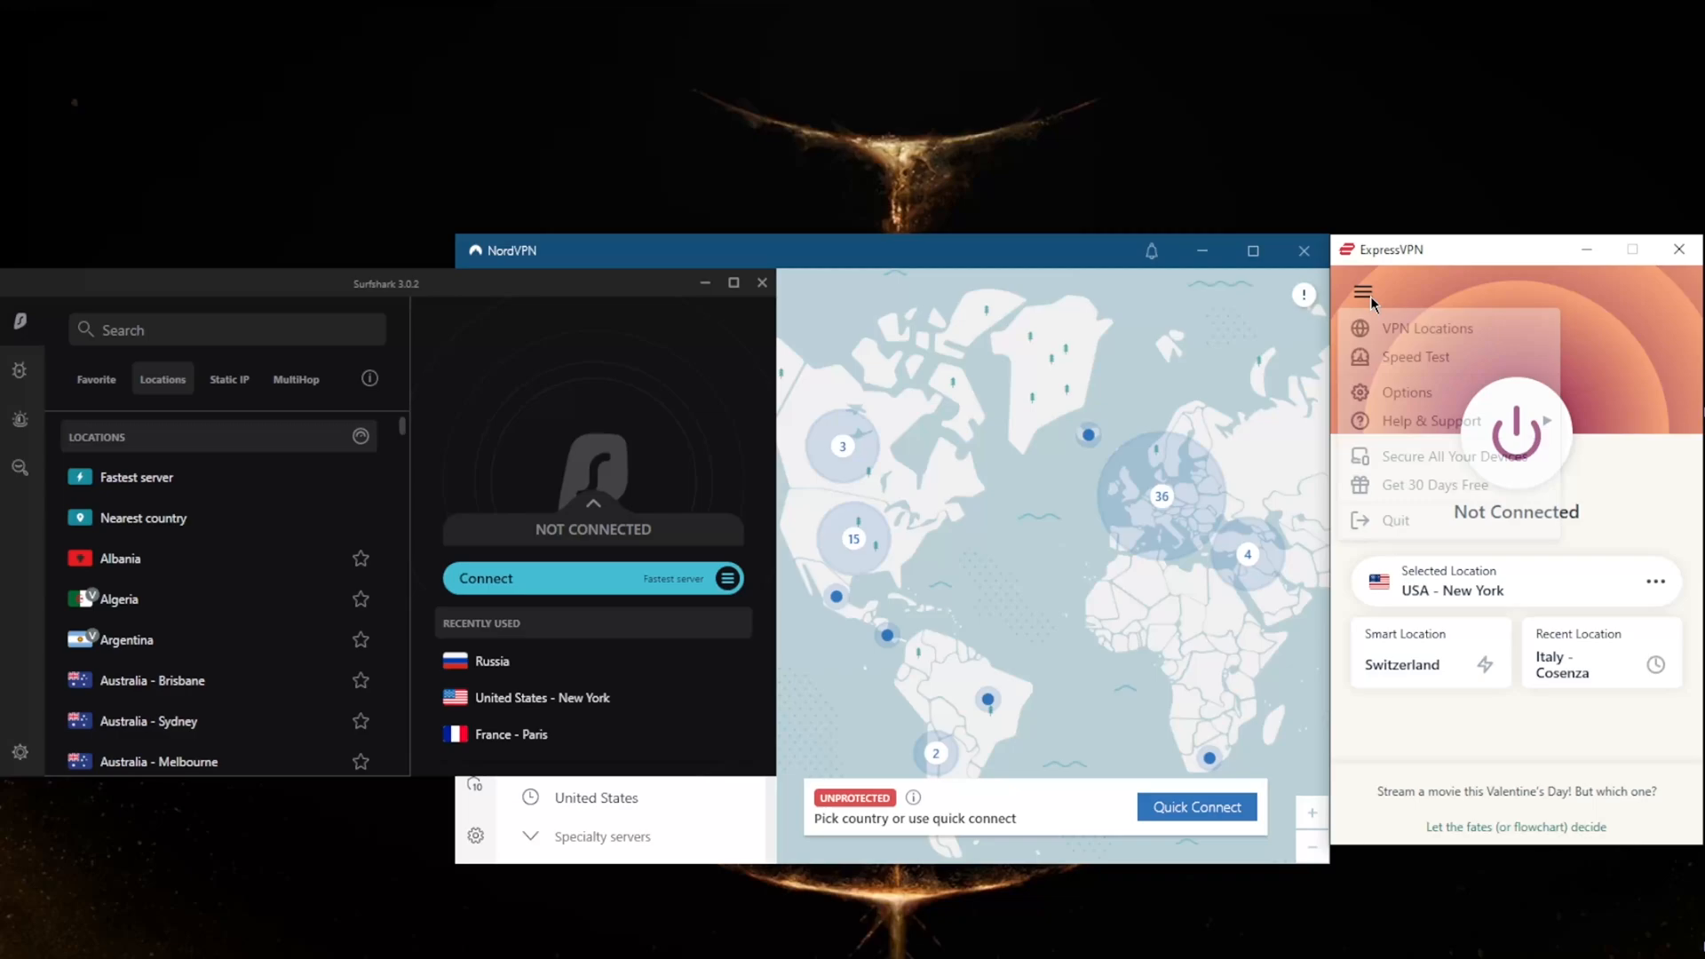
# - In ExpressVPN Options, try per-app split tunnelling with both app modes and cancel without keeping changes
pyautogui.click(1405, 392)
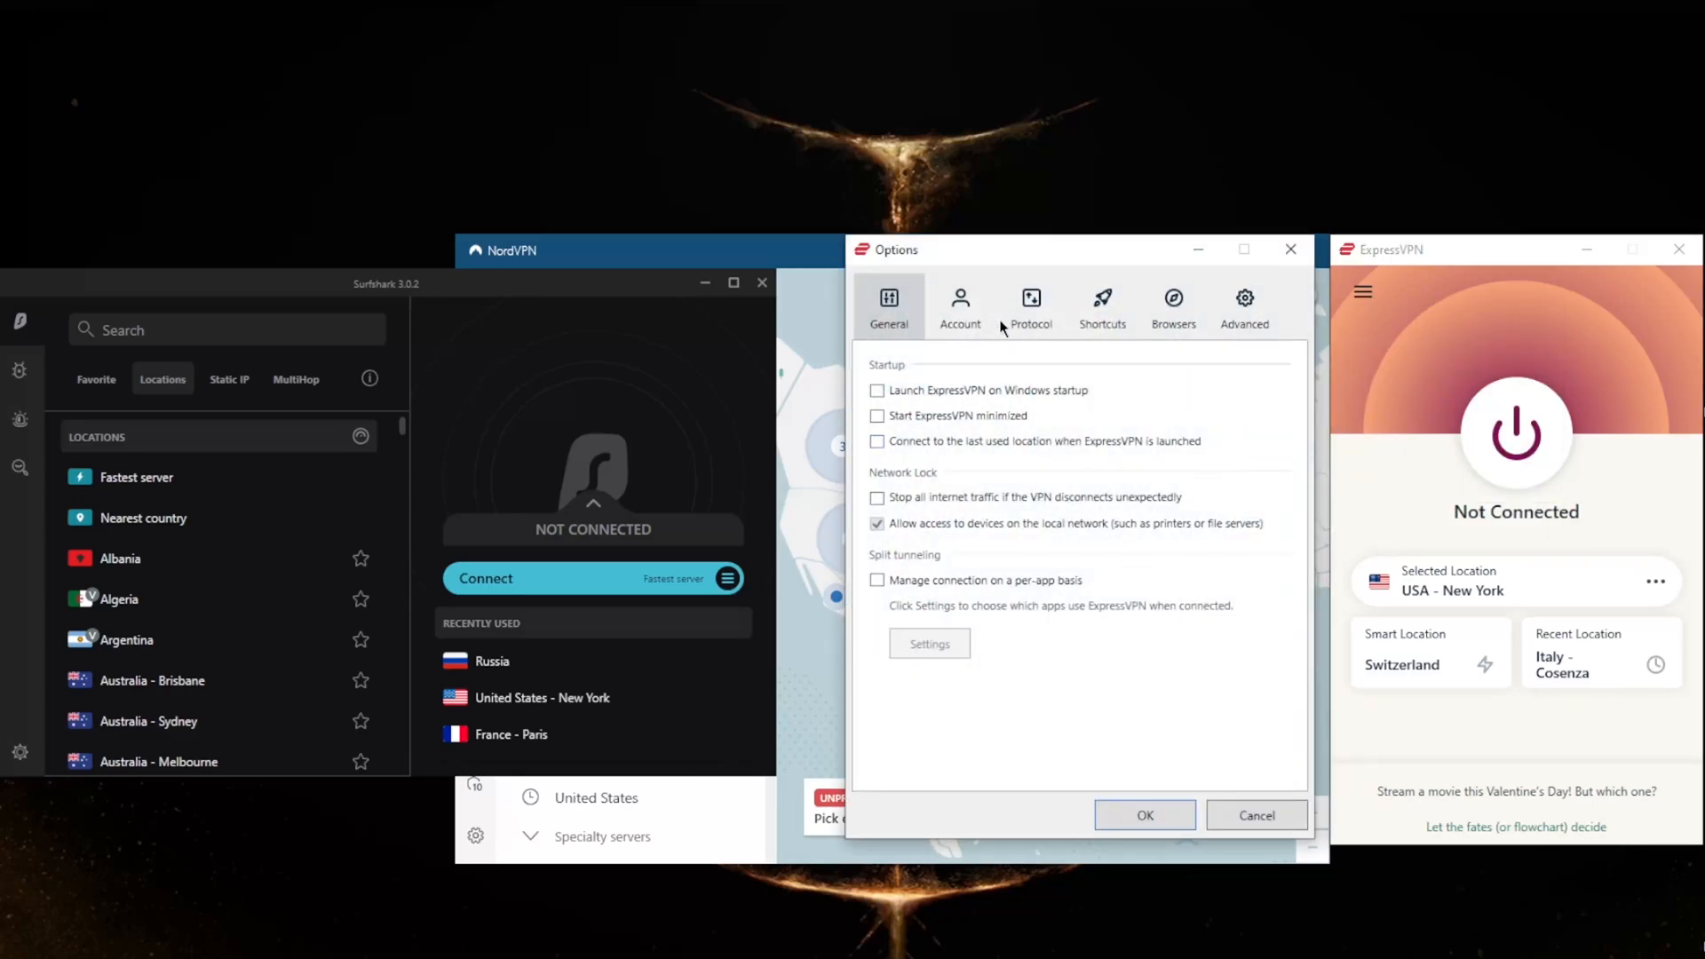
pyautogui.moveTo(931, 583)
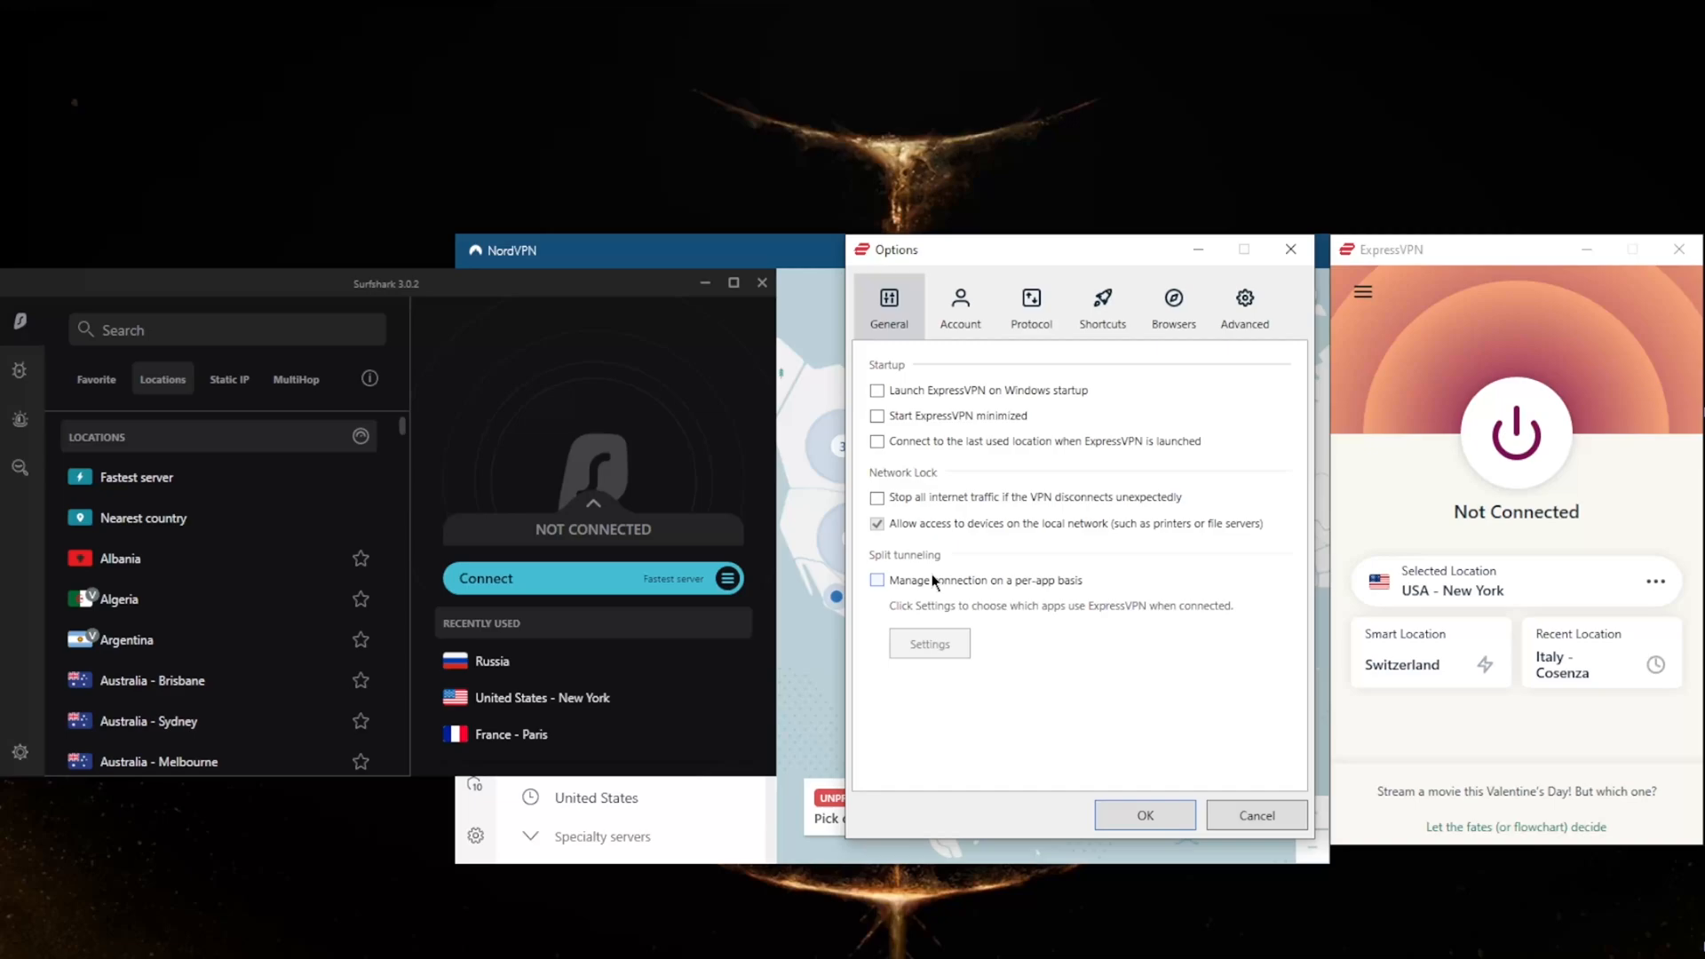
pyautogui.moveTo(890, 563)
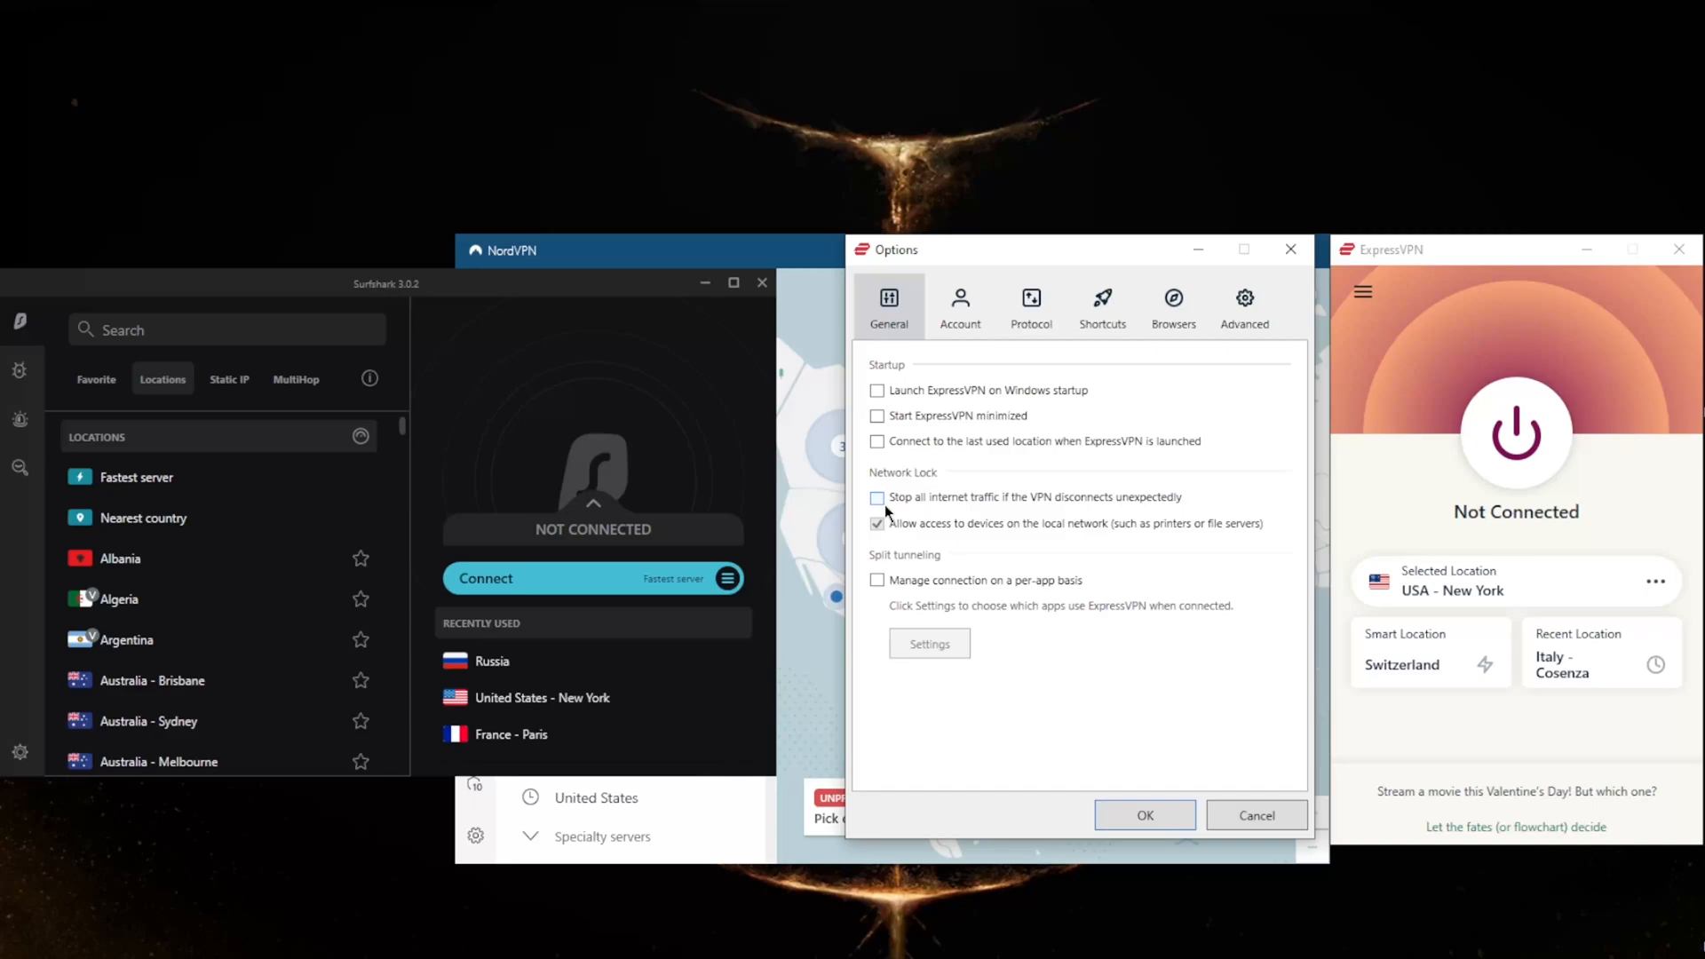
pyautogui.click(877, 579)
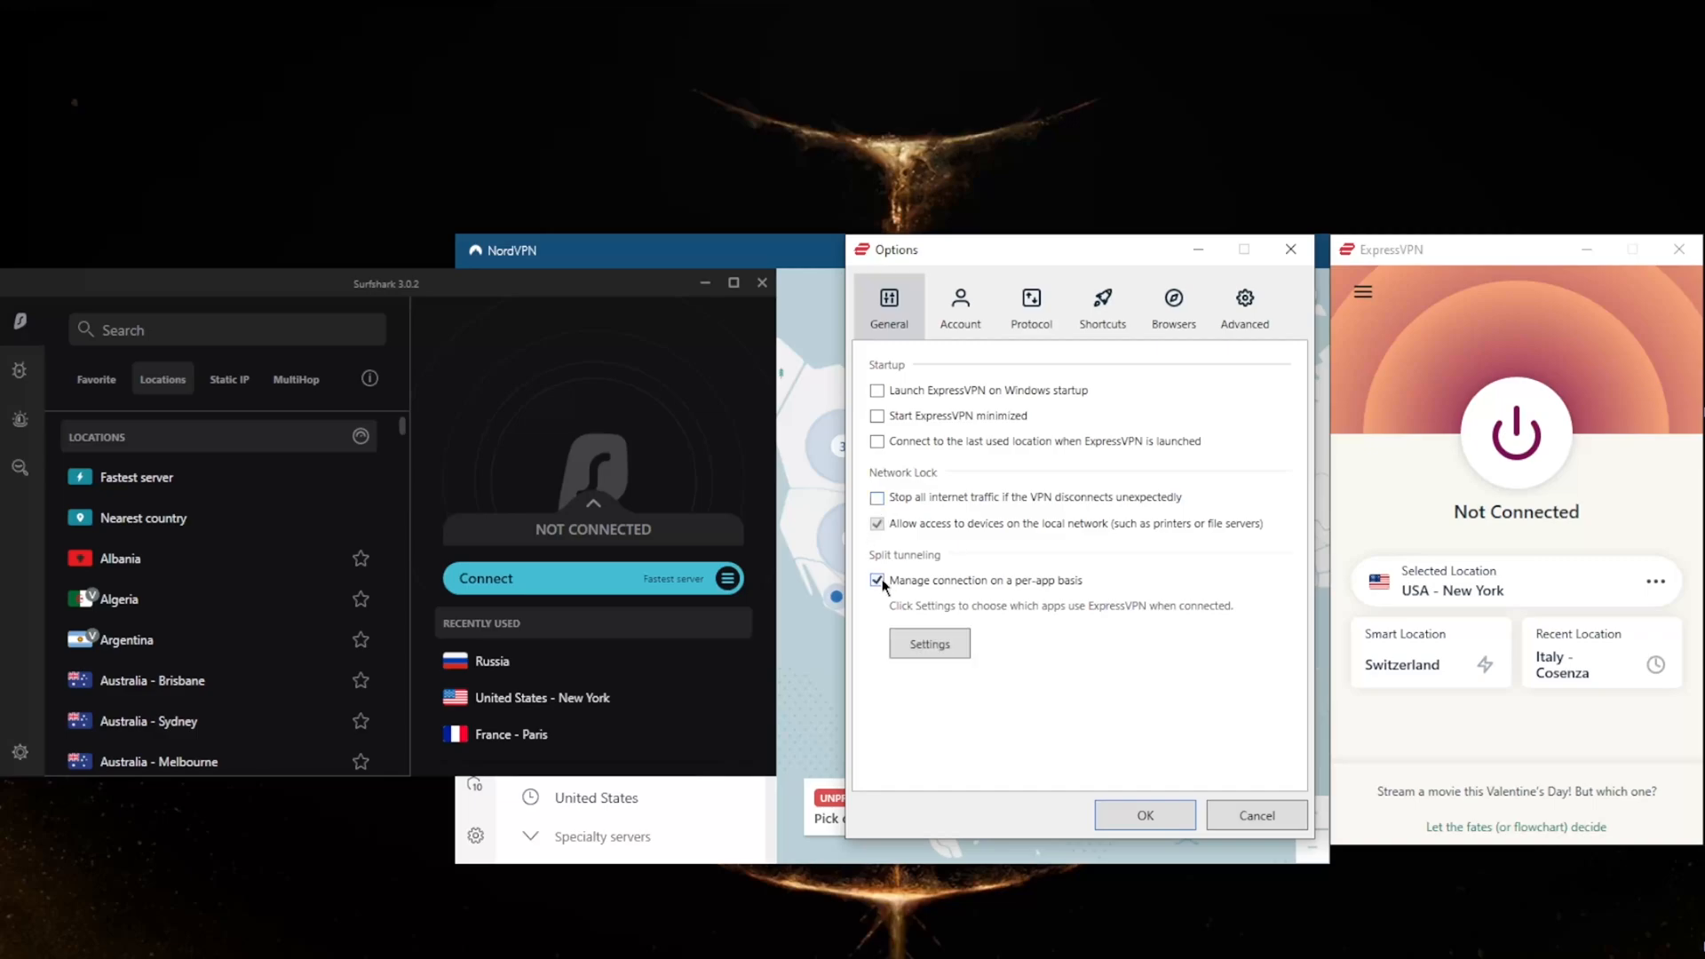
pyautogui.click(929, 643)
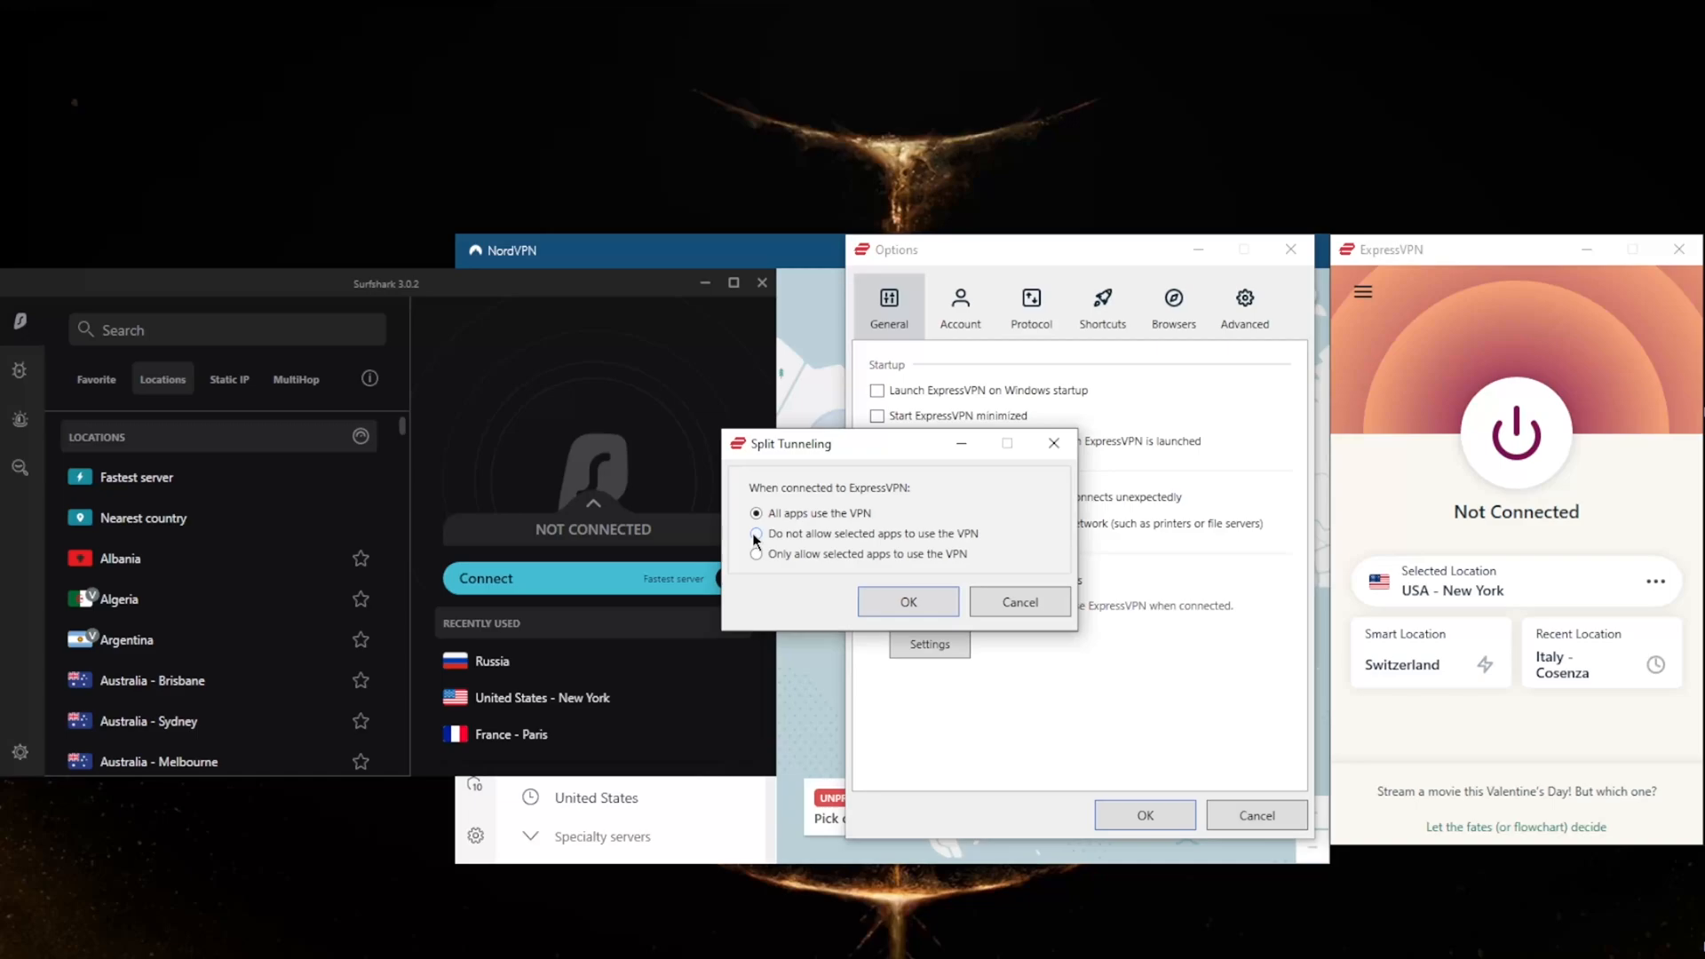
pyautogui.click(756, 553)
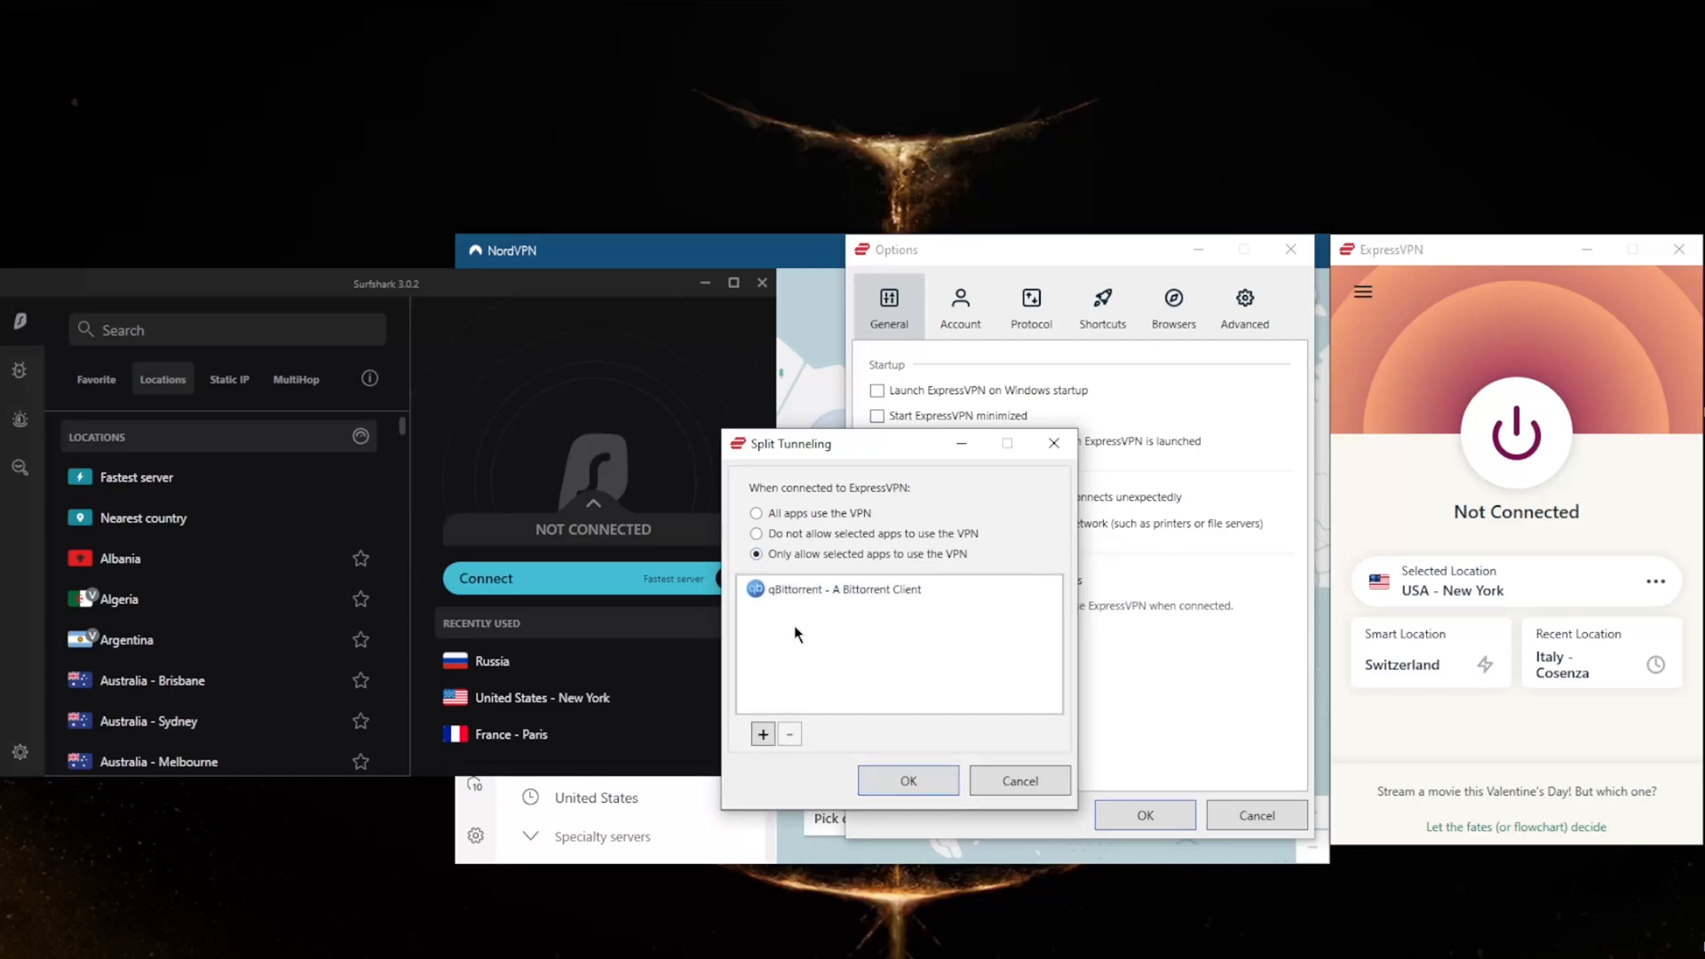
pyautogui.click(756, 533)
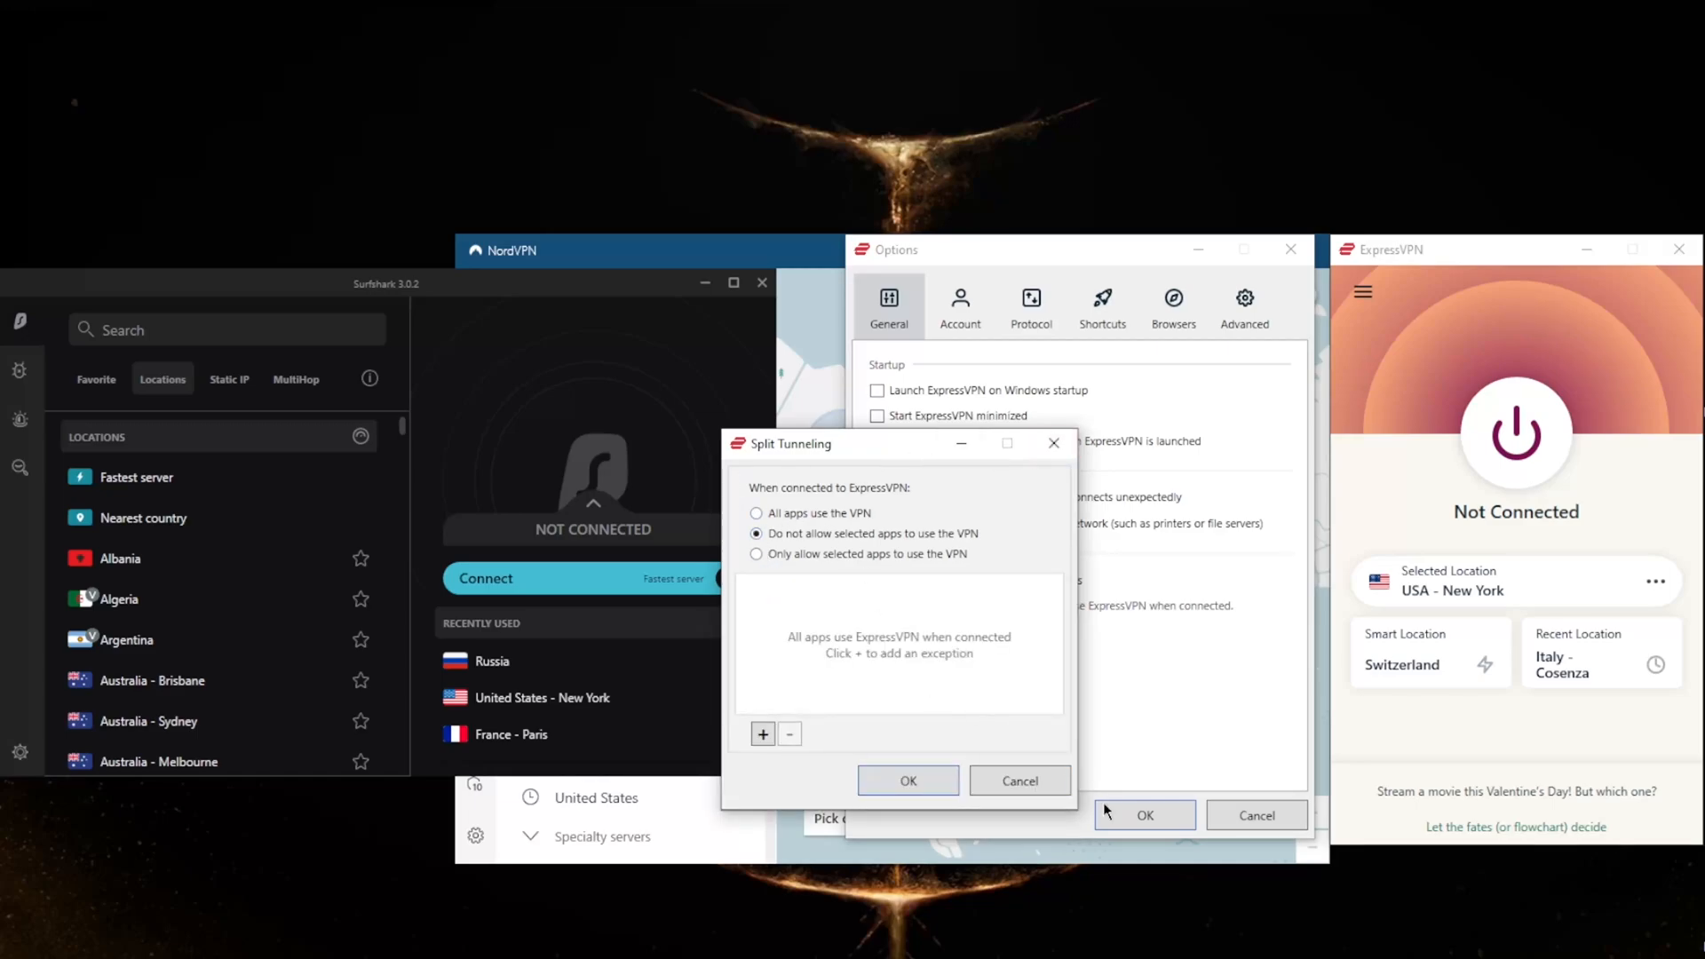
pyautogui.click(1018, 780)
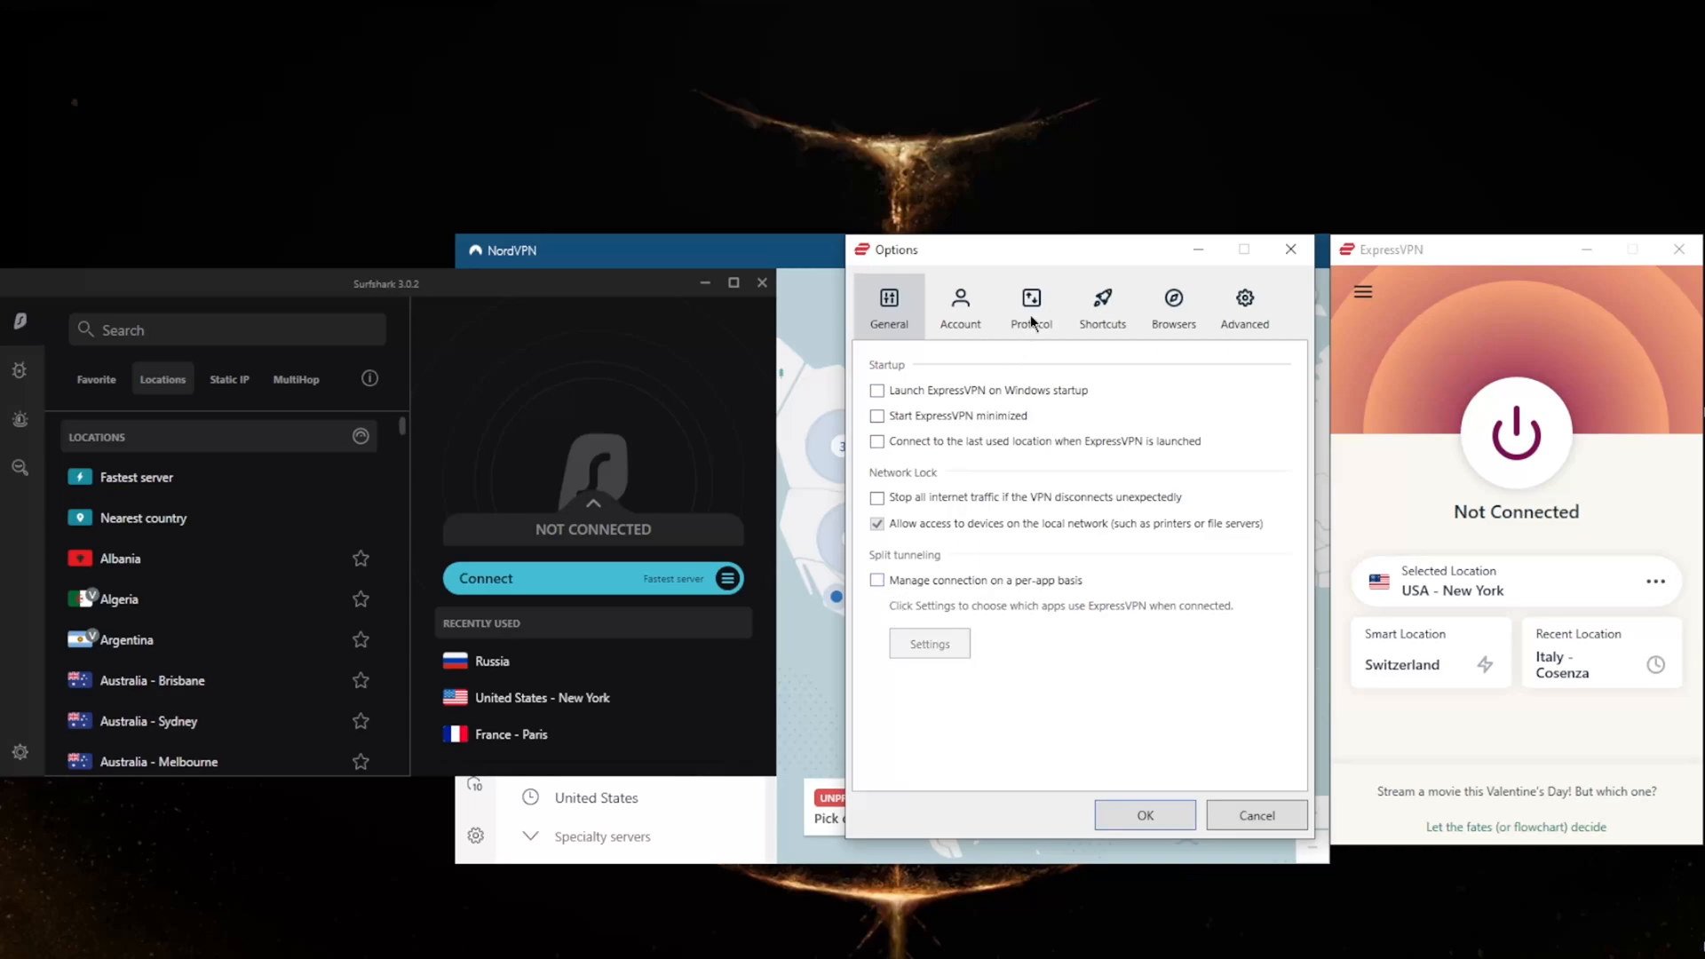
pyautogui.moveTo(1270, 256)
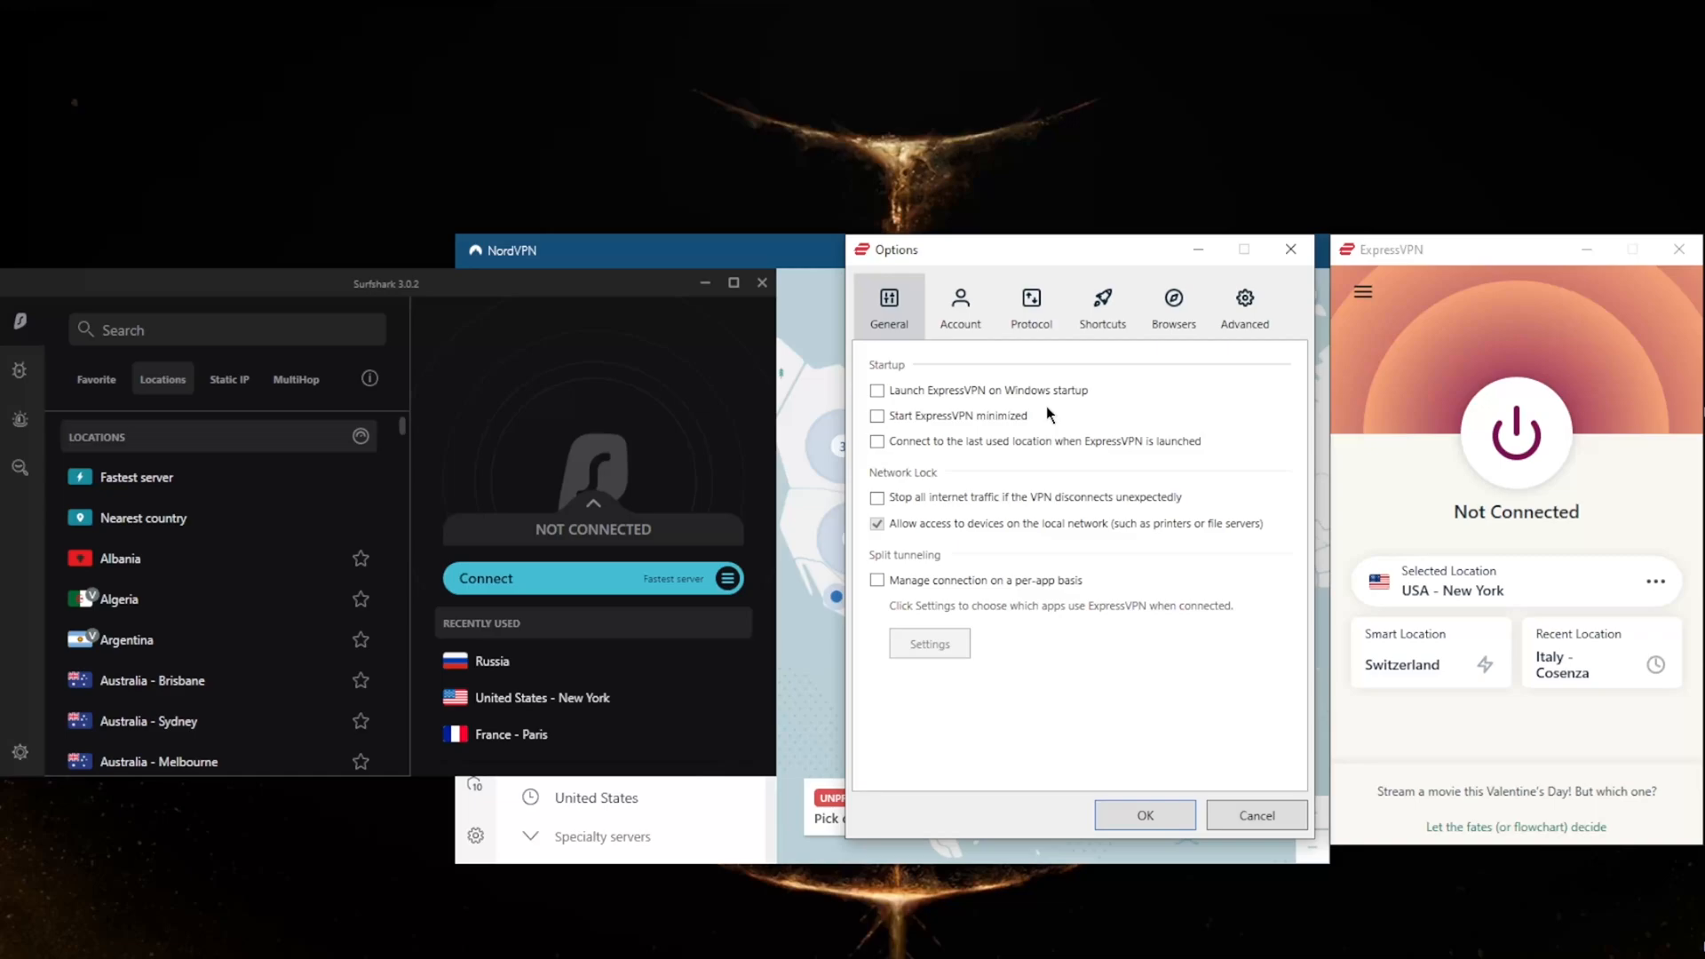
# - Look over the Protocol choices, return to General and close Options unchanged
pyautogui.click(1030, 304)
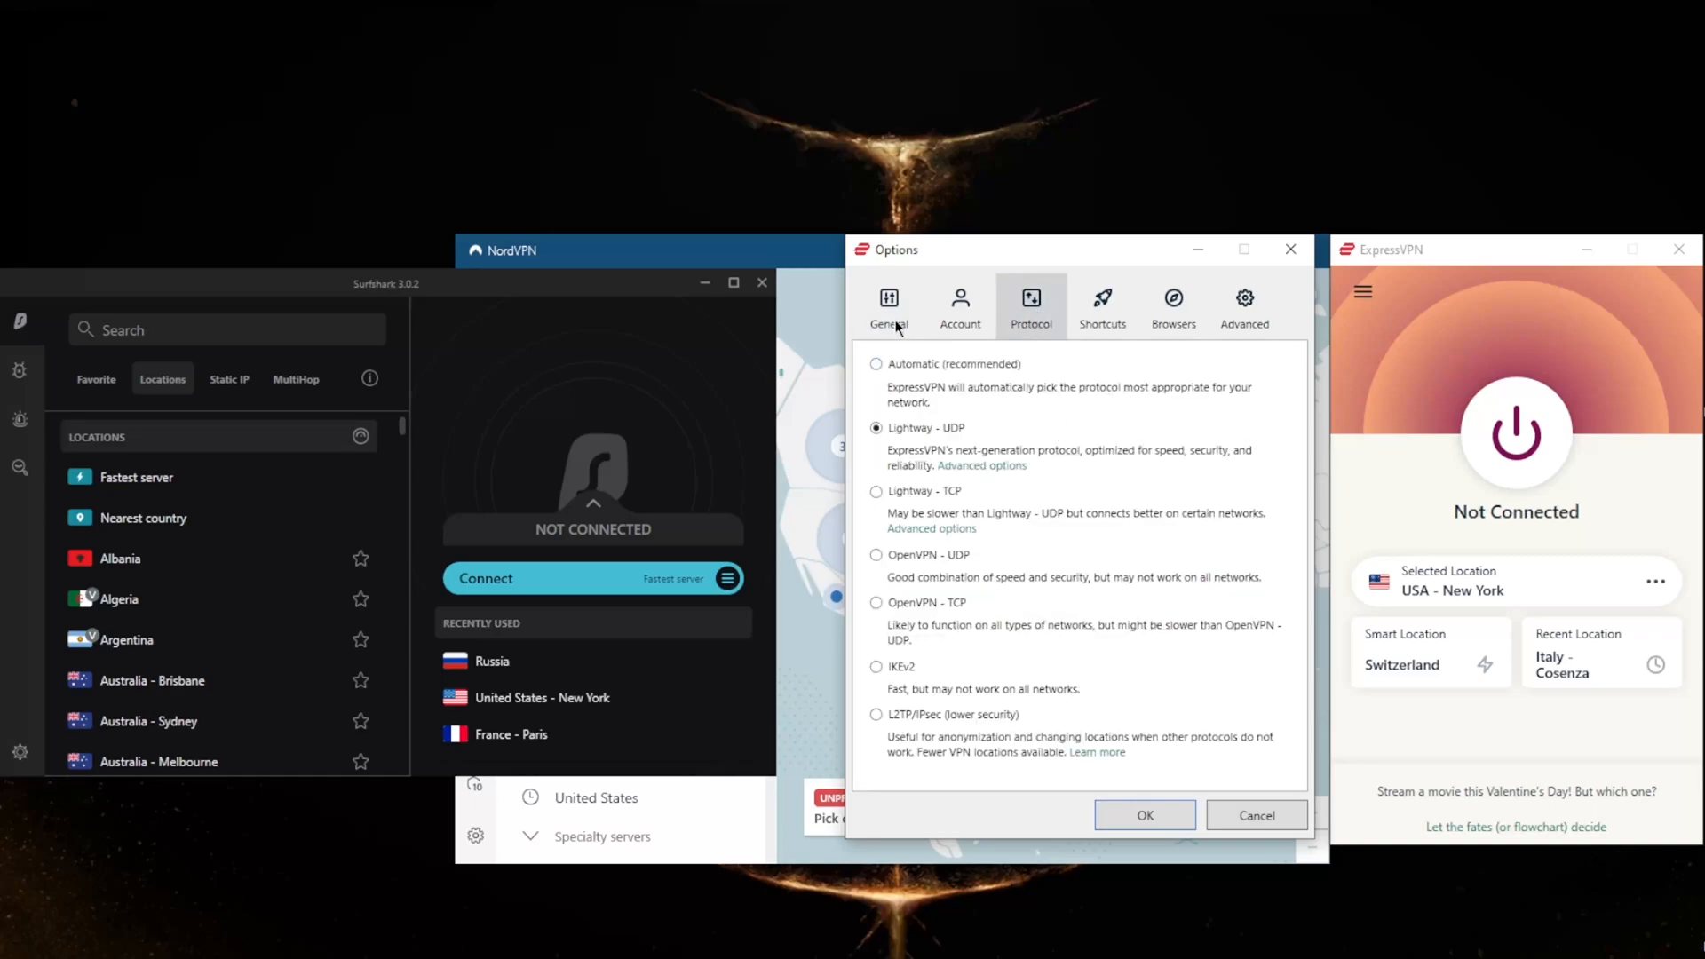
pyautogui.click(888, 304)
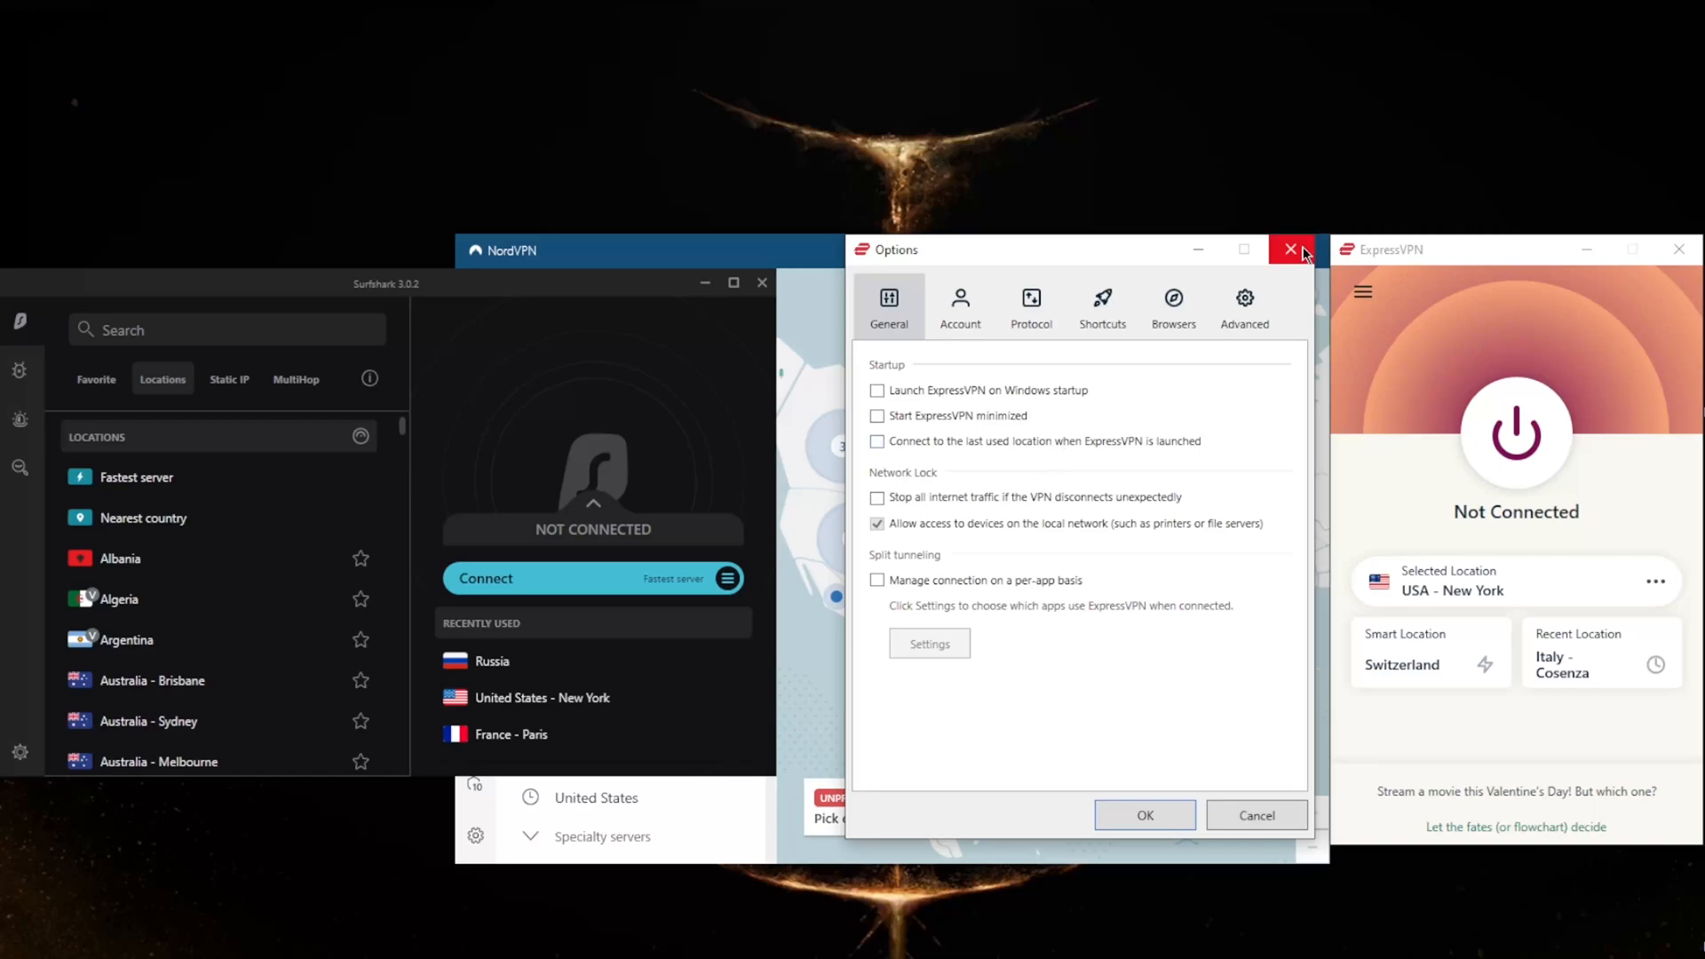
pyautogui.click(1292, 249)
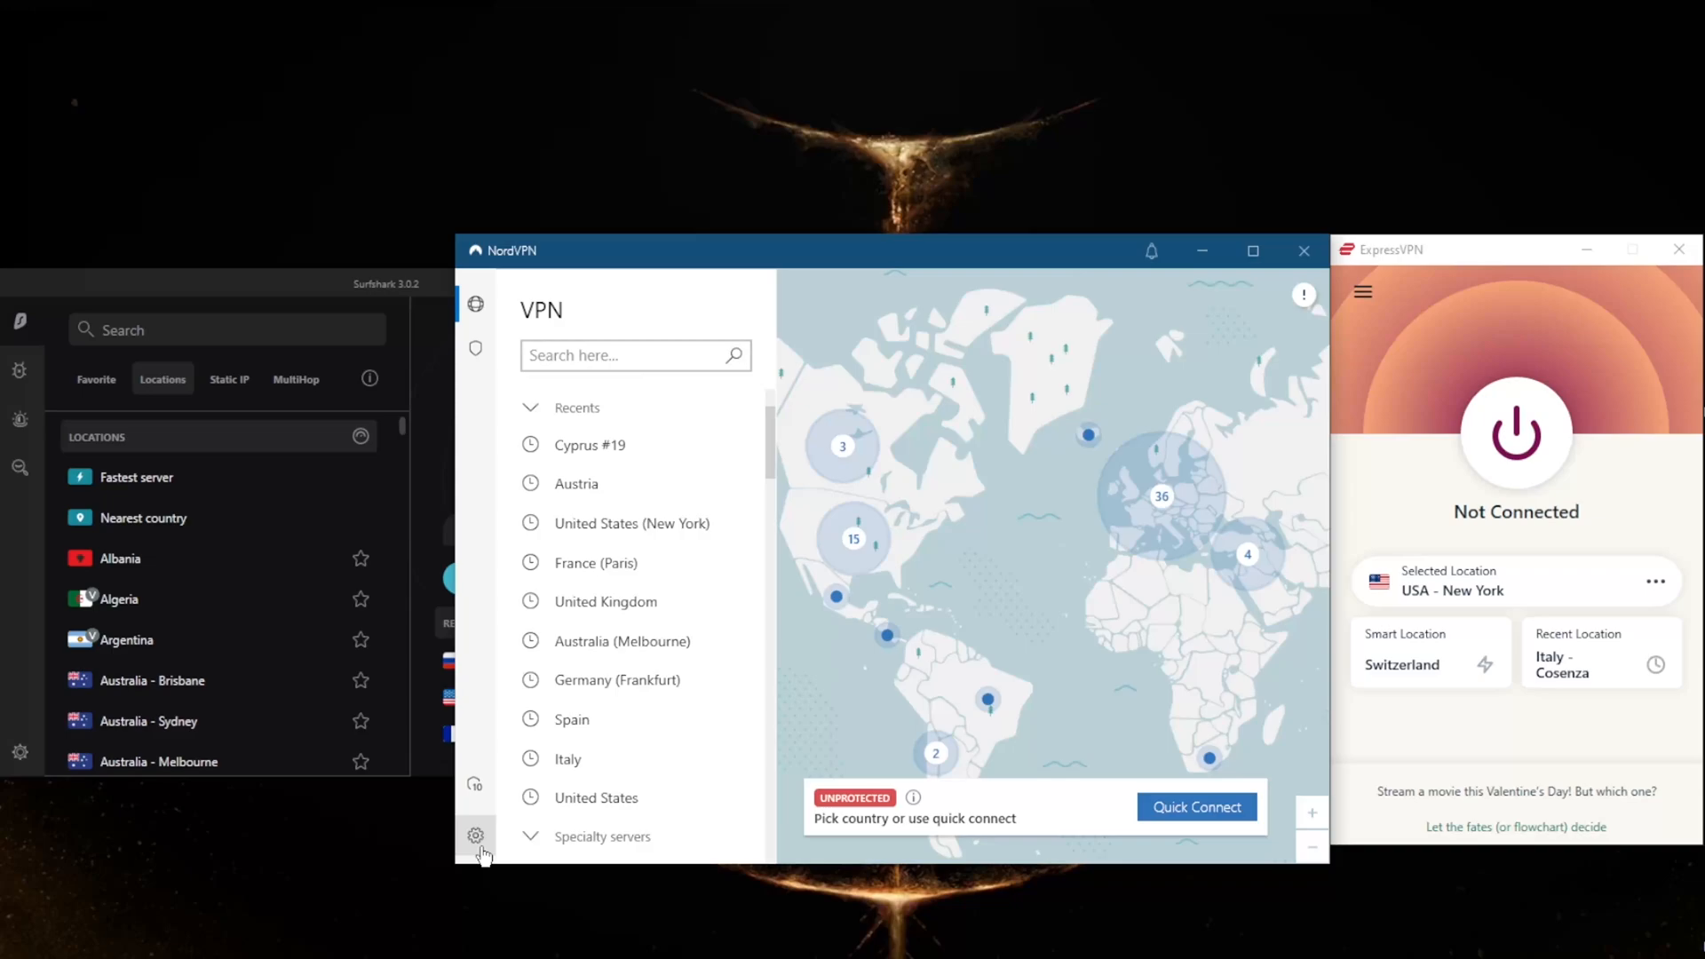
pyautogui.click(475, 835)
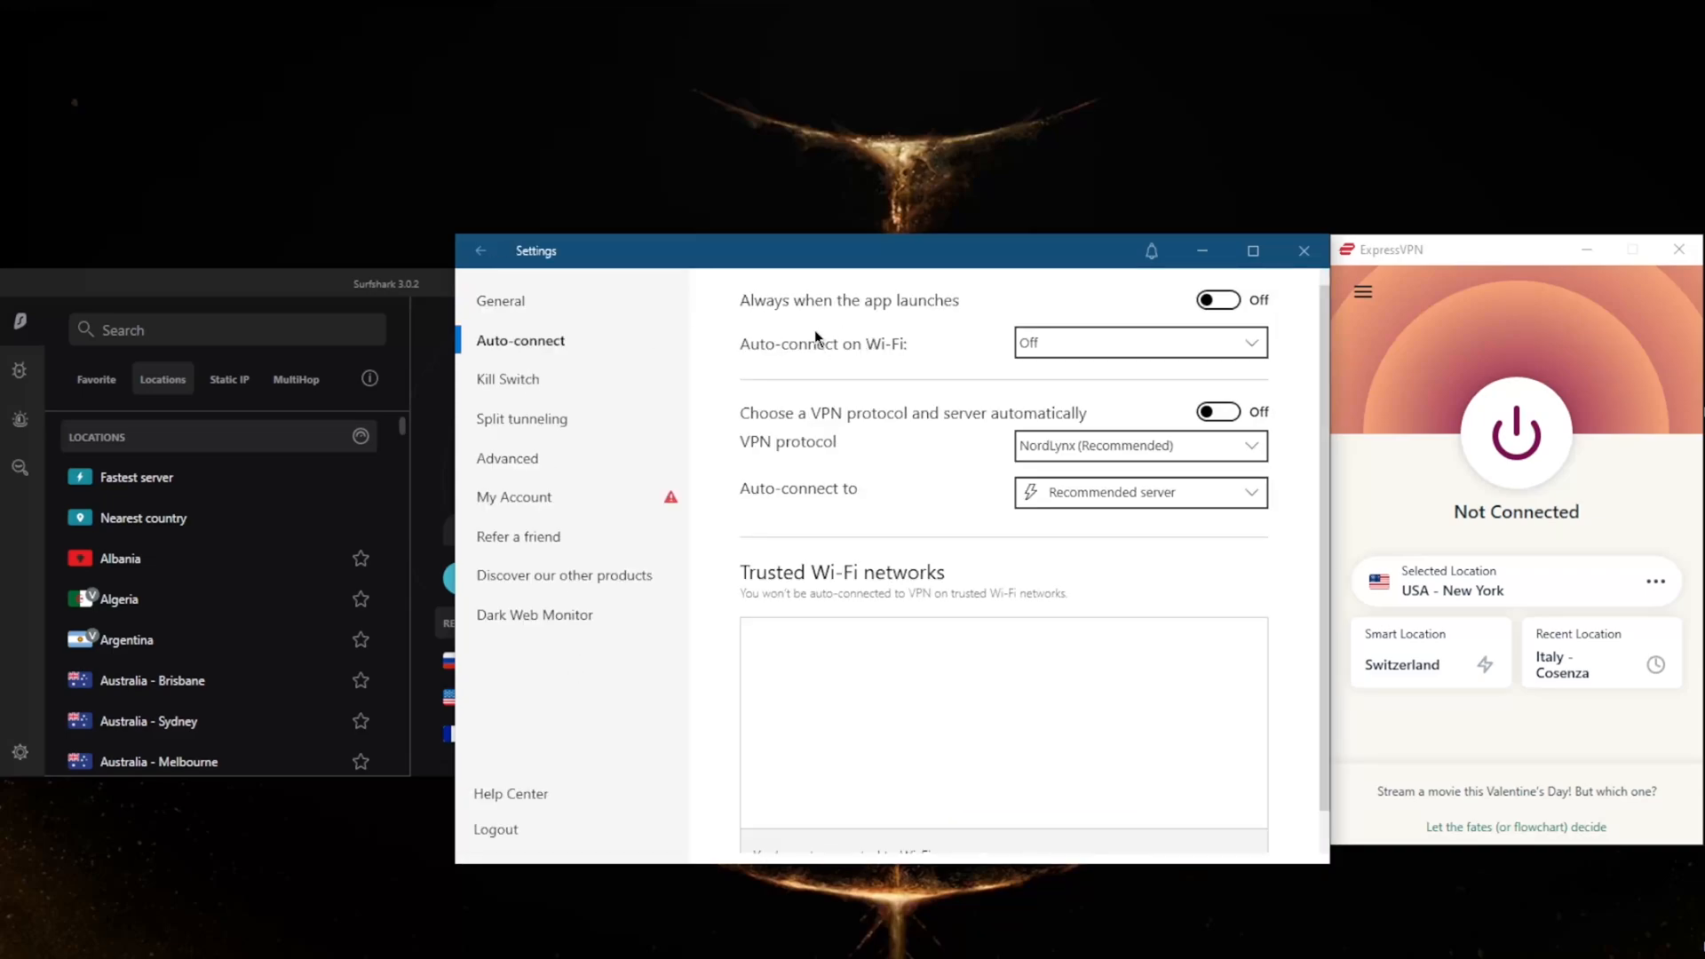
pyautogui.click(1138, 444)
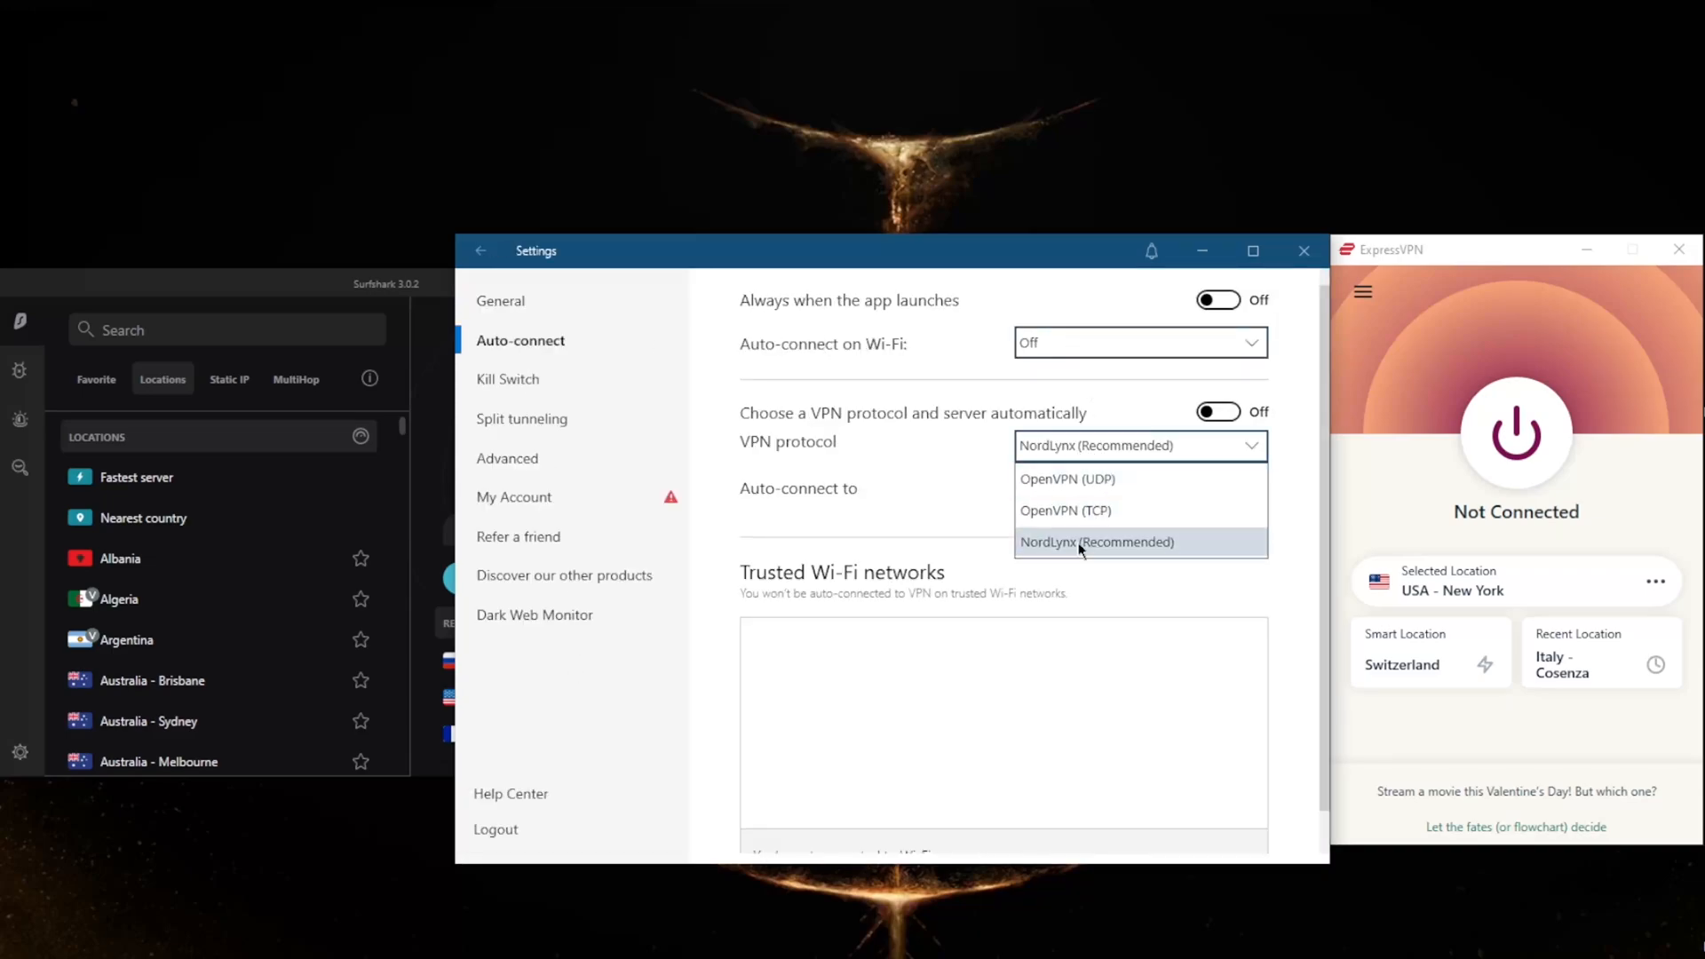
pyautogui.click(1095, 542)
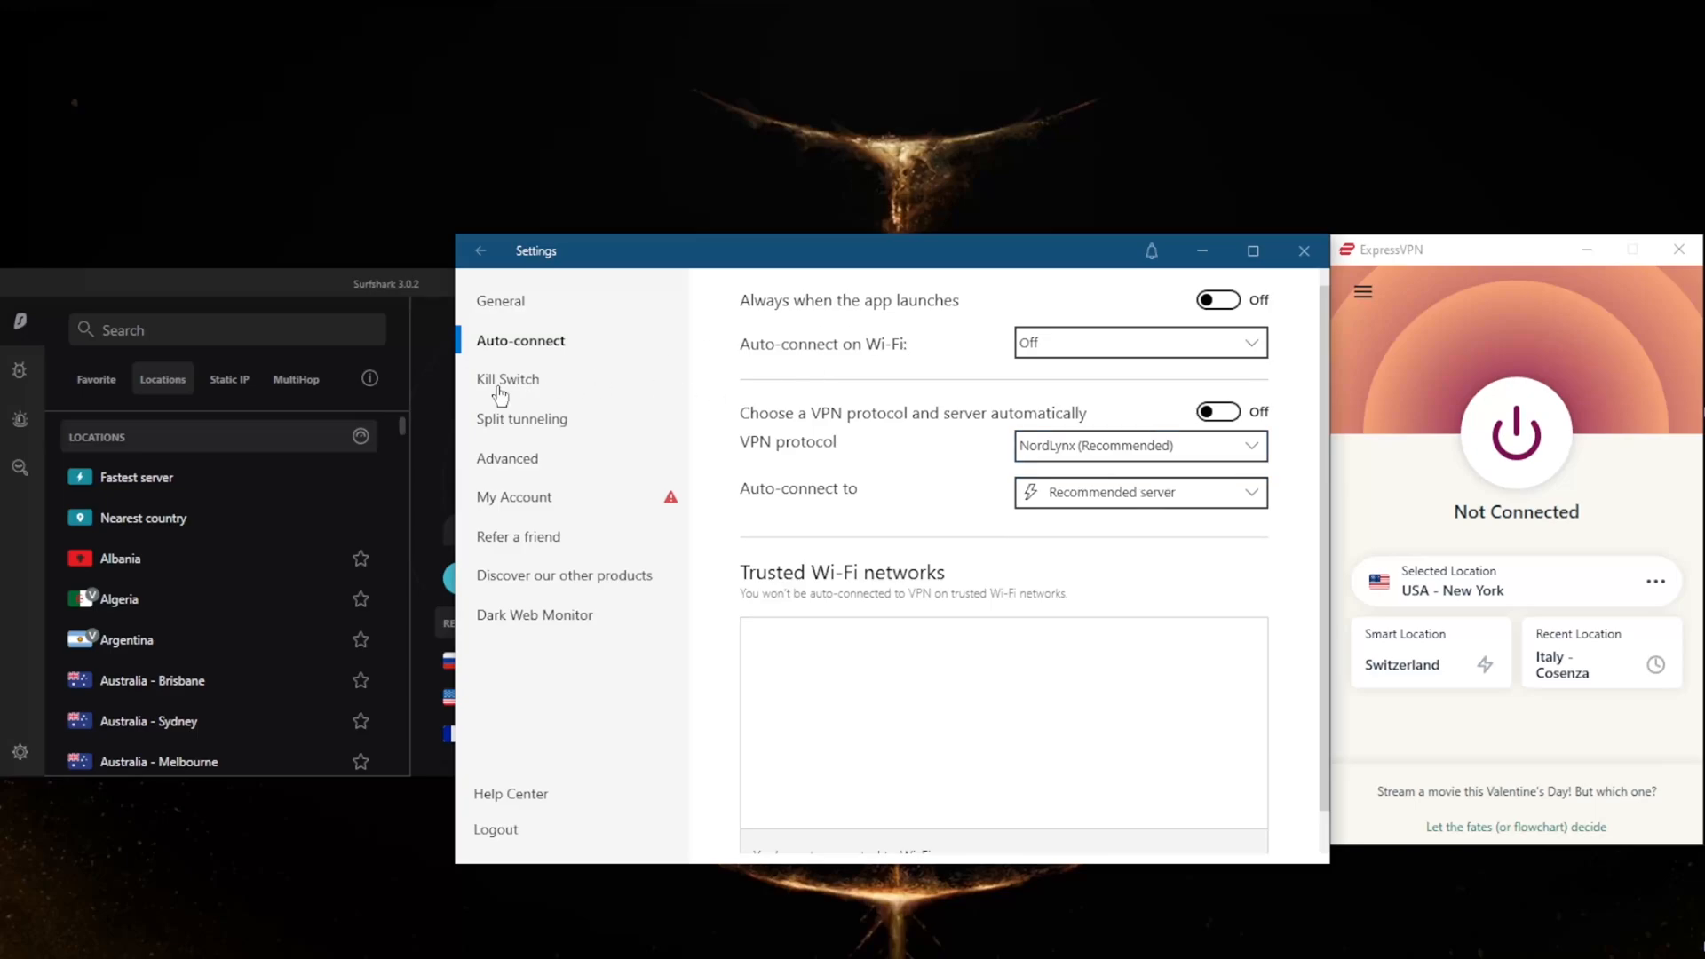
pyautogui.click(523, 418)
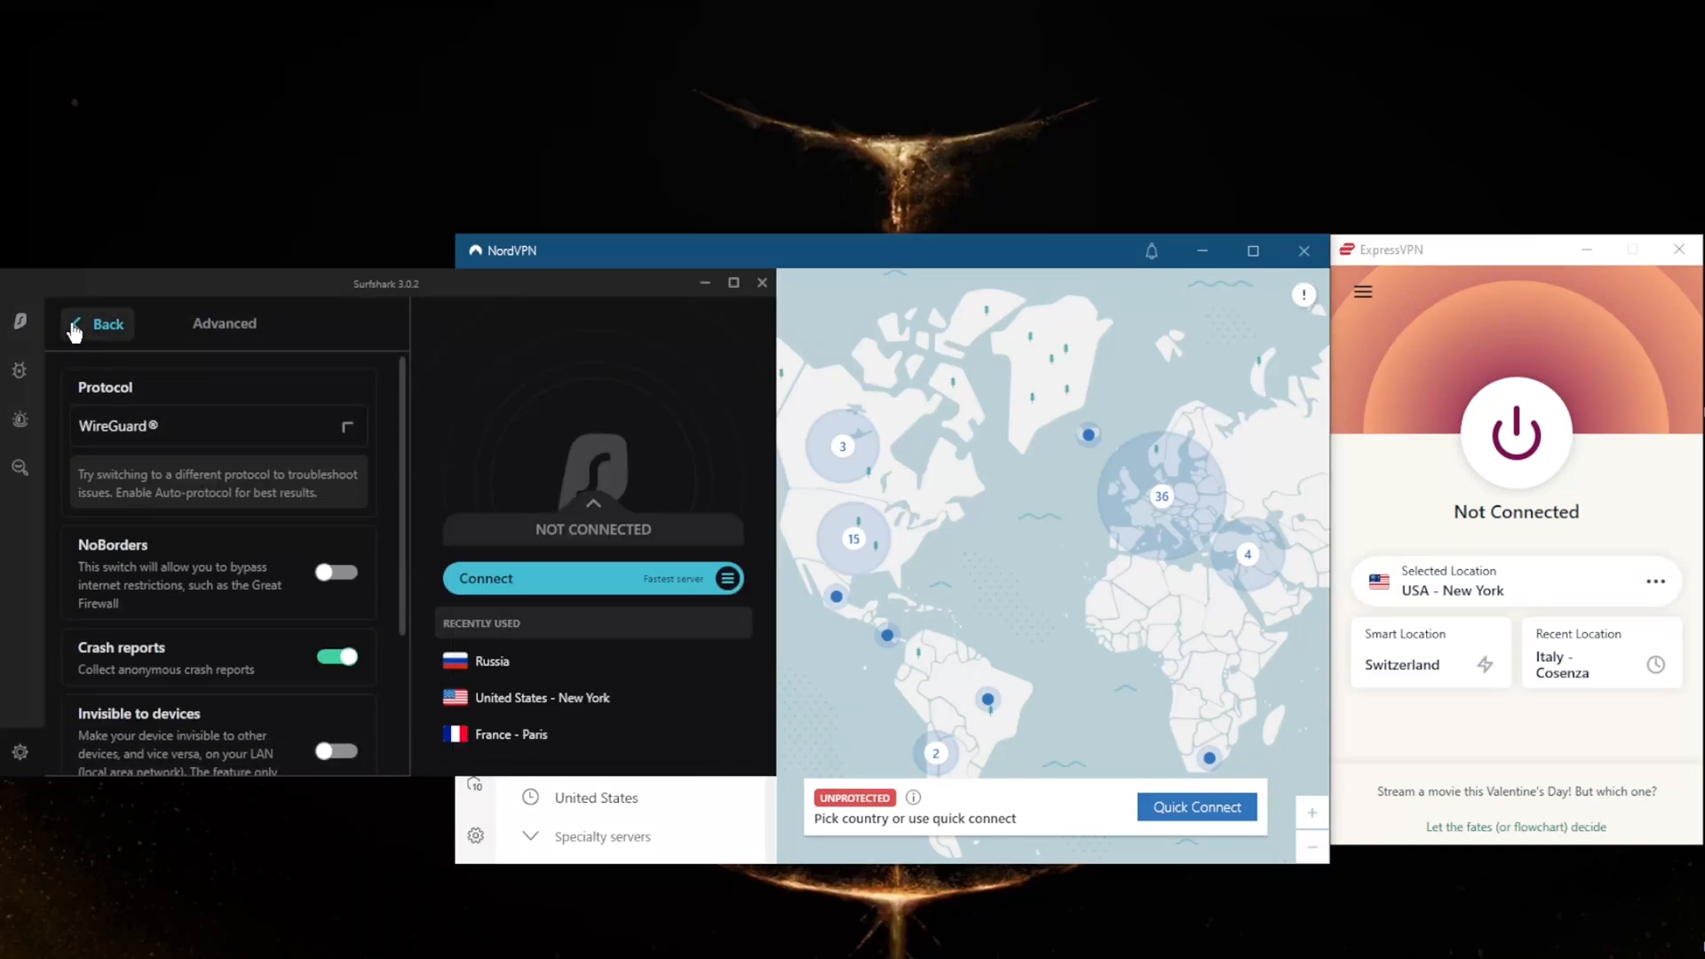
# - View Surfshark's Connectivity settings and its Whitelister for apps bypassing the VPN
pyautogui.click(106, 324)
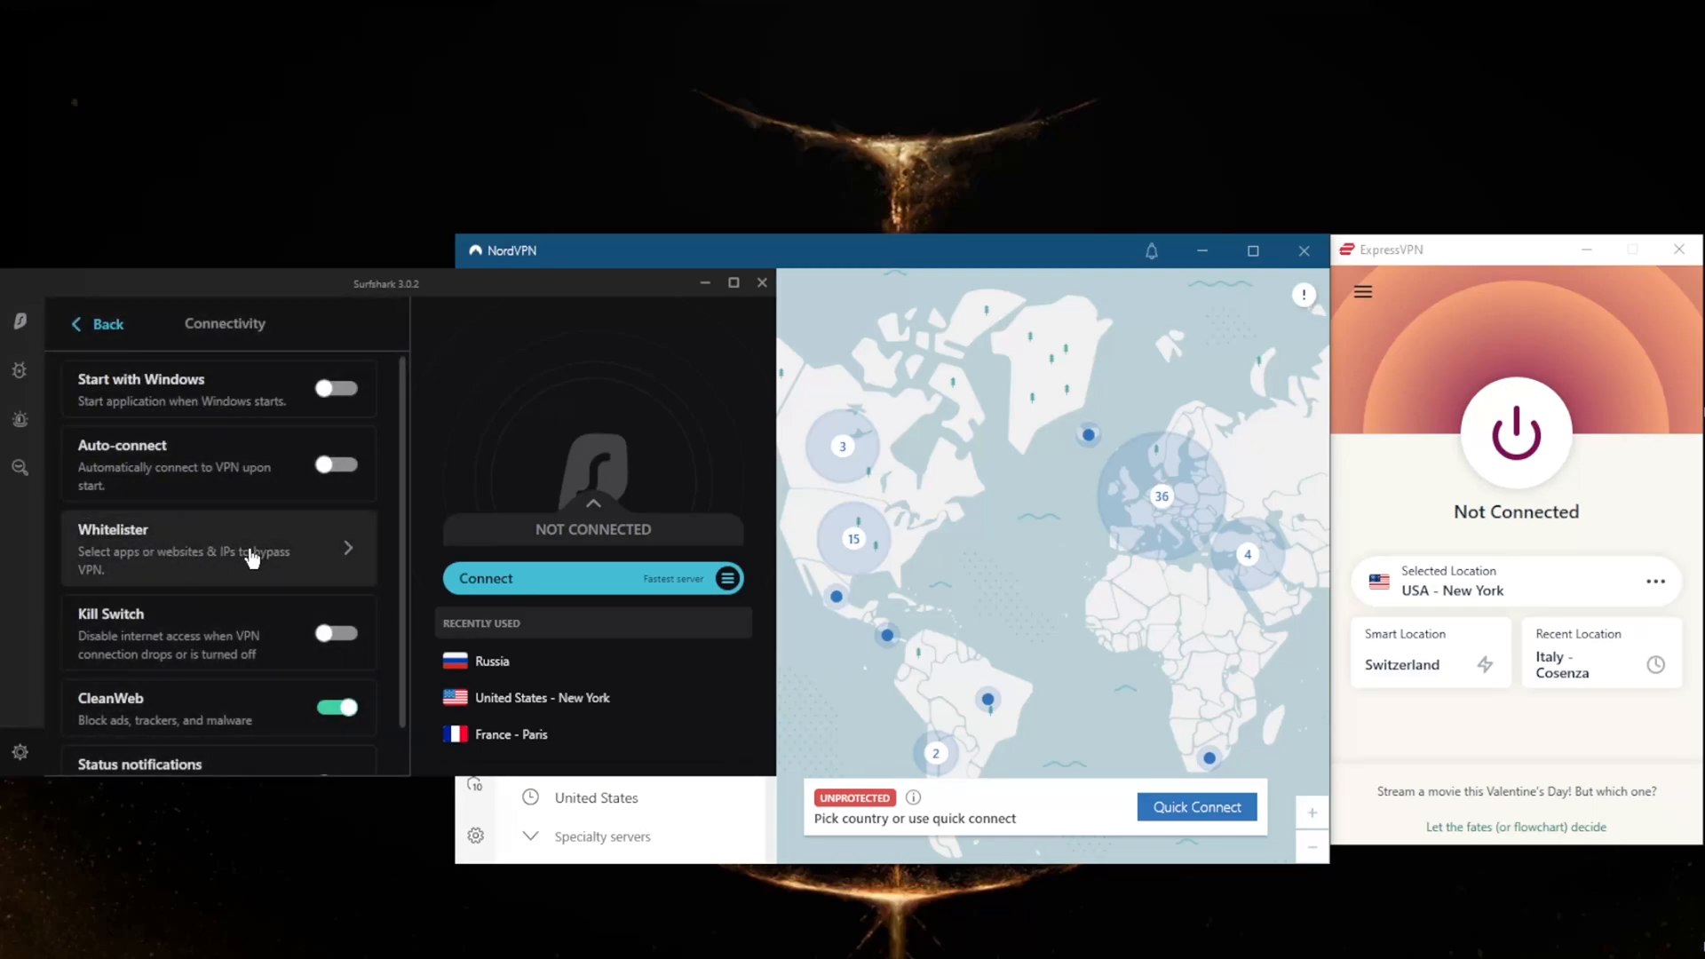
pyautogui.moveTo(180, 535)
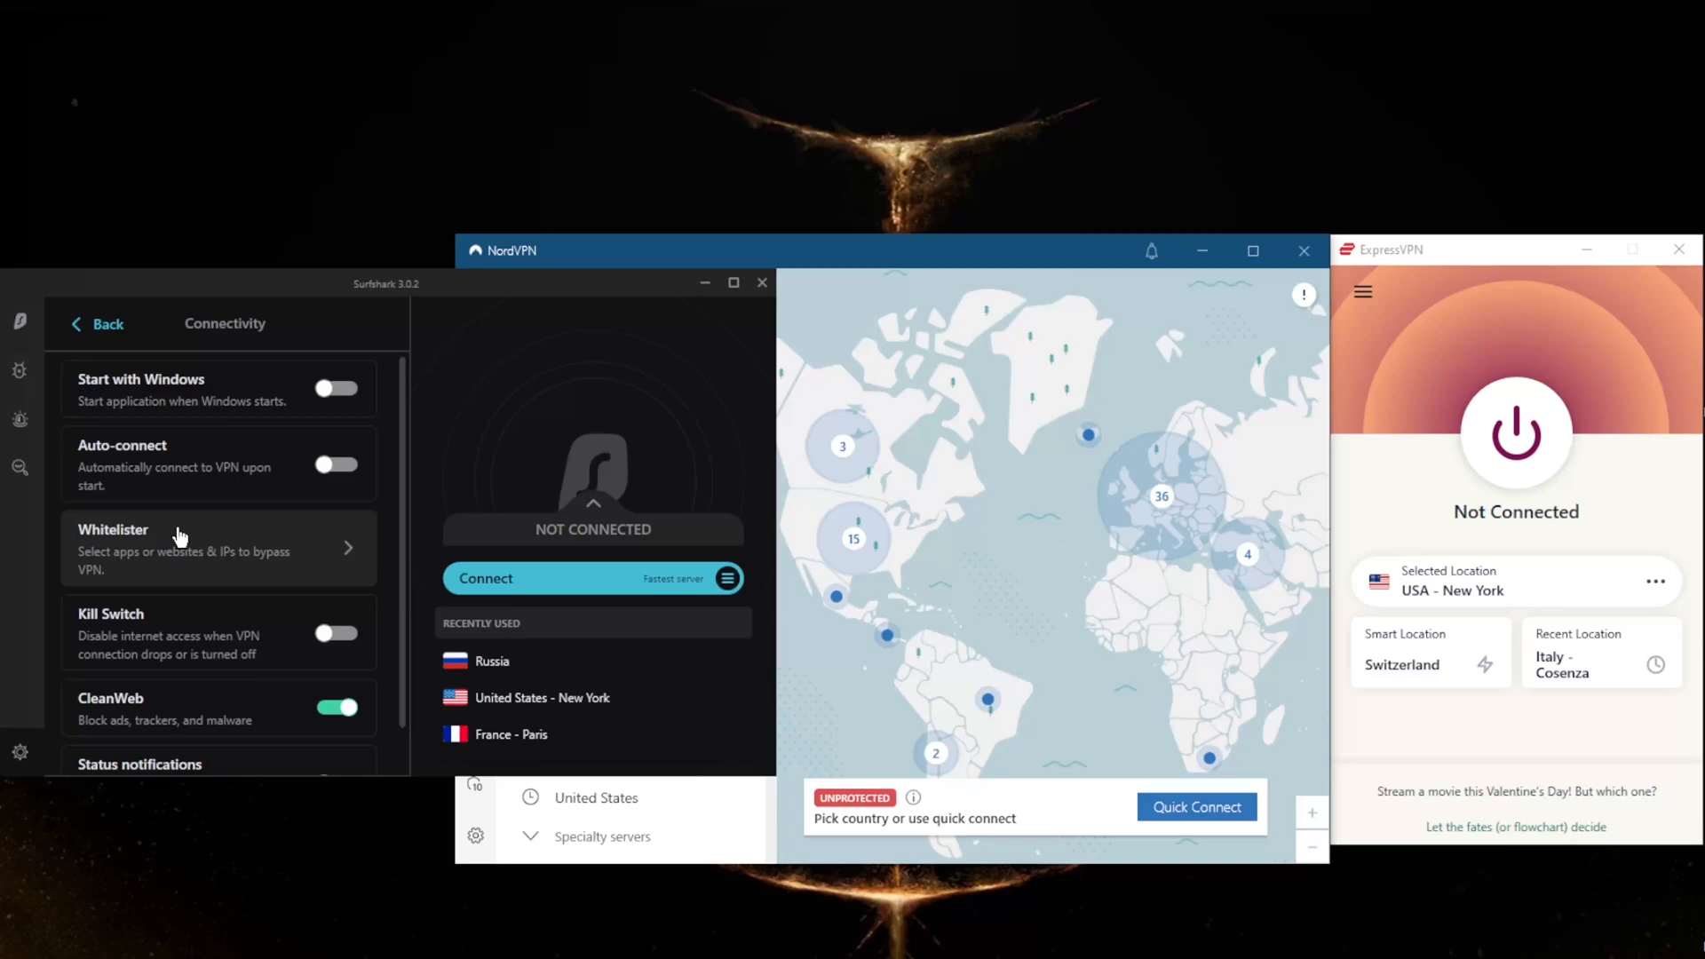
pyautogui.click(20, 324)
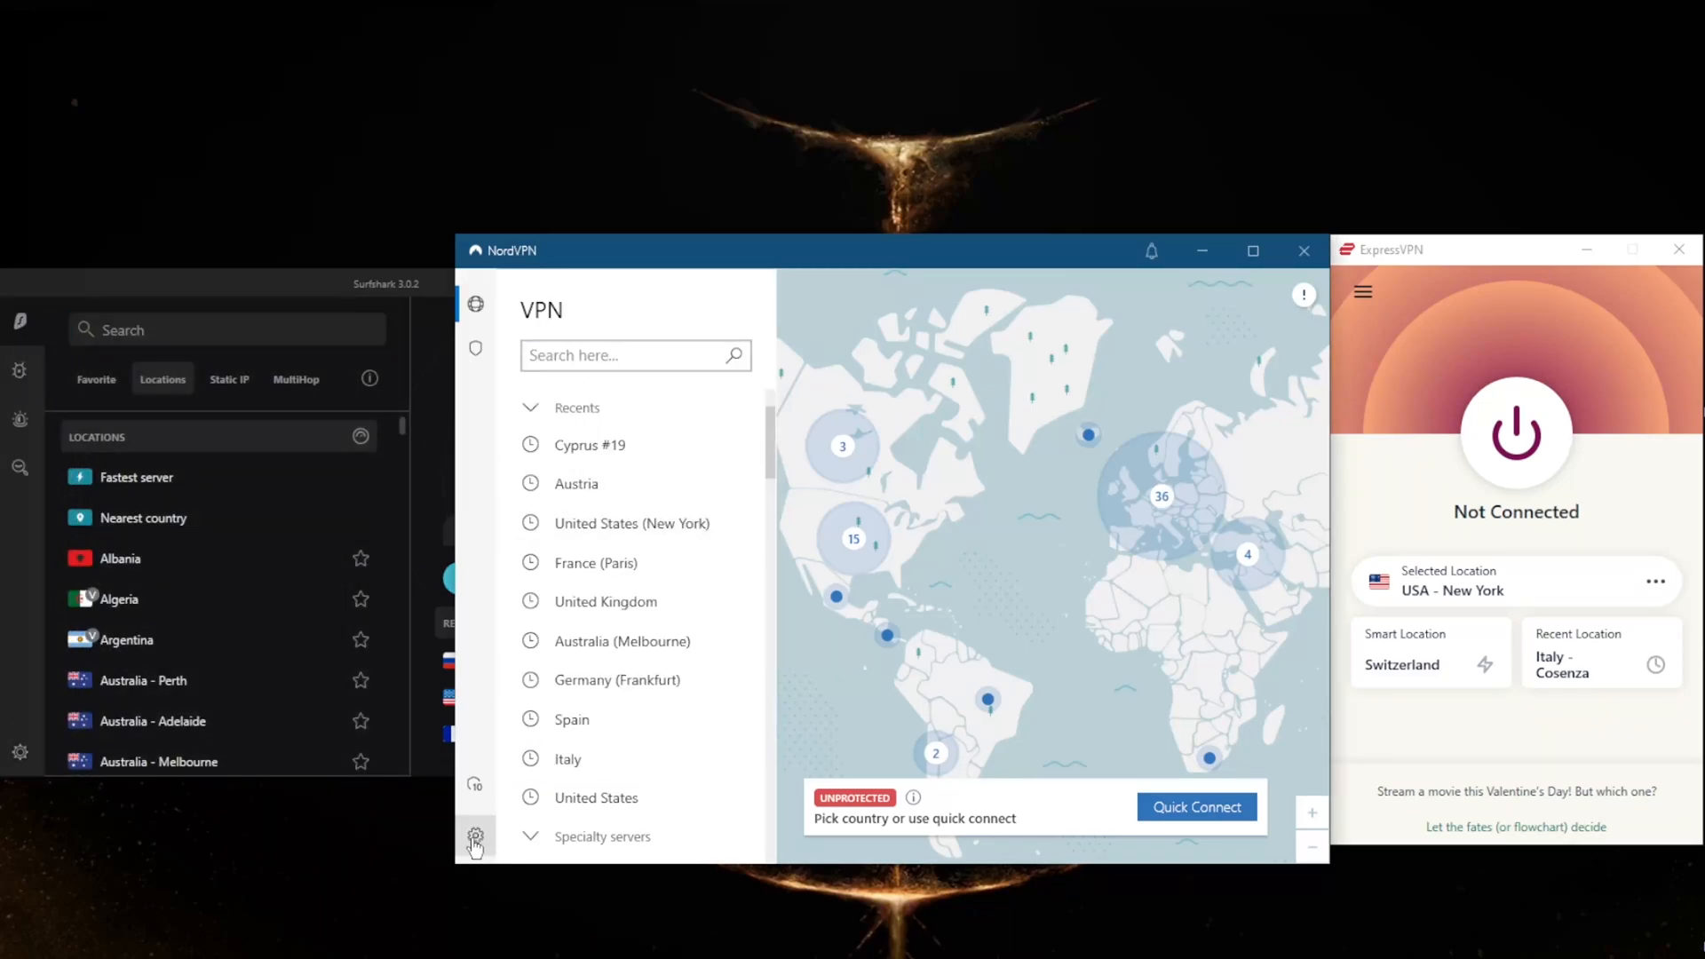
pyautogui.click(474, 839)
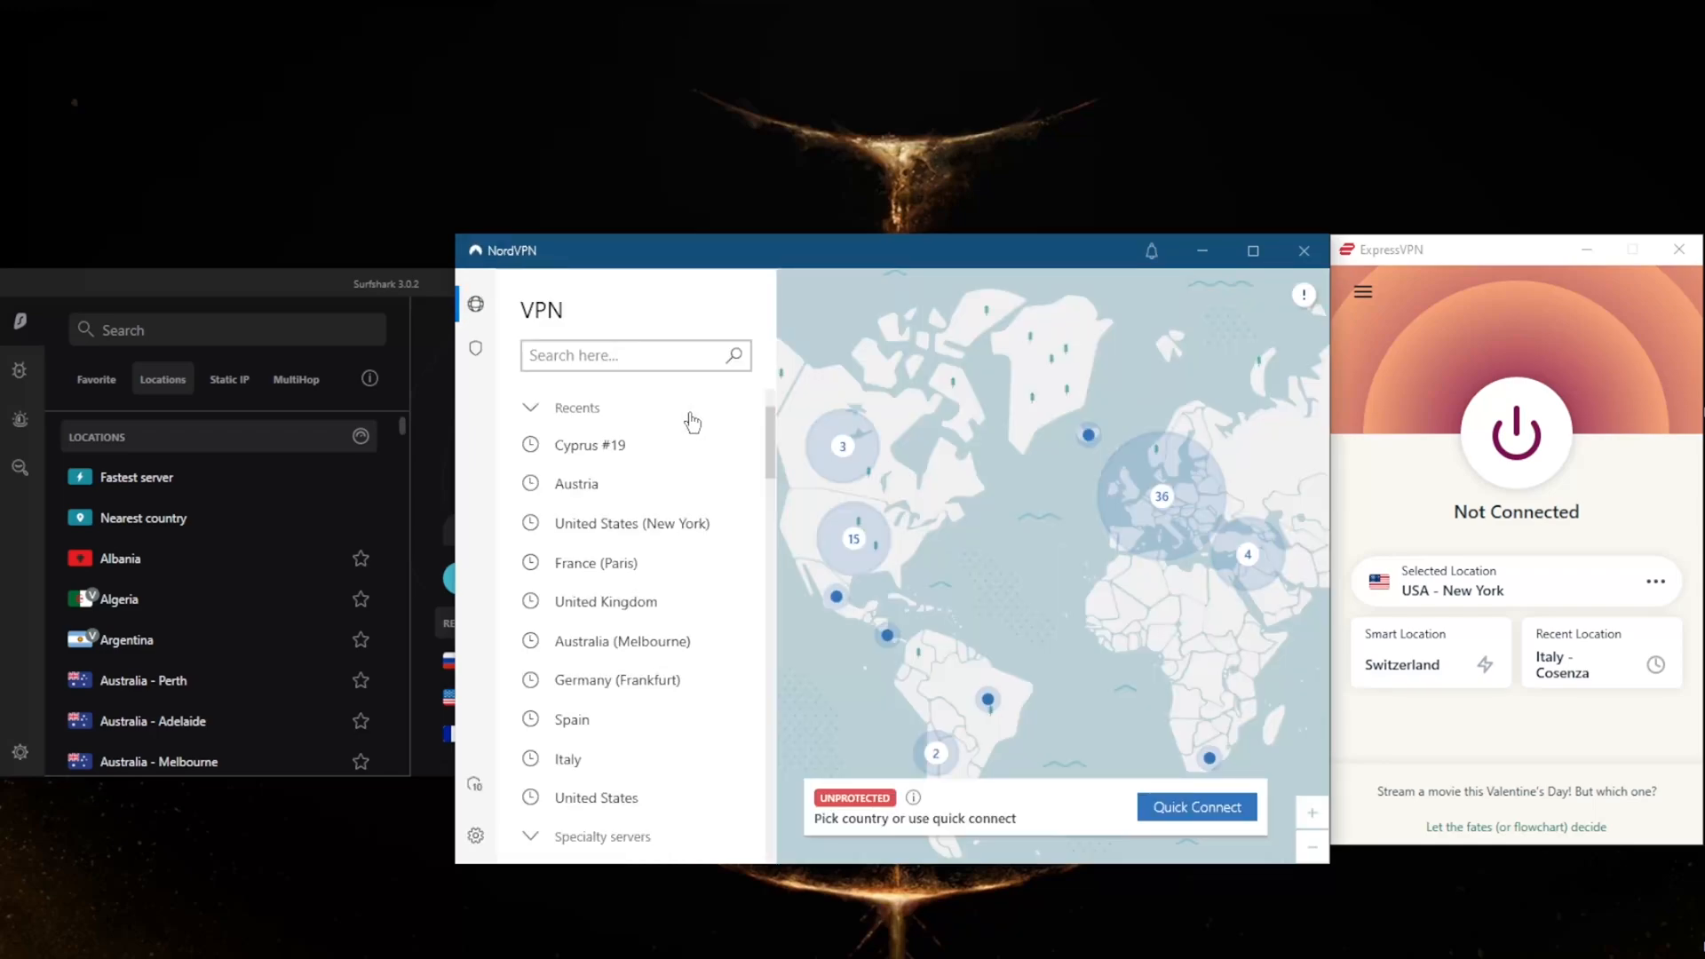
pyautogui.moveTo(938, 255)
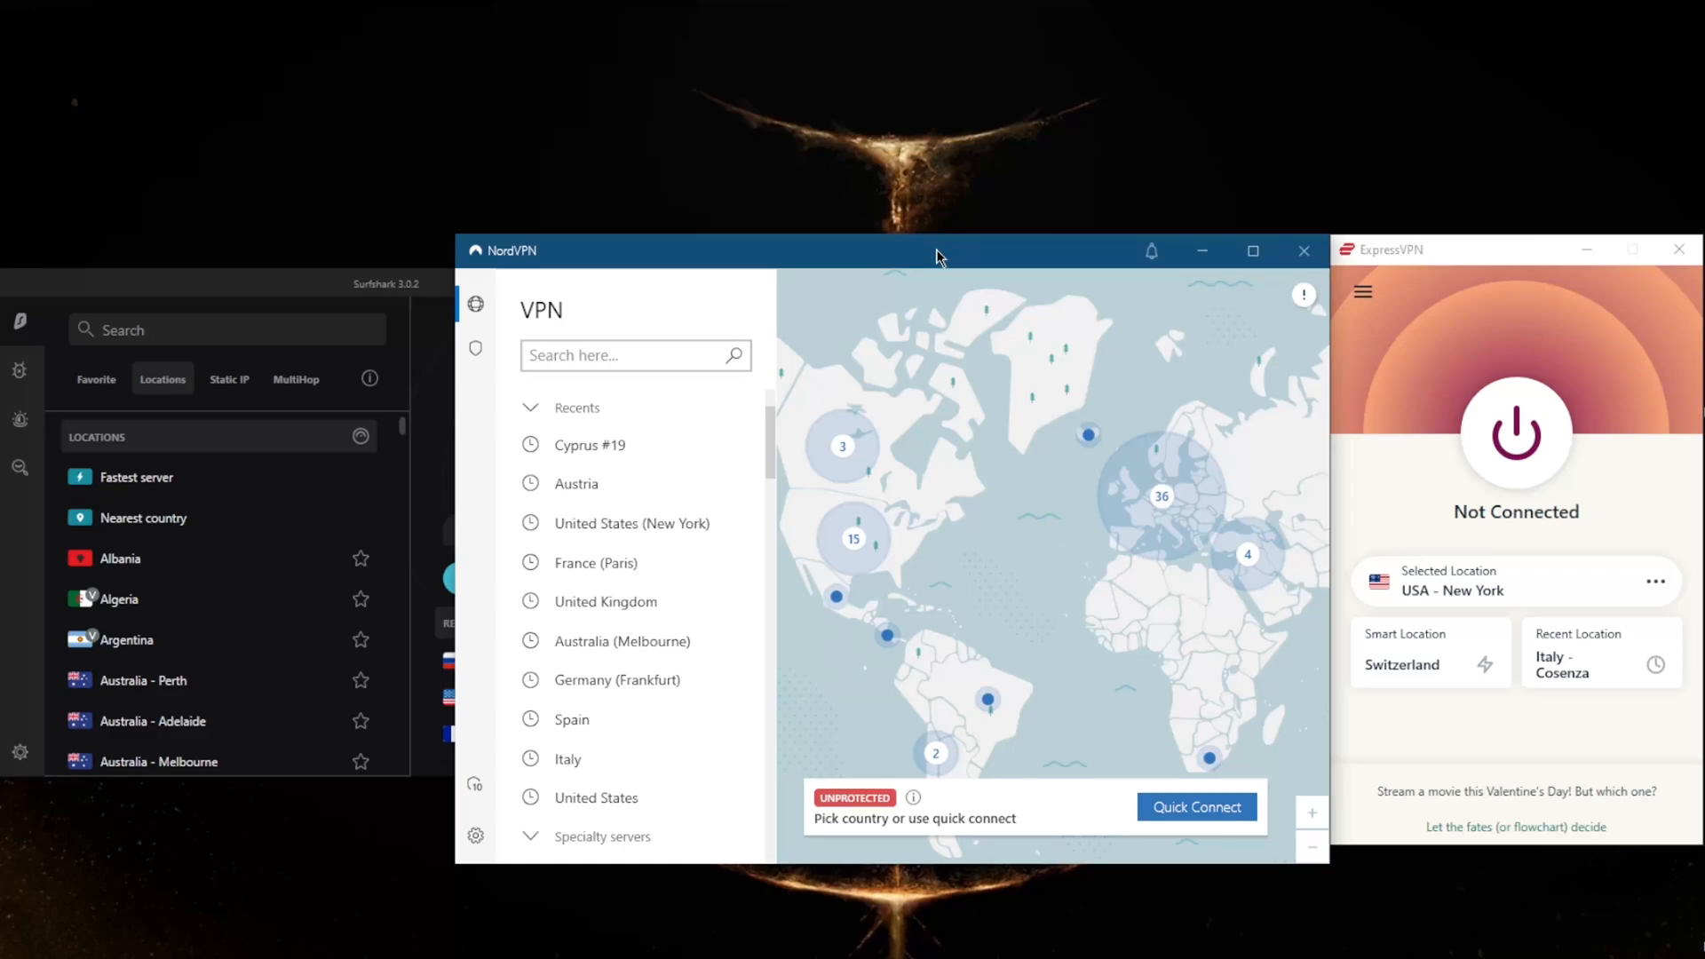
pyautogui.moveTo(1051, 585)
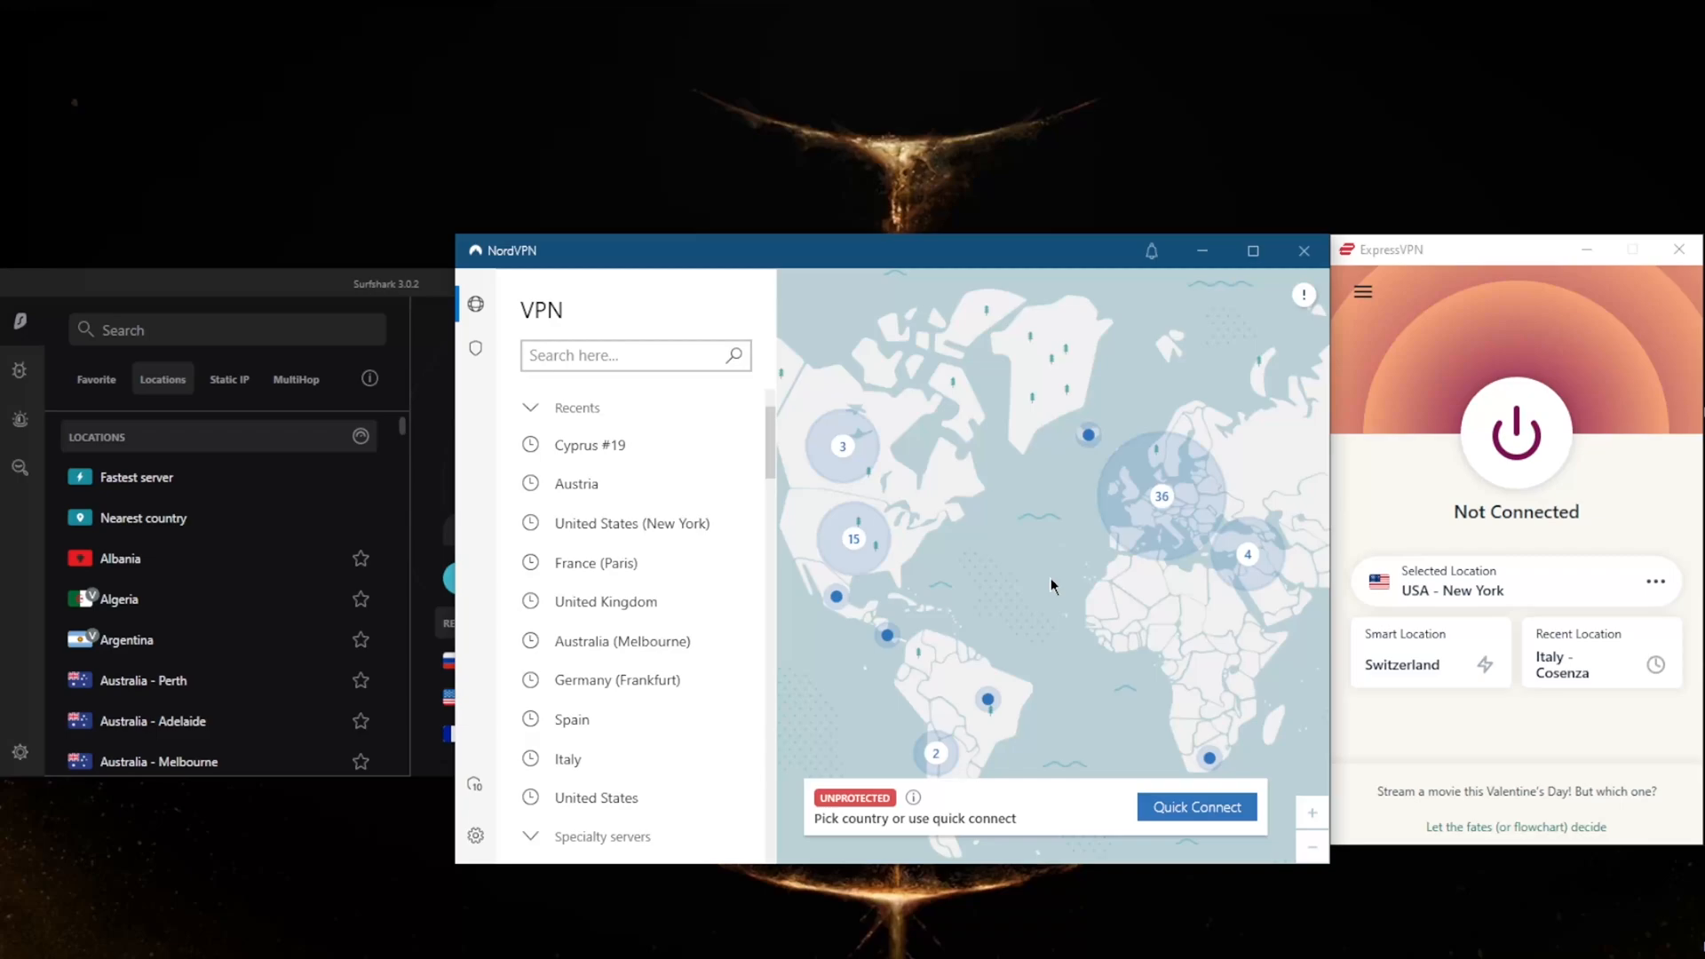
pyautogui.moveTo(1022, 513)
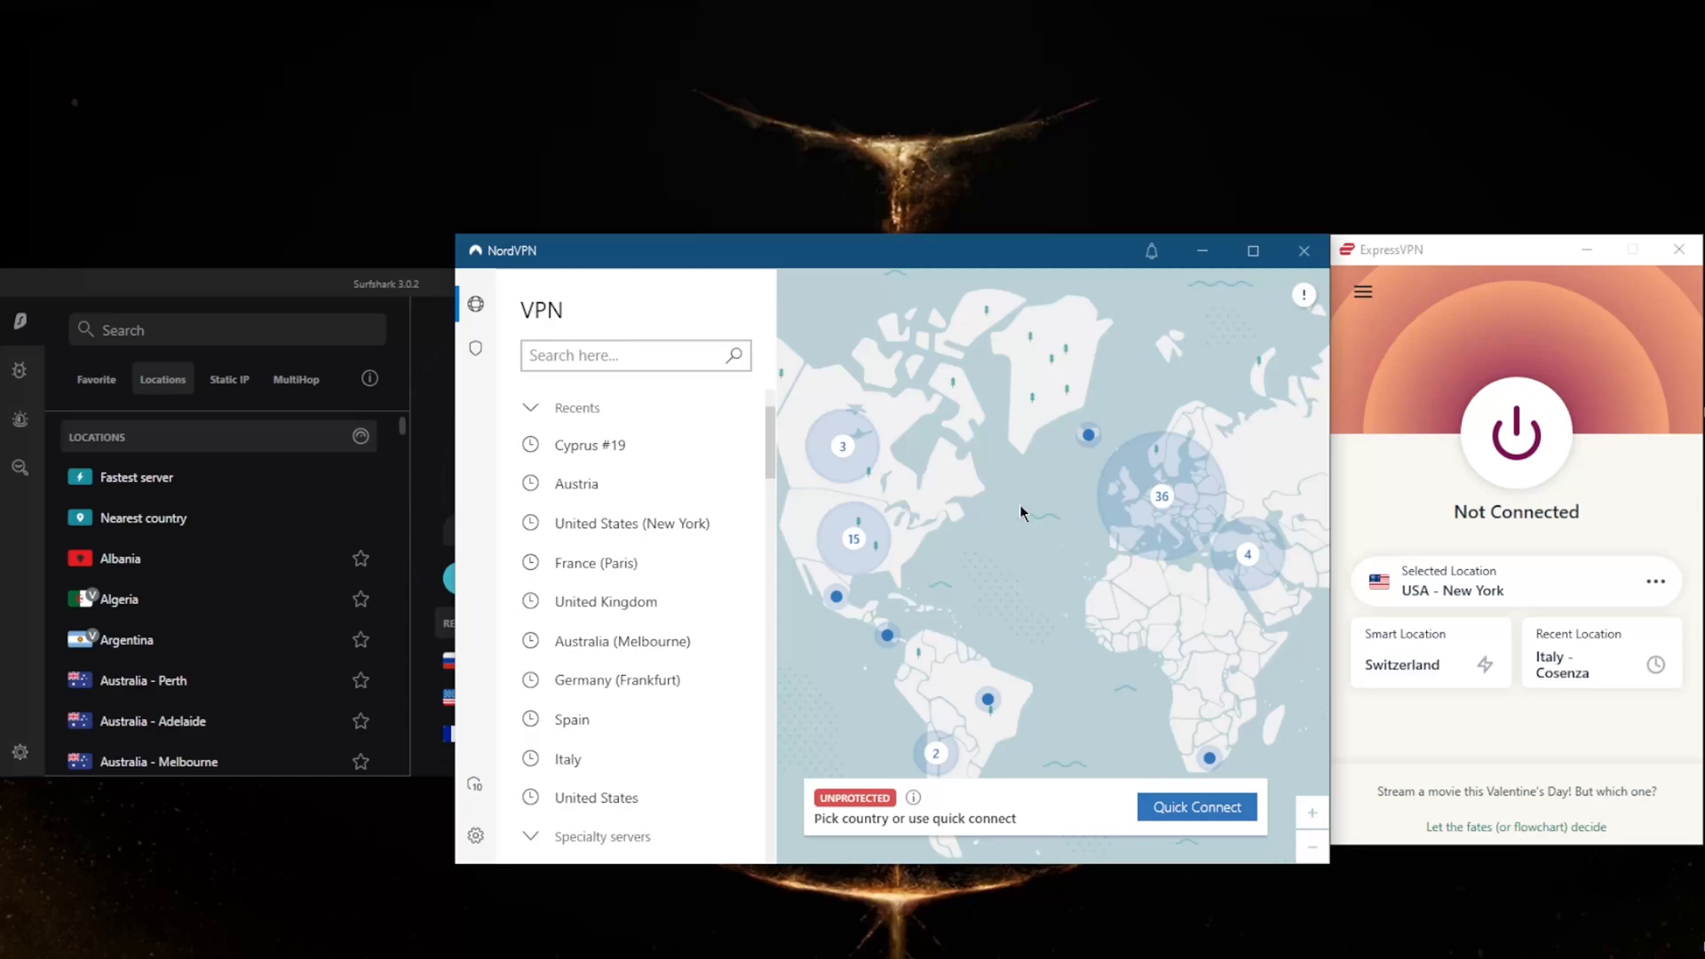
pyautogui.moveTo(1260, 444)
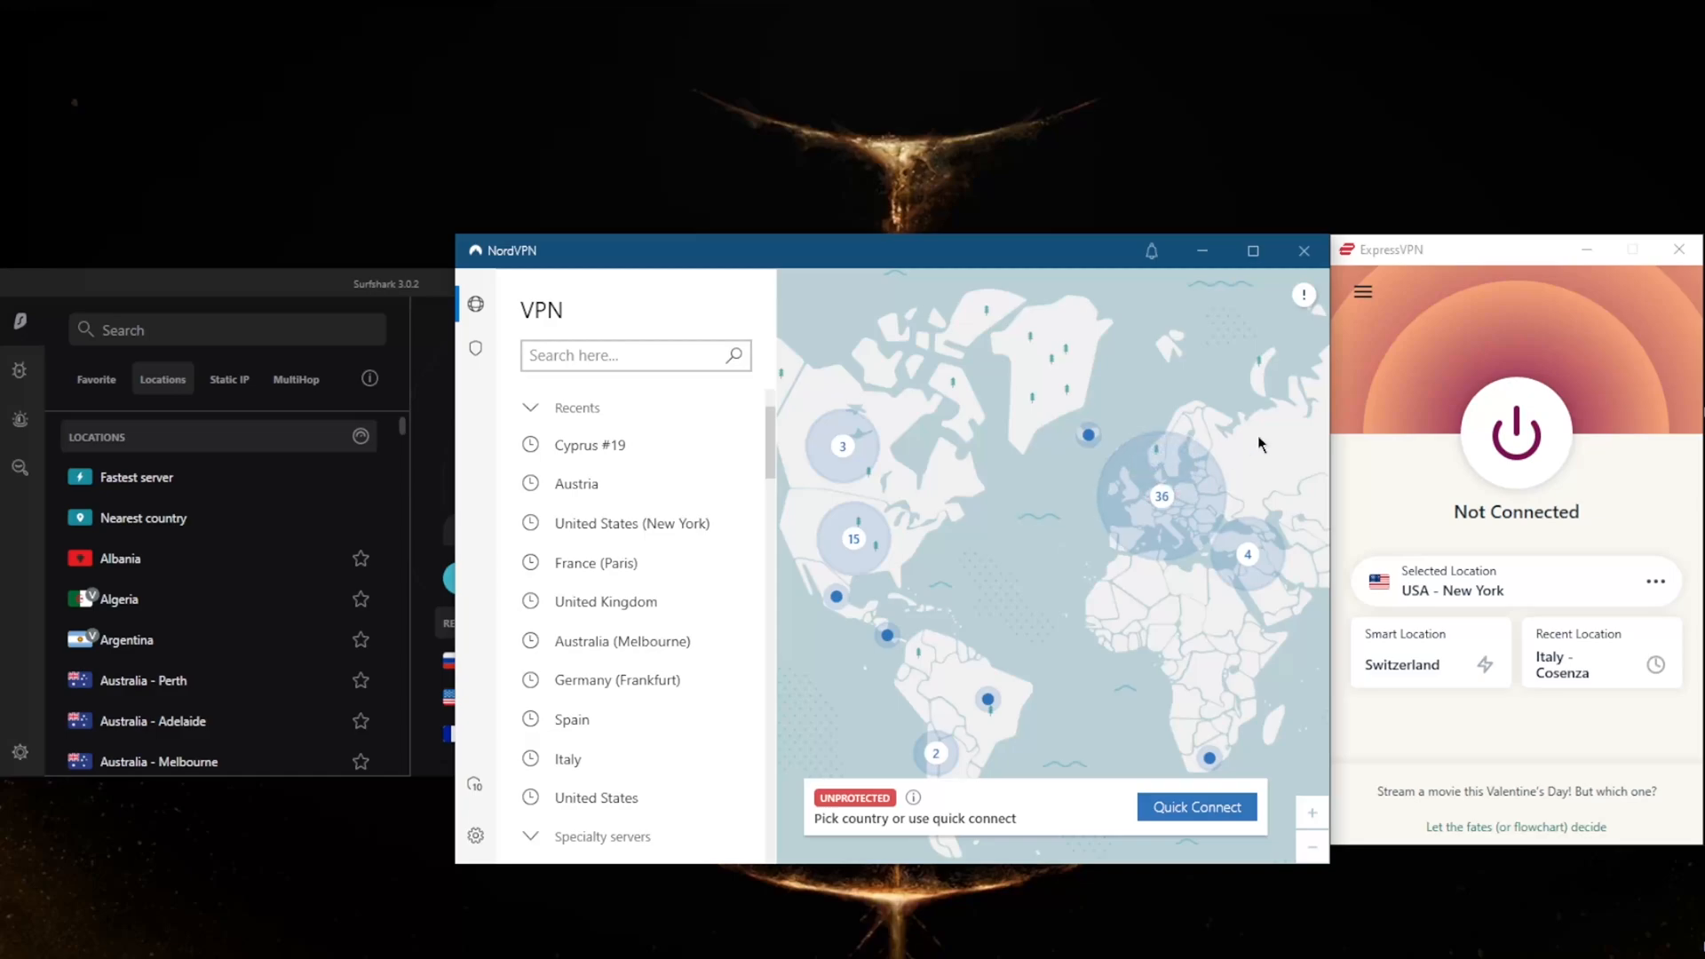
pyautogui.moveTo(848, 258)
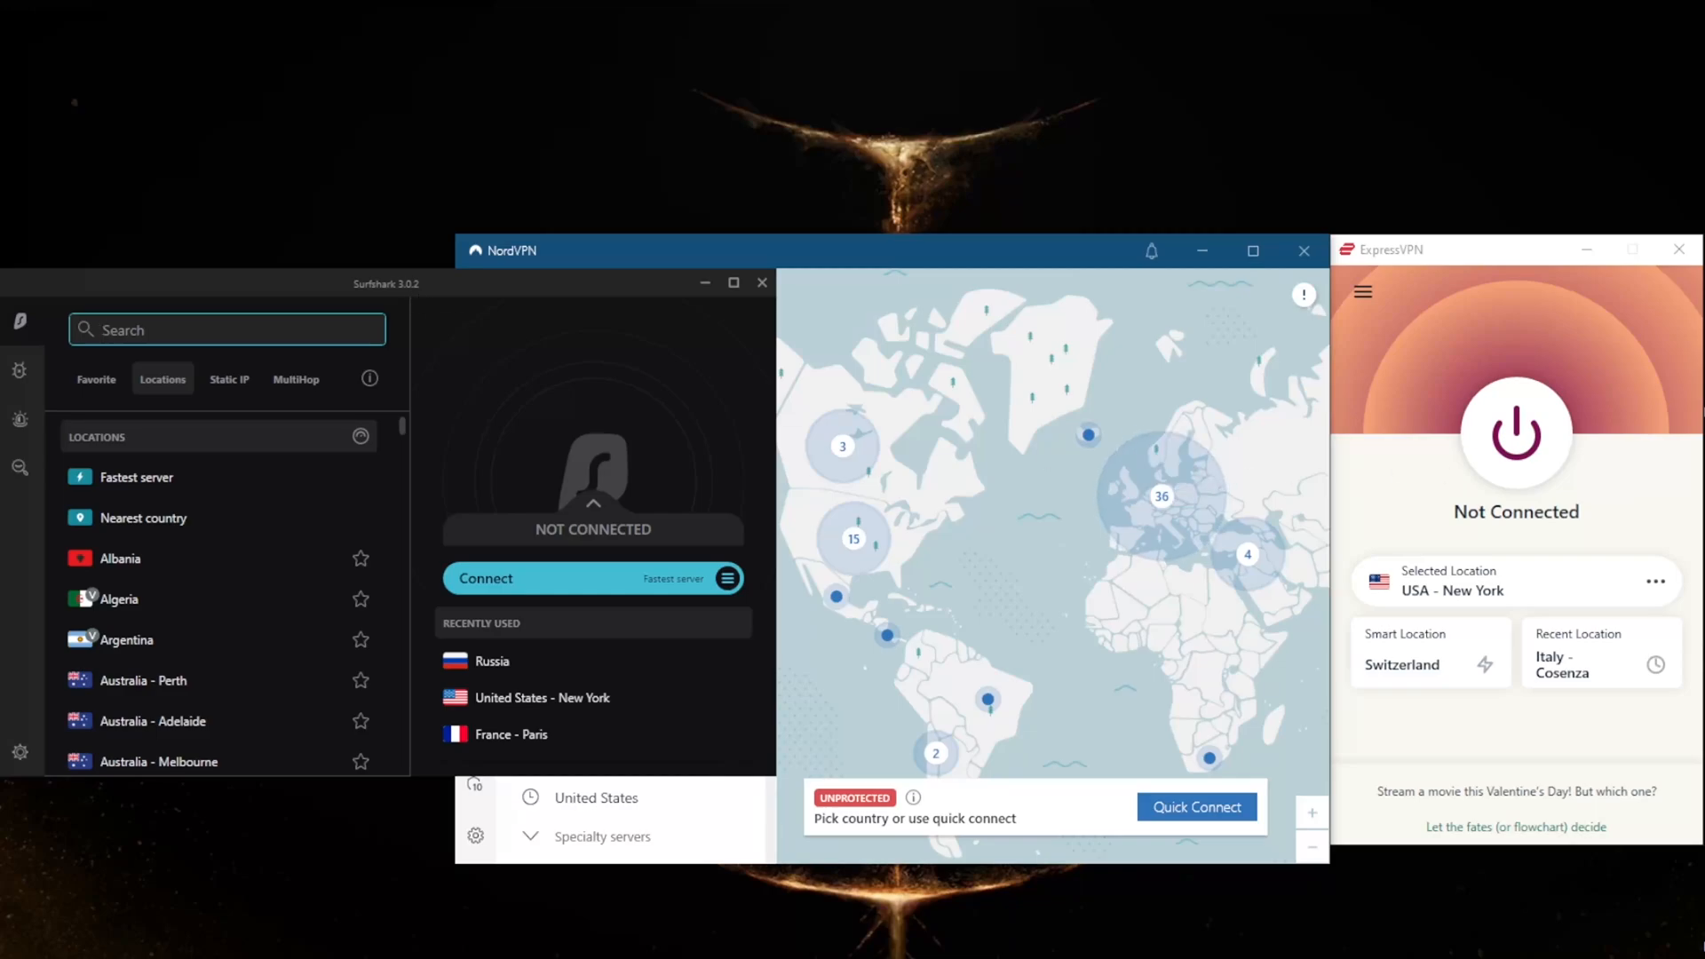
pyautogui.click(227, 329)
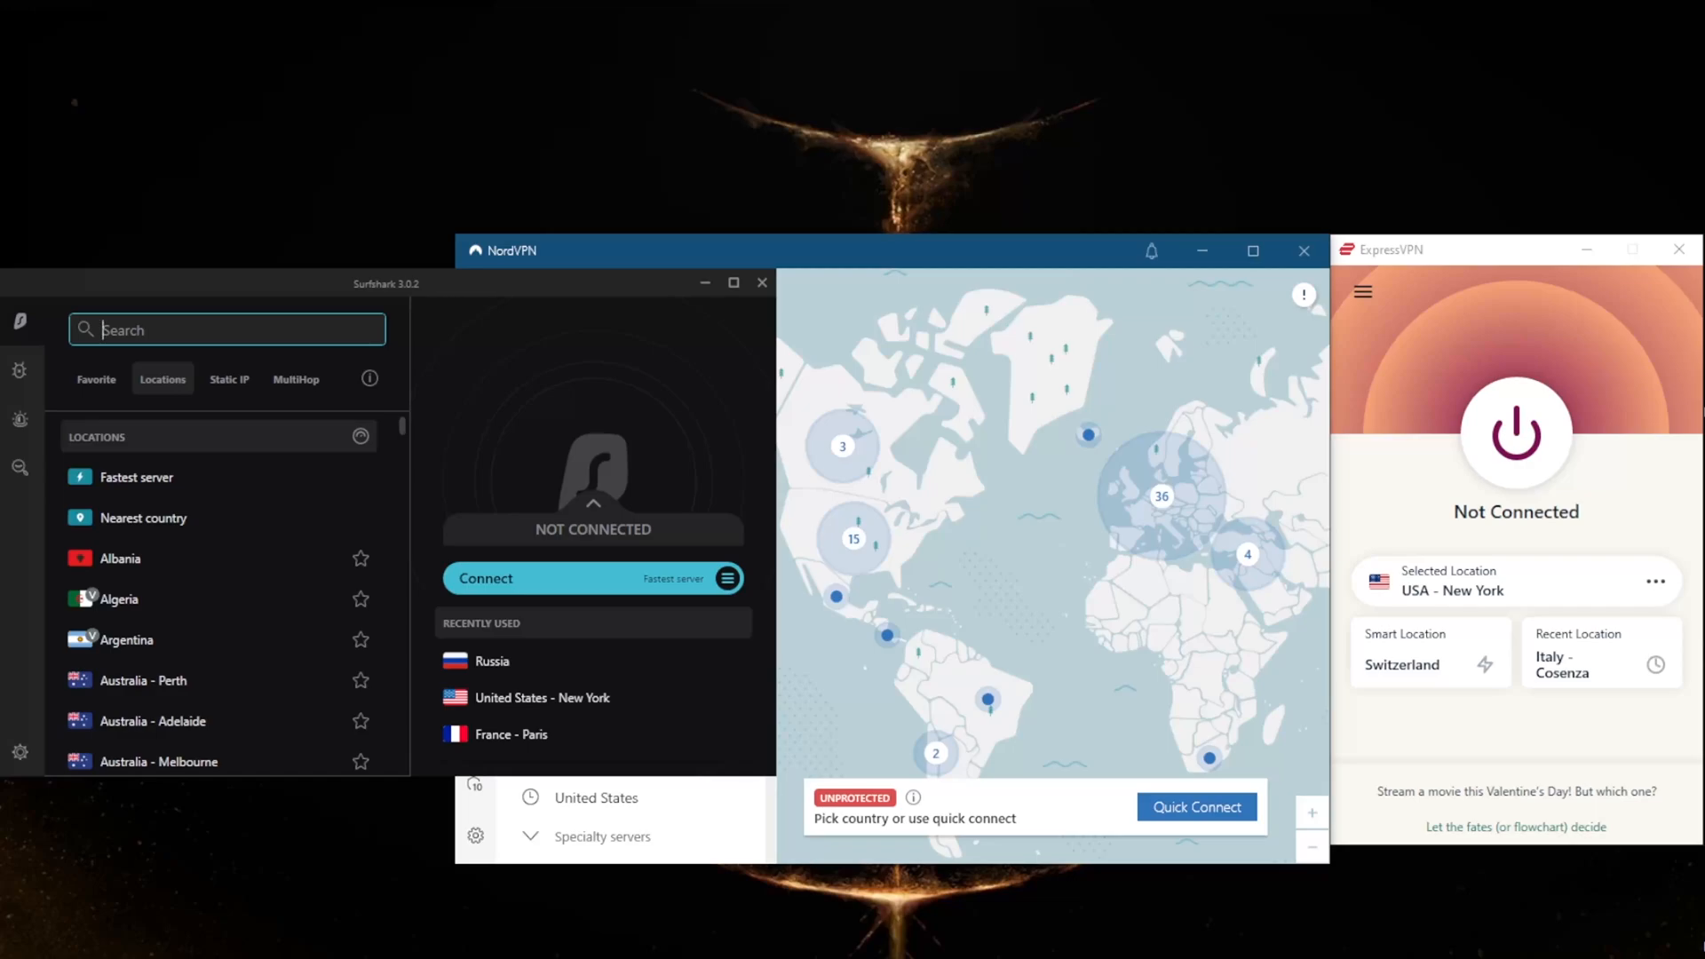